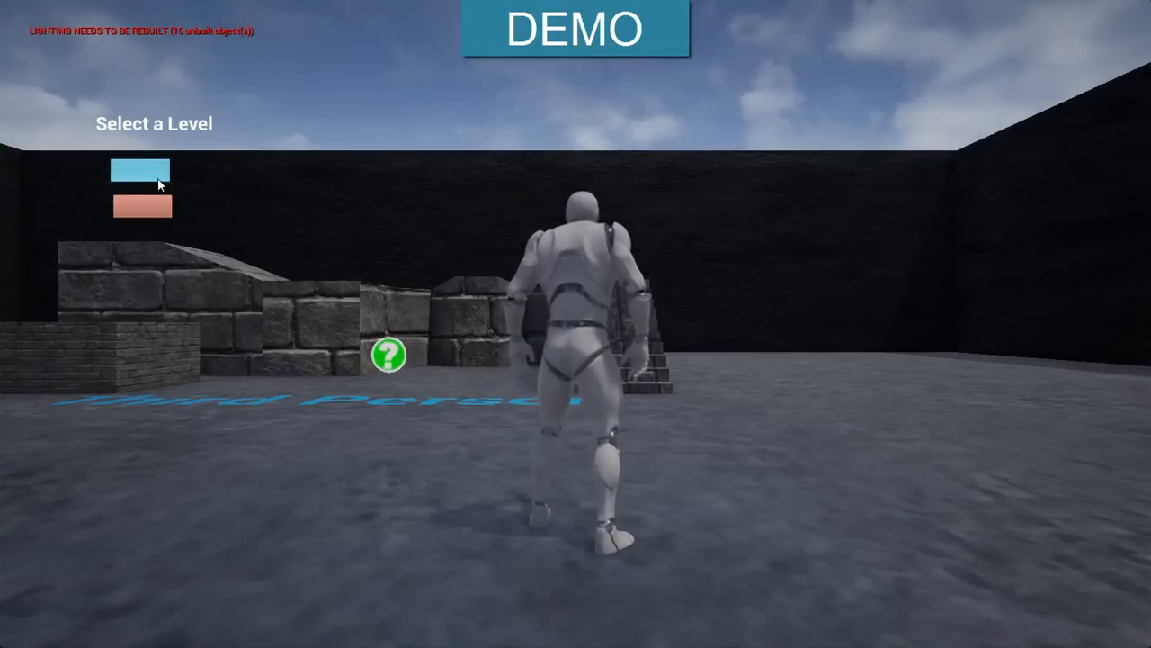
Try the blue and red choices in the demo menu, then play the level in the editor and stop
left_click(139, 170)
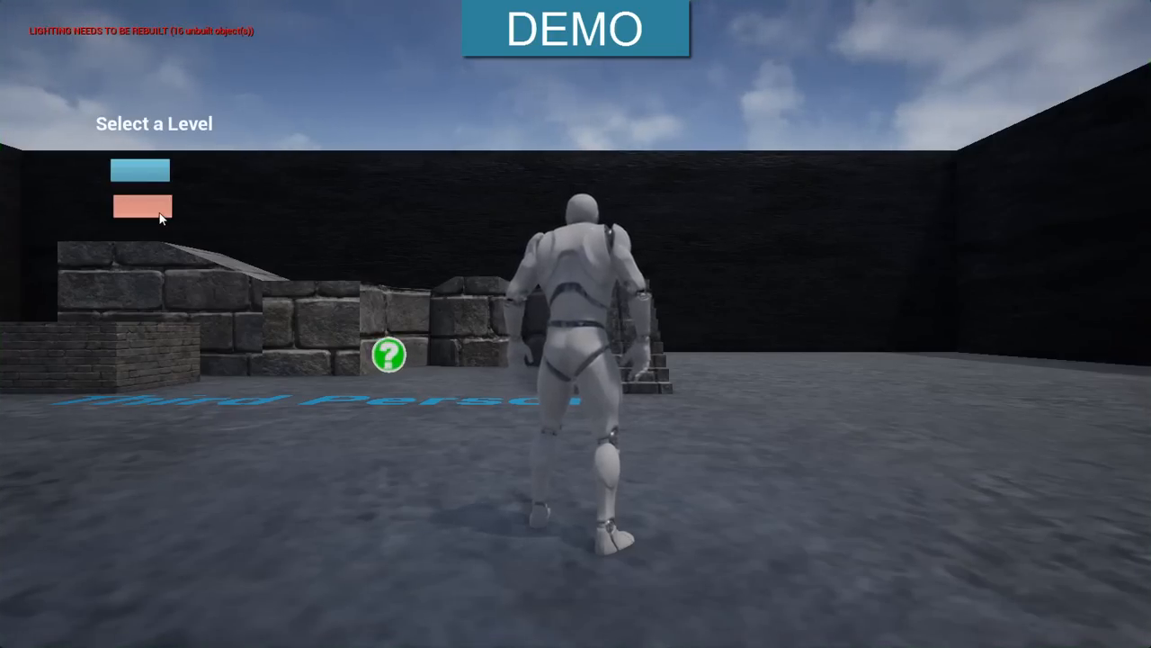
left_click(139, 208)
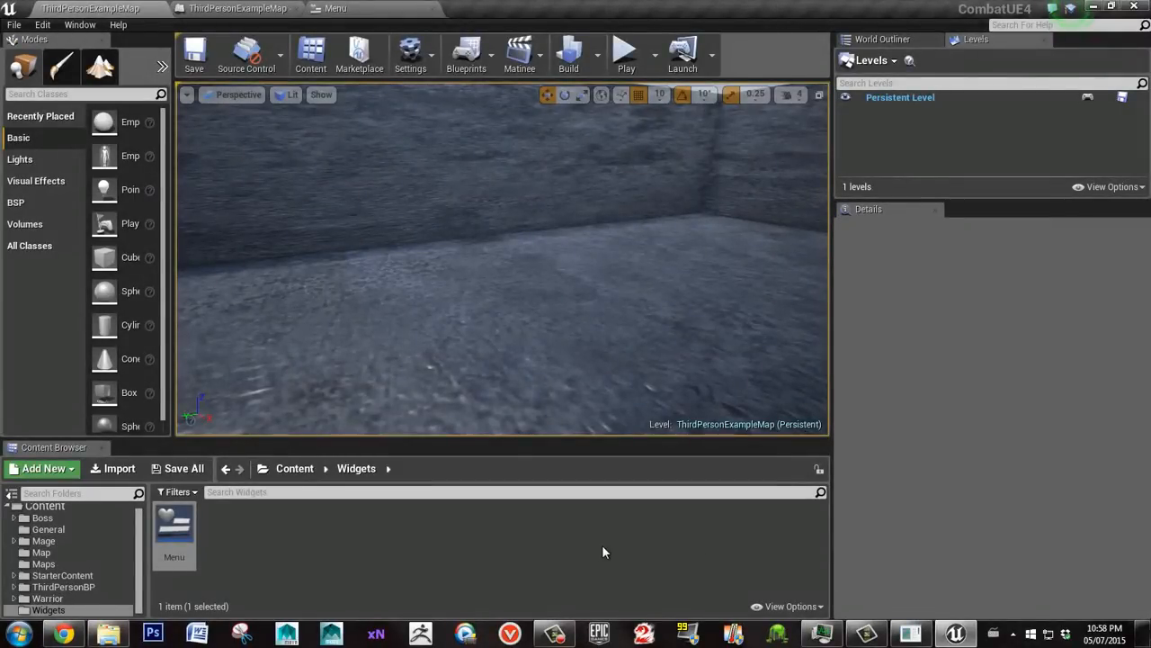
mouse_move(608, 327)
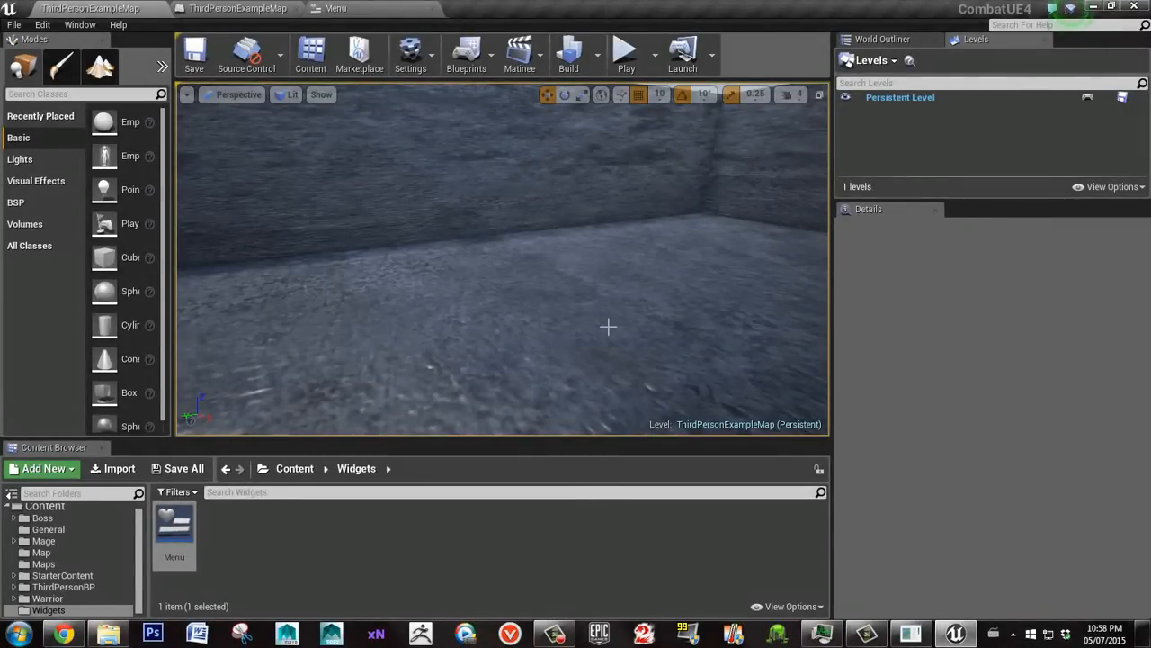
mouse_move(626, 52)
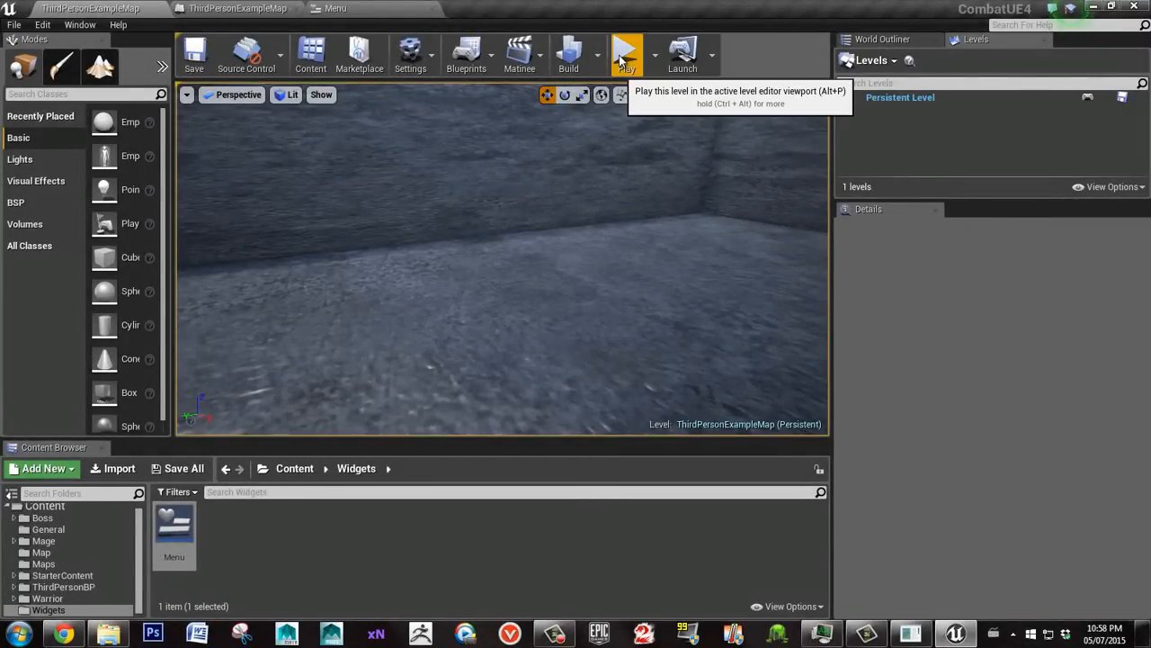
left_click(626, 52)
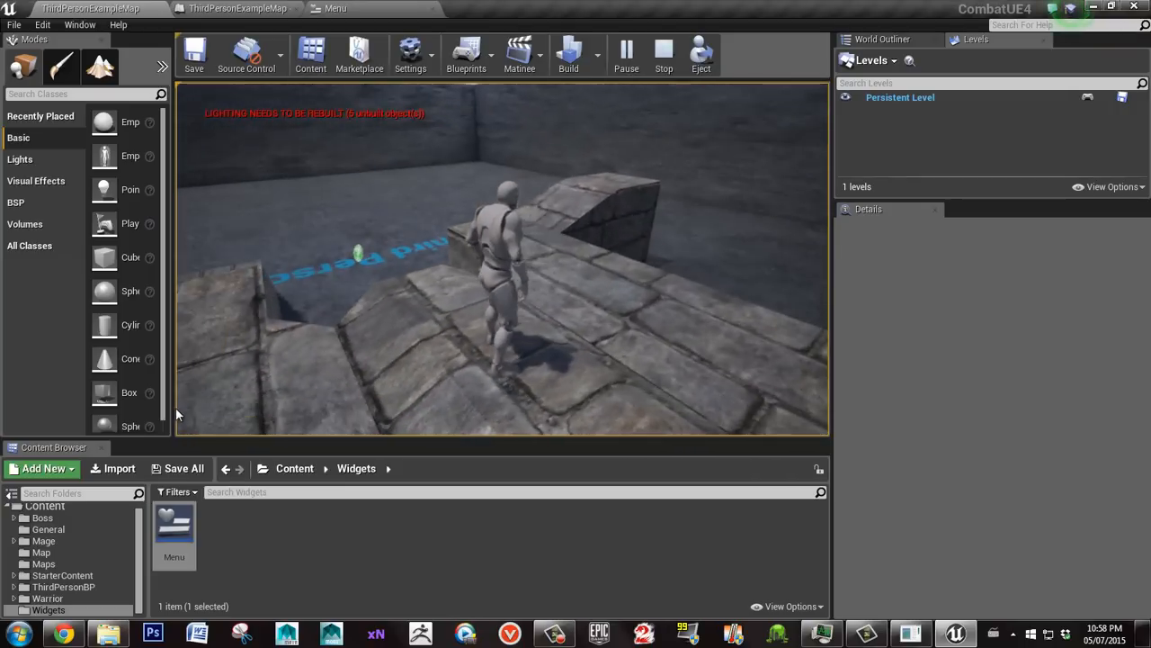
left_click(664, 51)
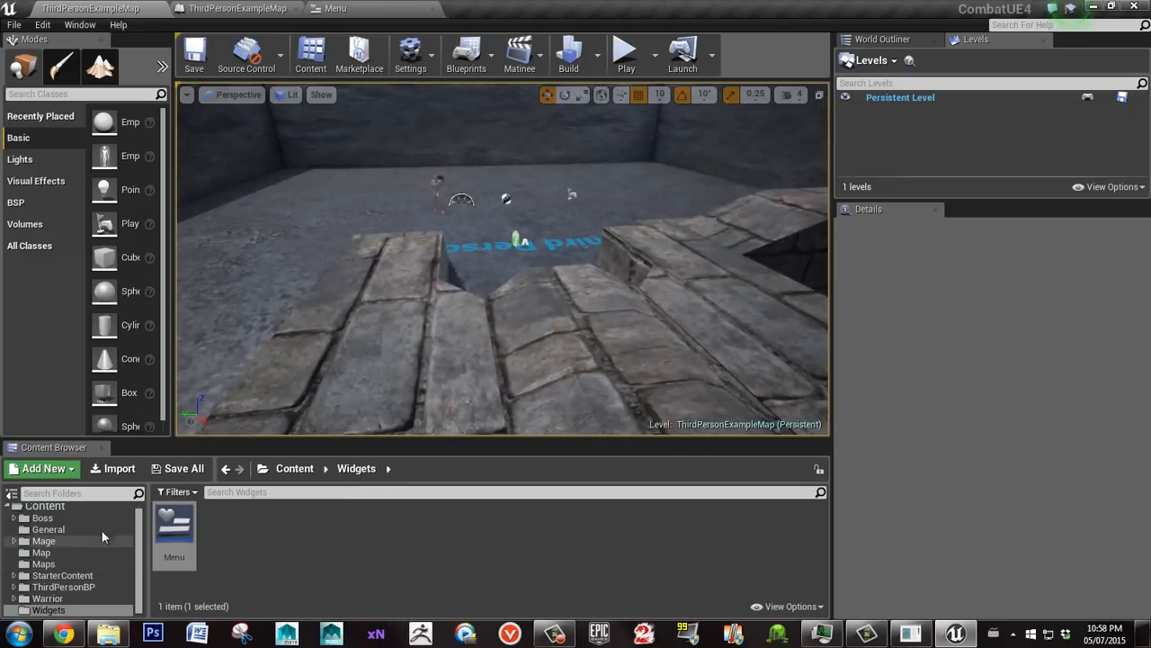
In Content > Widgets, create a new Widget Blueprint for the menu
left_click(295, 467)
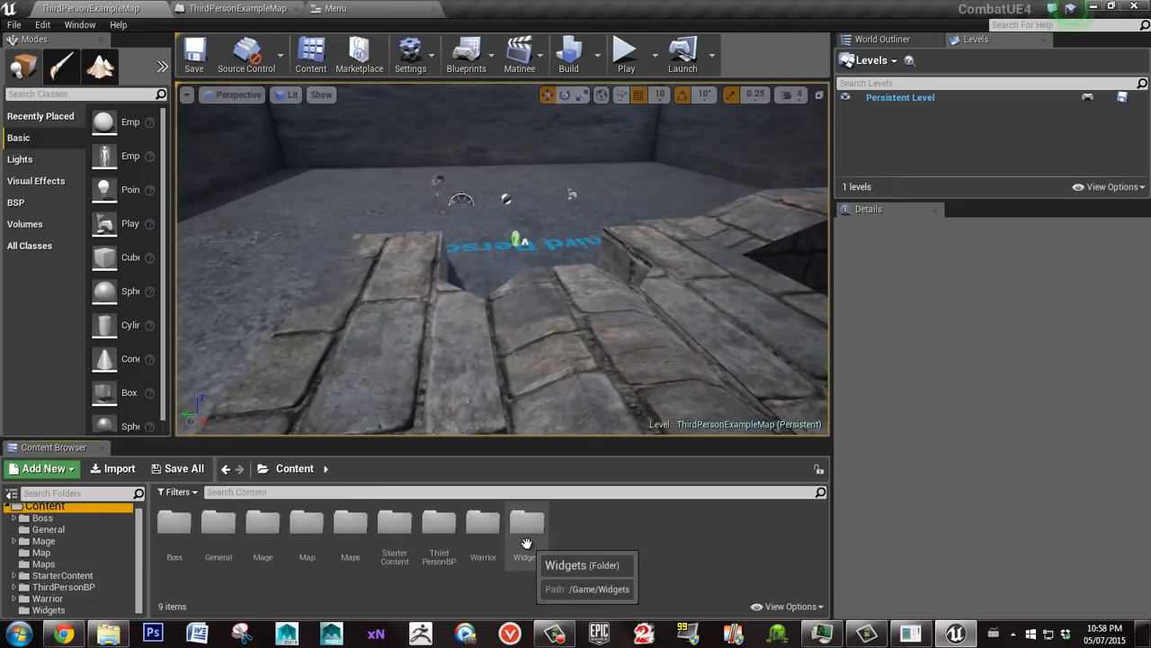
double_click(524, 521)
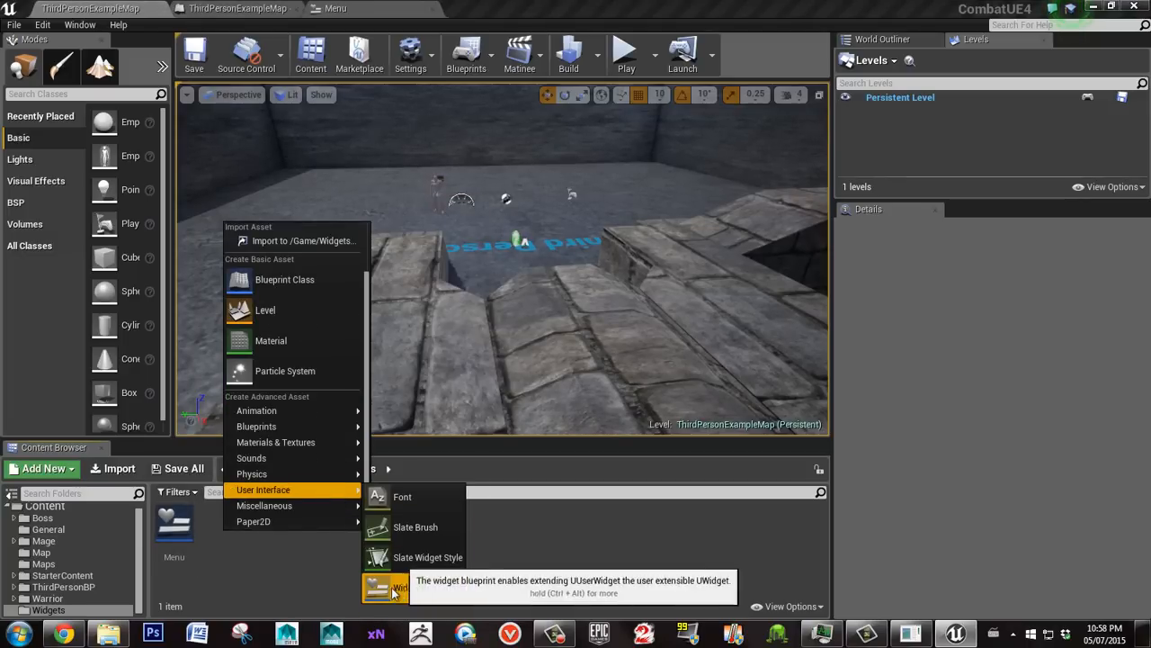
left_click(400, 586)
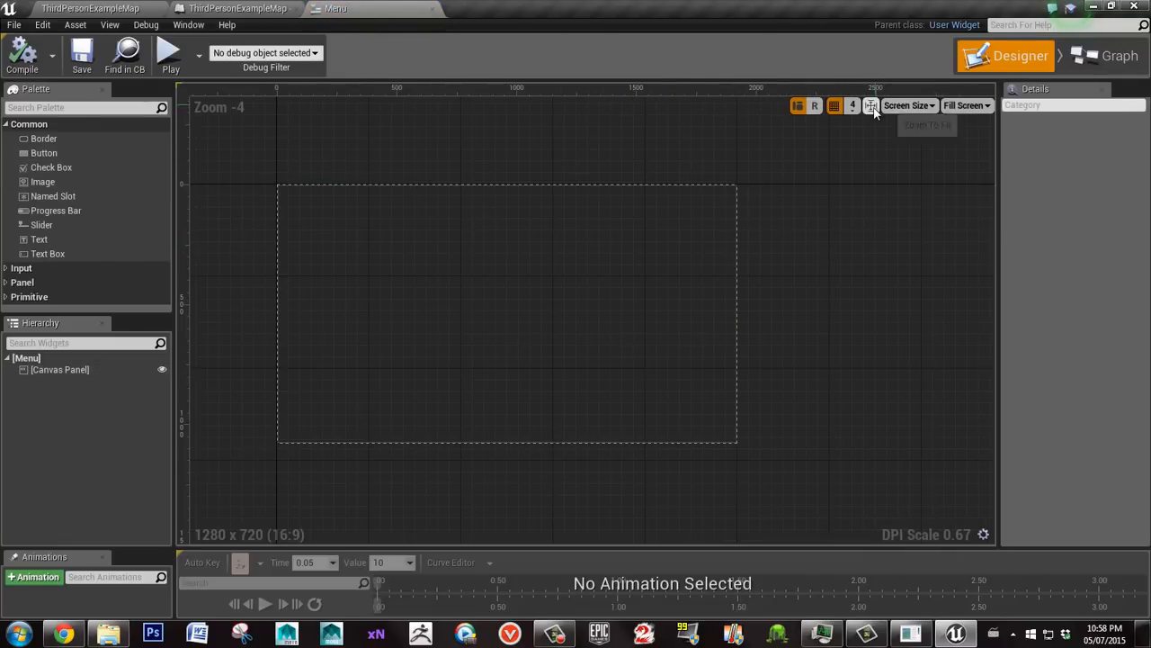
Add a Text widget to the canvas reading 'Select a Level'
left_click(870, 105)
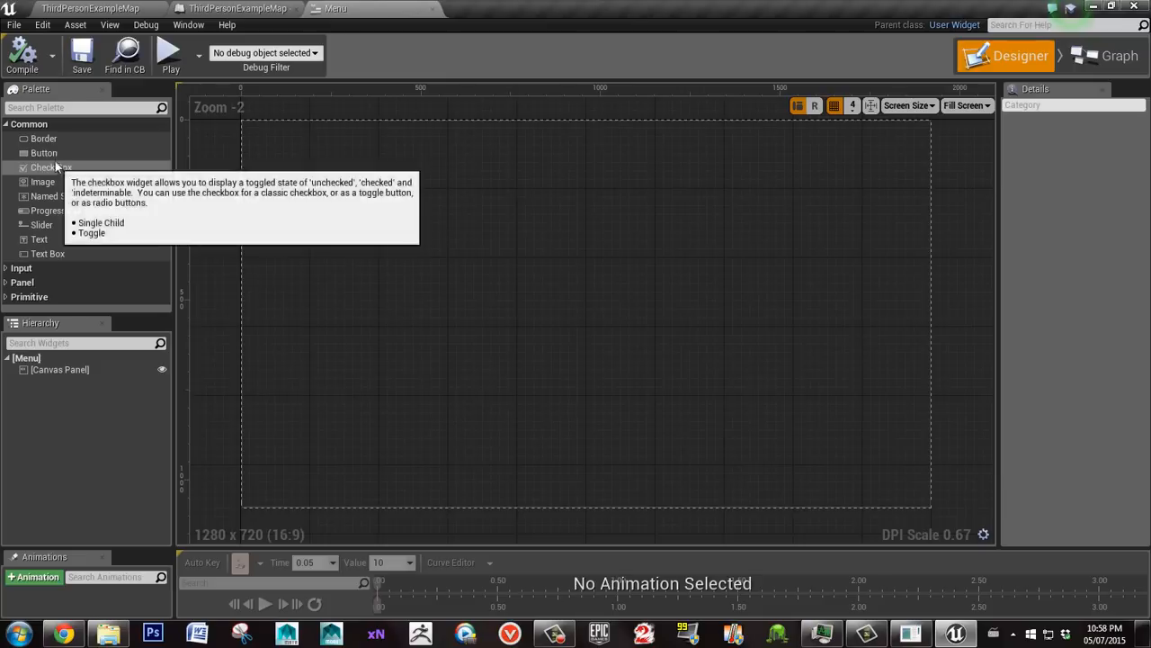
mouse_move(60, 286)
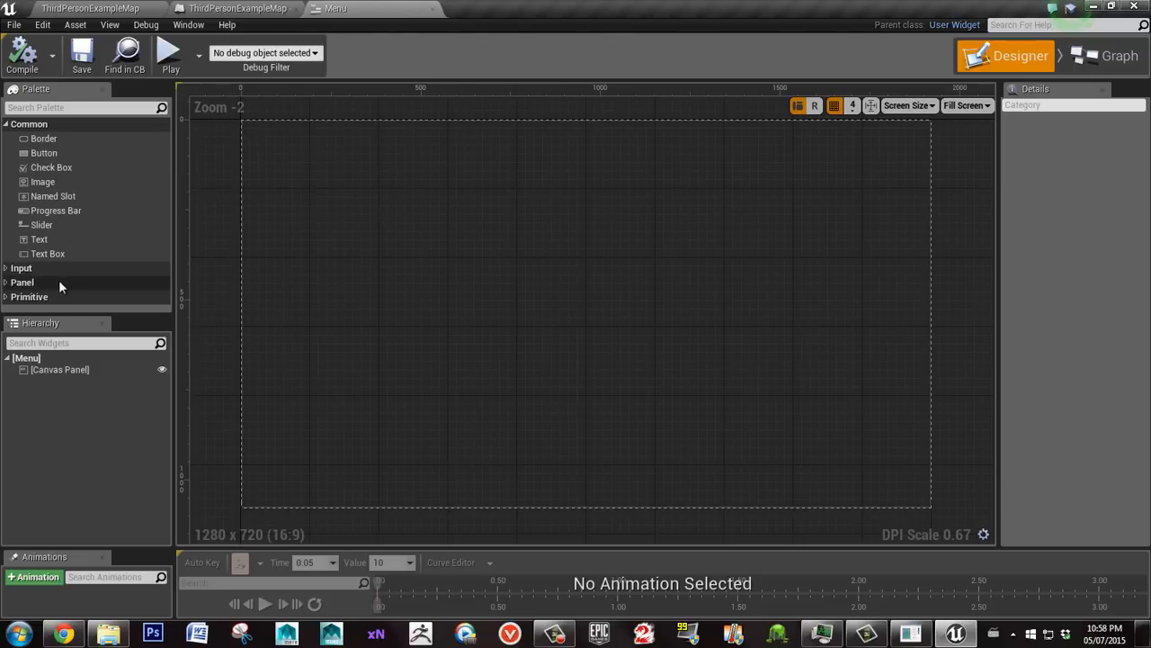
mouse_move(63, 240)
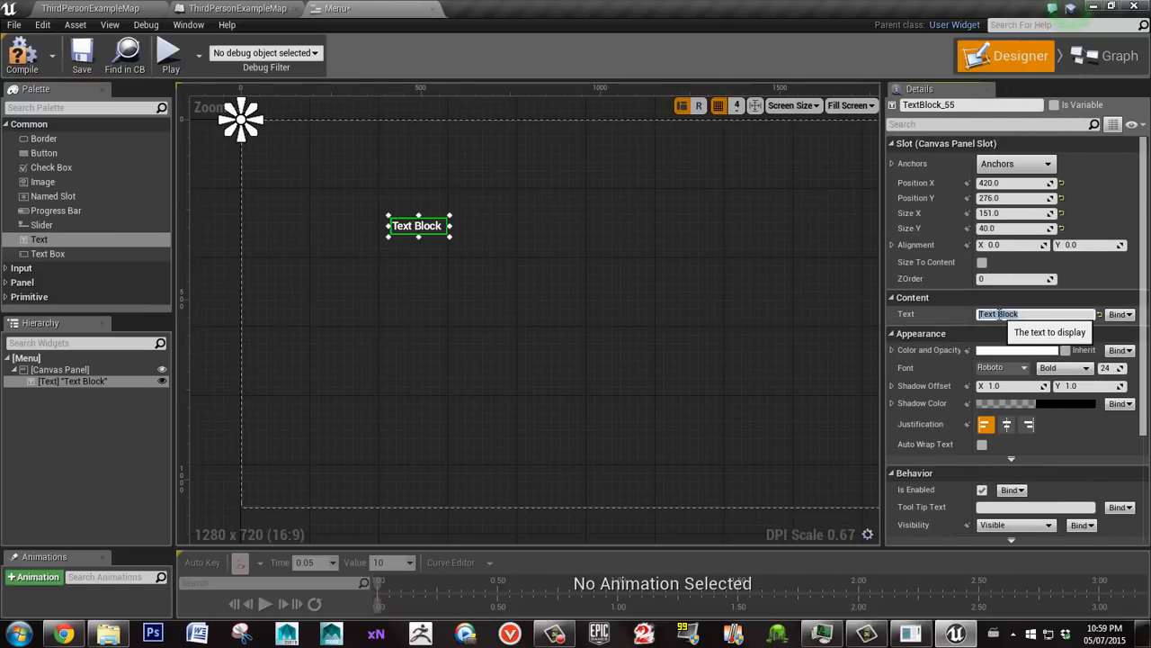
type("C")
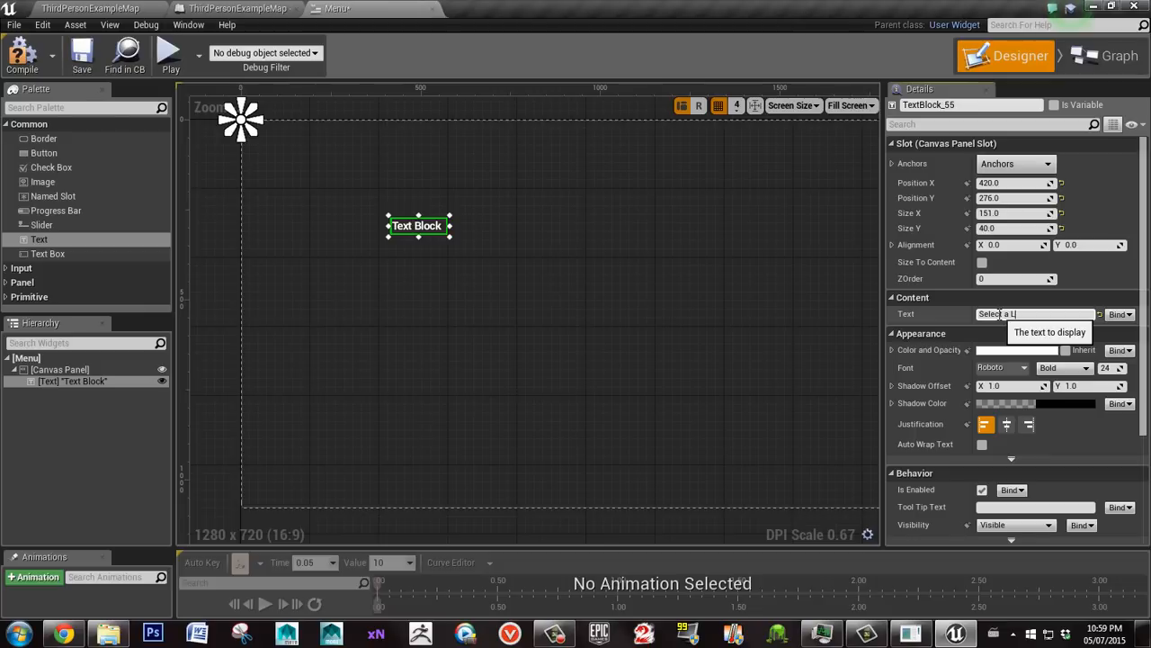
type("Select a Level")
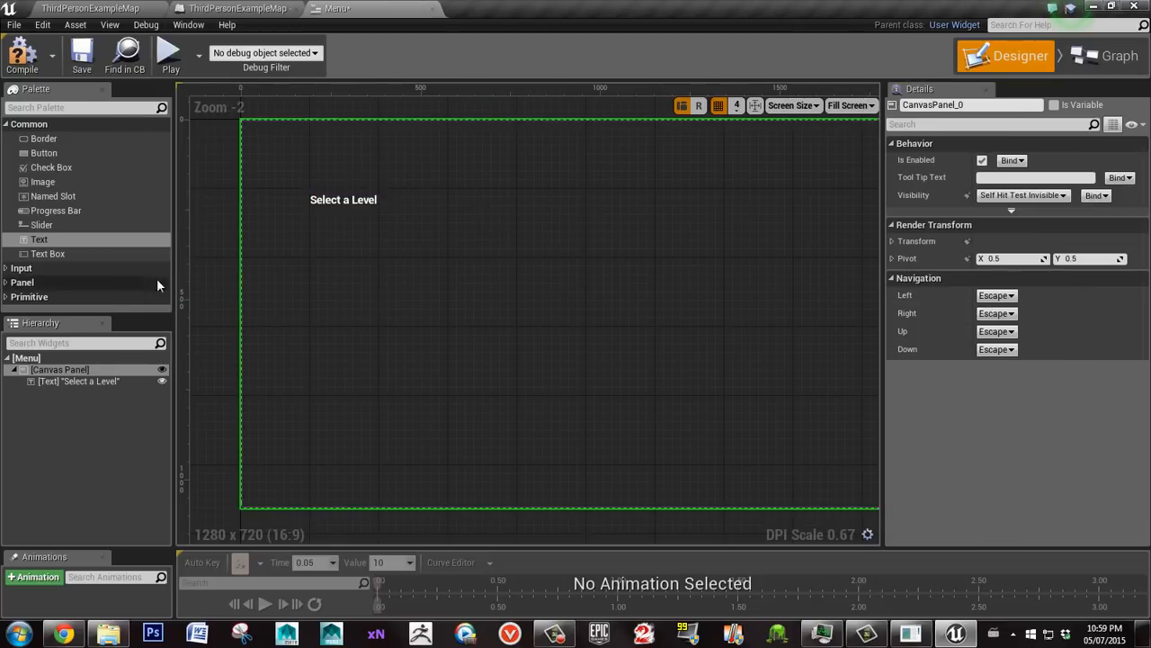
mouse_move(9, 304)
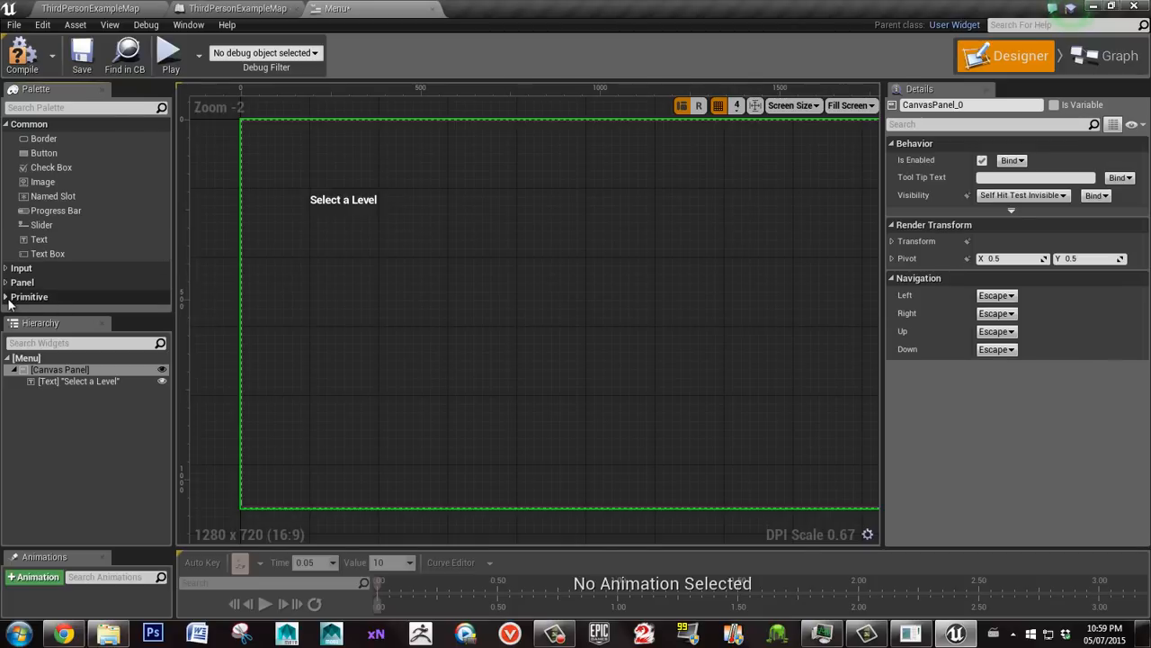
Add and size an inner Canvas Panel, parent the label to it and rename it LevelSelect_canvas
scroll("down", 3)
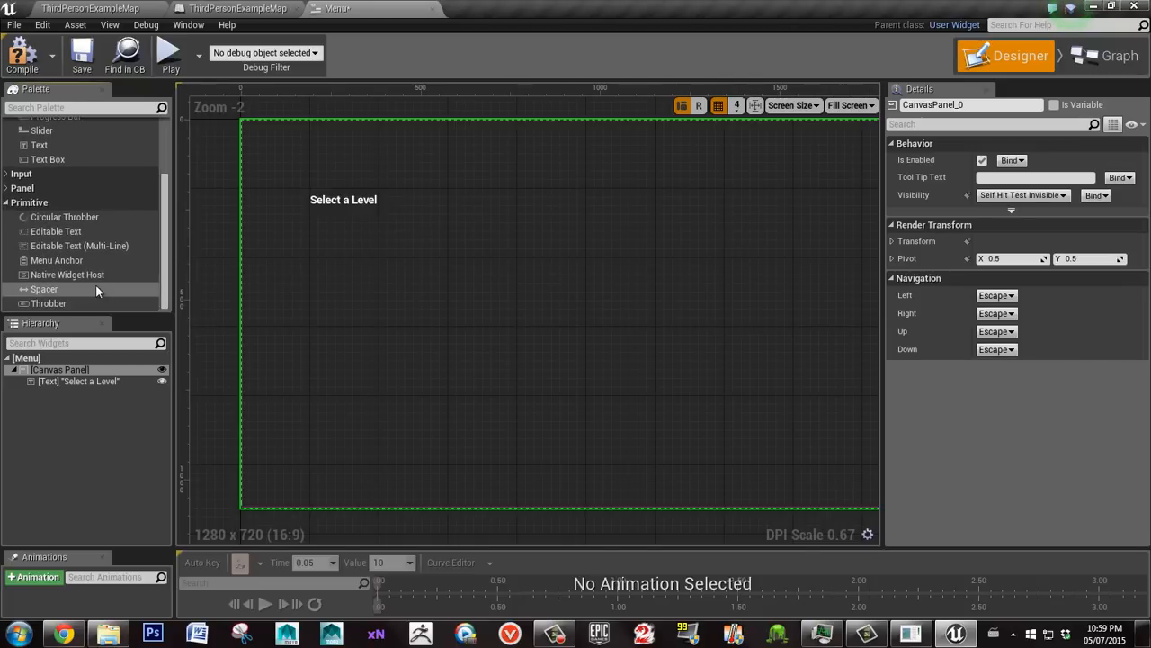
mouse_move(22, 187)
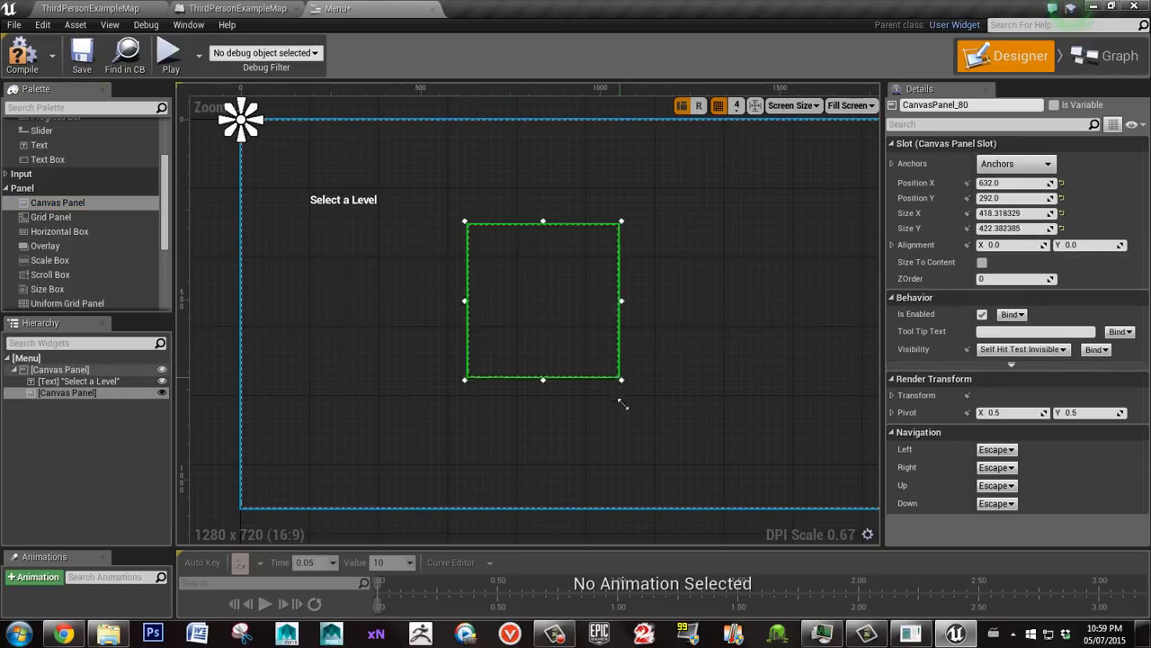
left_click_drag(620, 378, 434, 347)
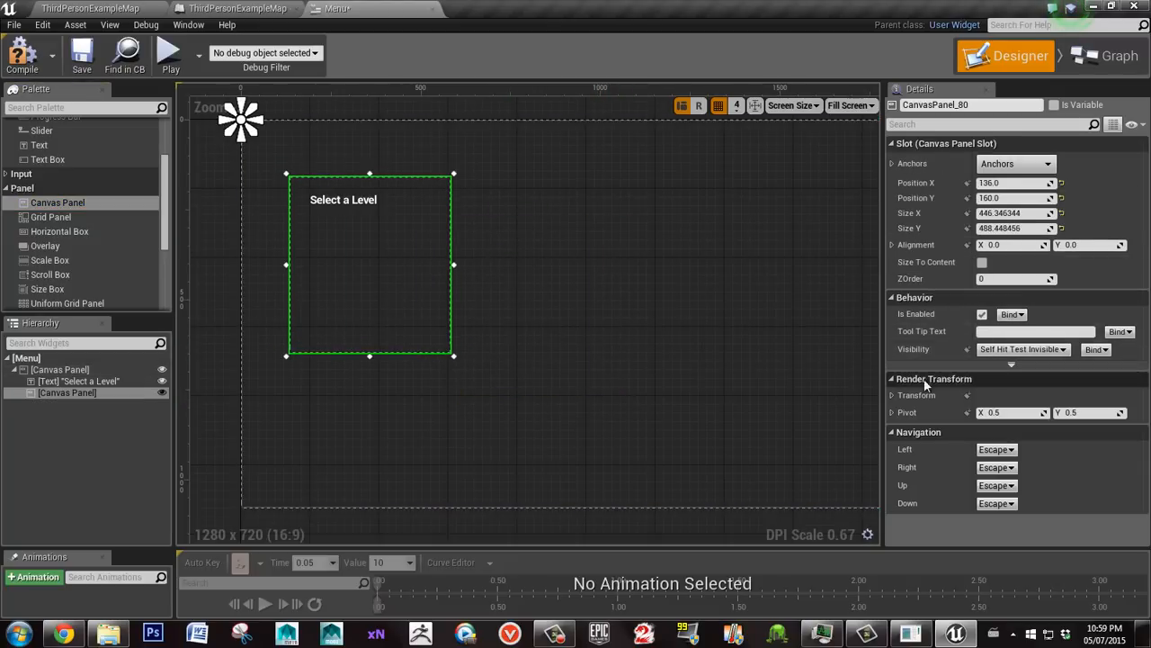
left_click(343, 199)
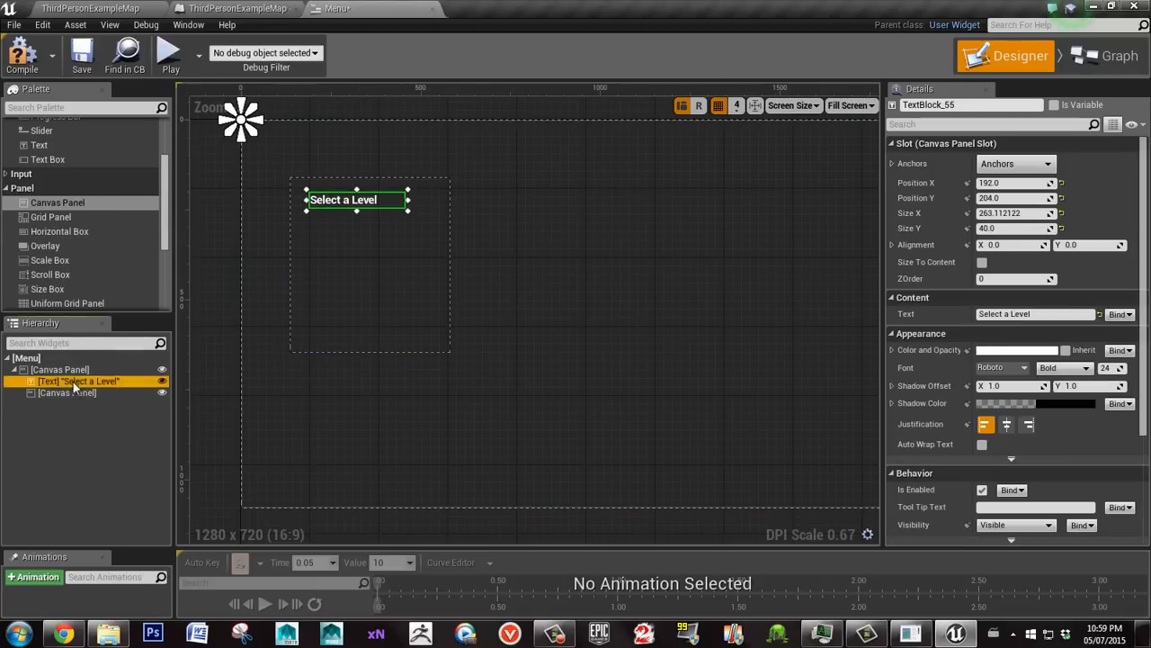
left_click(67, 380)
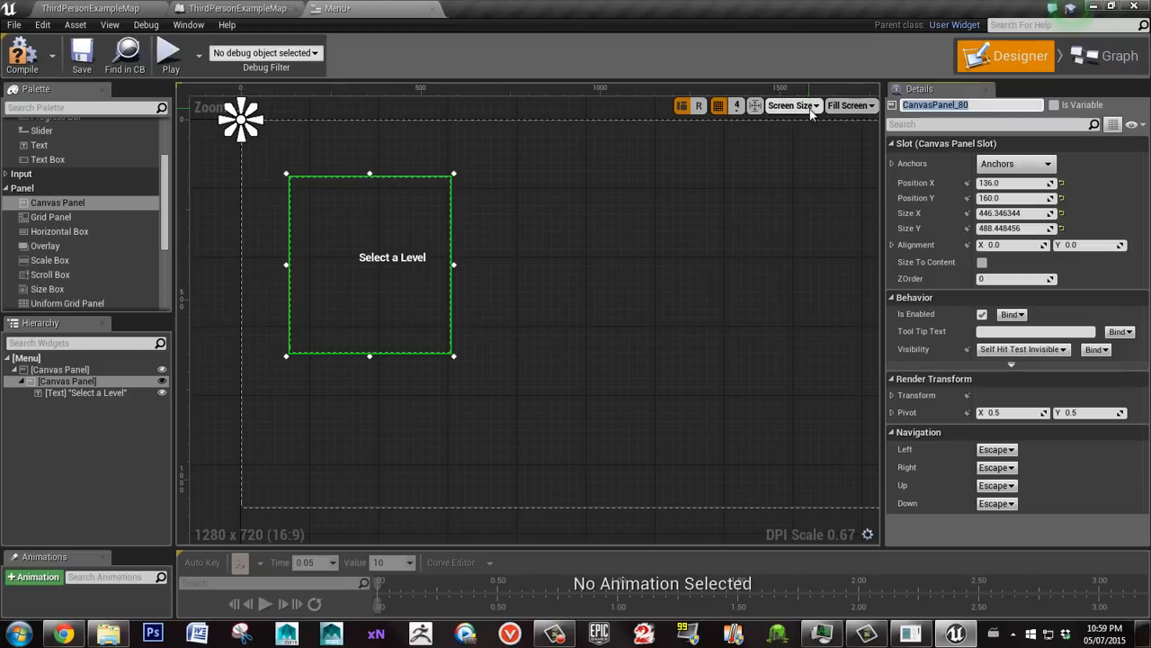
type("LevelSelect_canva")
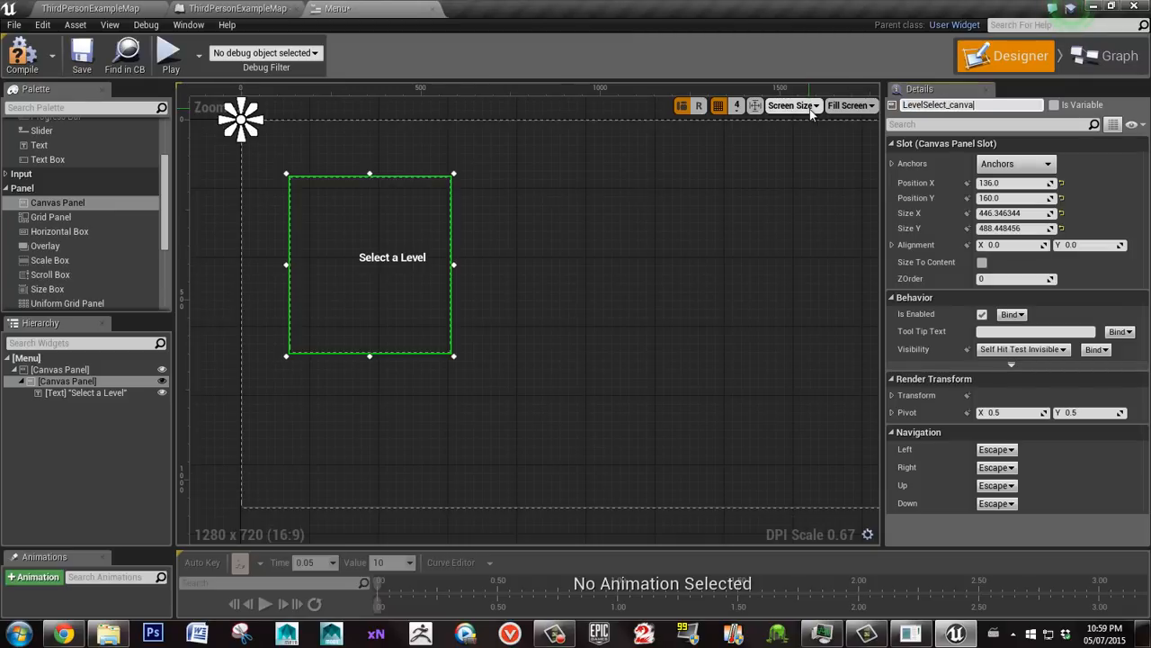
Move the 'Select a Level' label to the top of the new panel
left_click(391, 256)
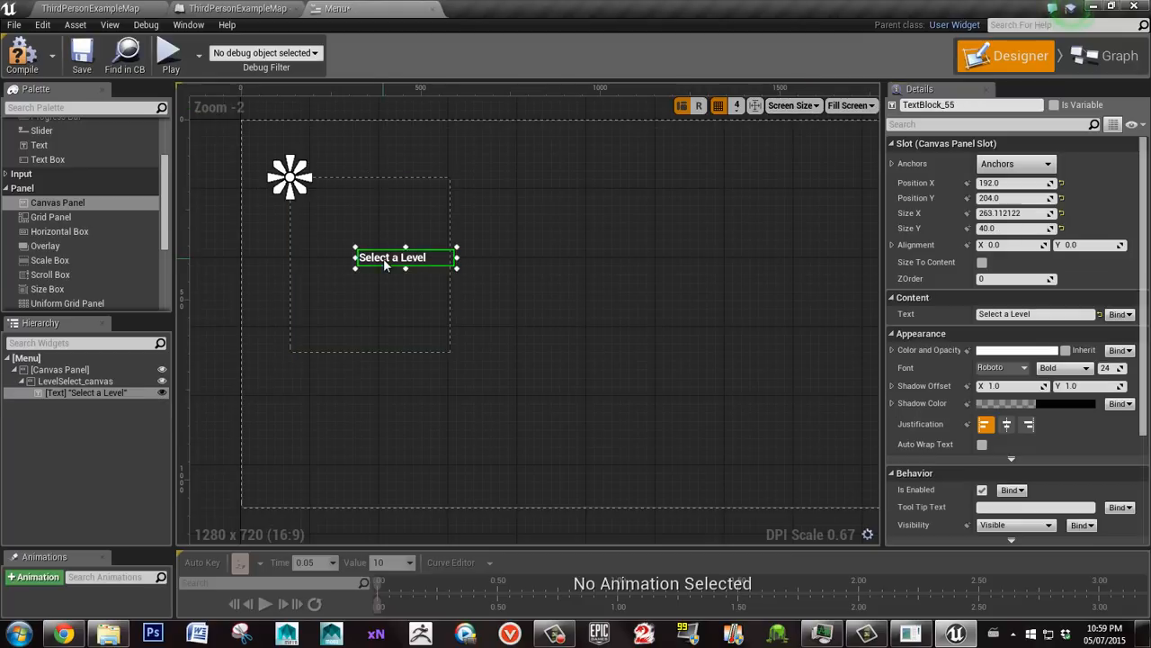
left_click_drag(392, 257, 331, 194)
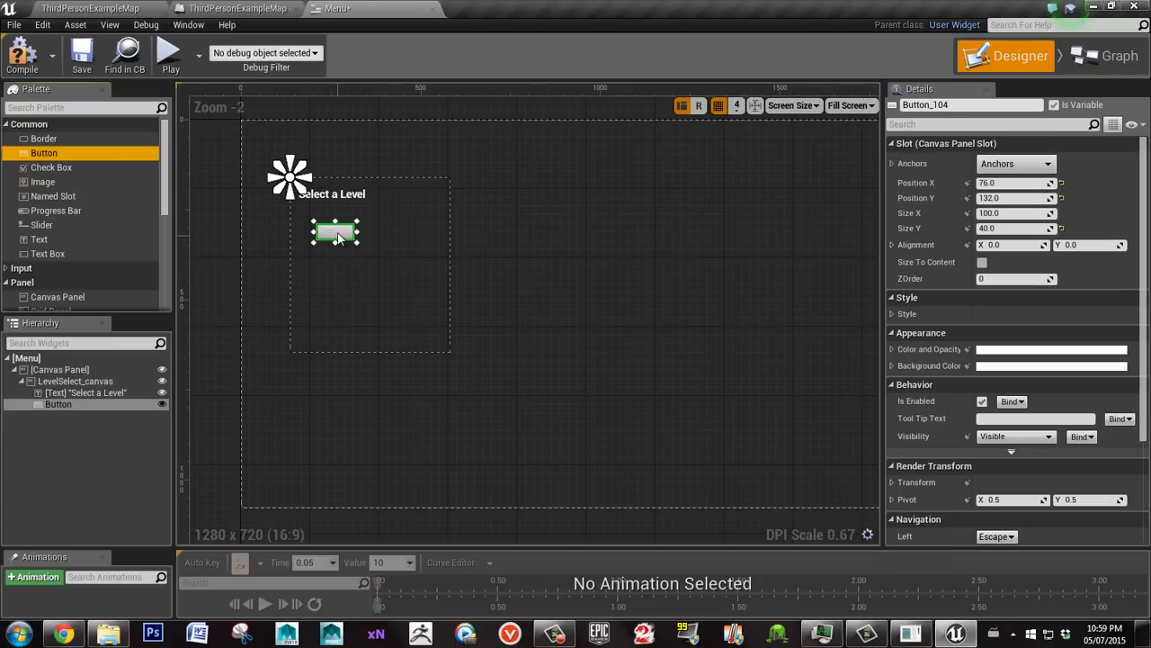
Position the first button under the label and give it a light blue background colour
left_click_drag(334, 232, 324, 222)
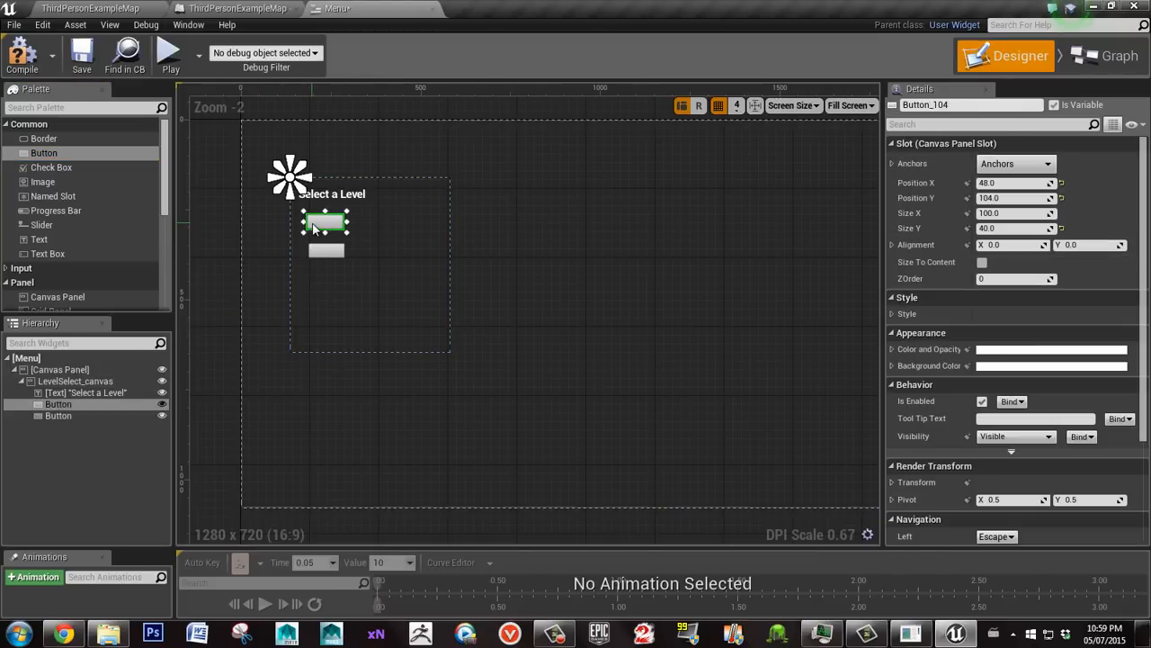
left_click(1050, 349)
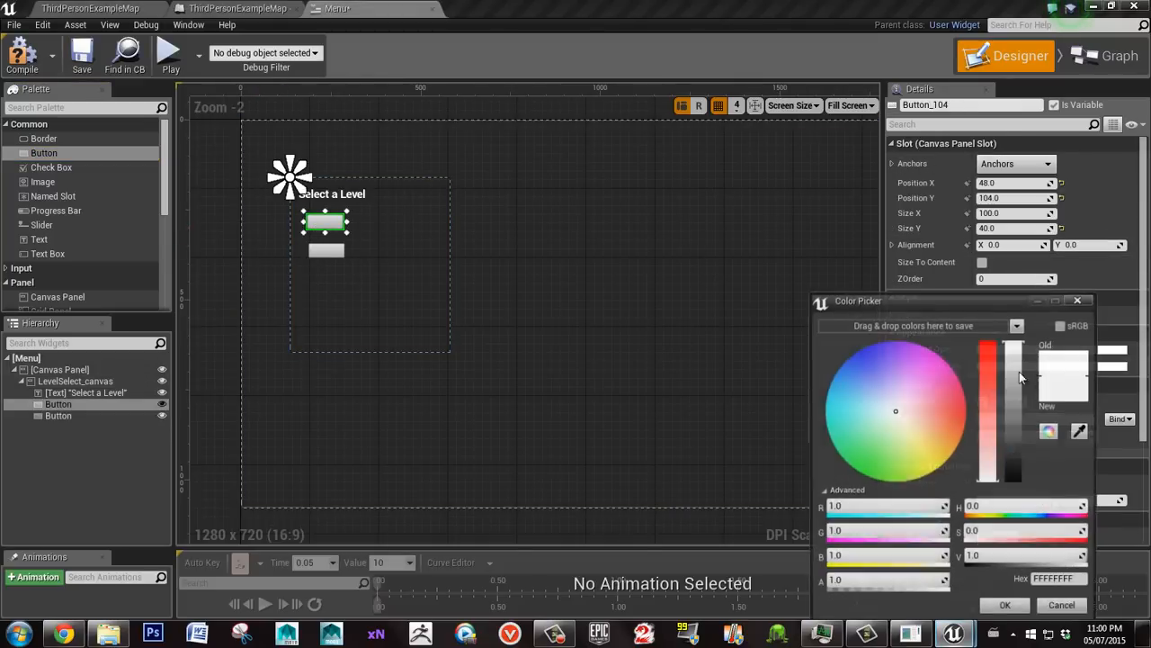
left_click(954, 412)
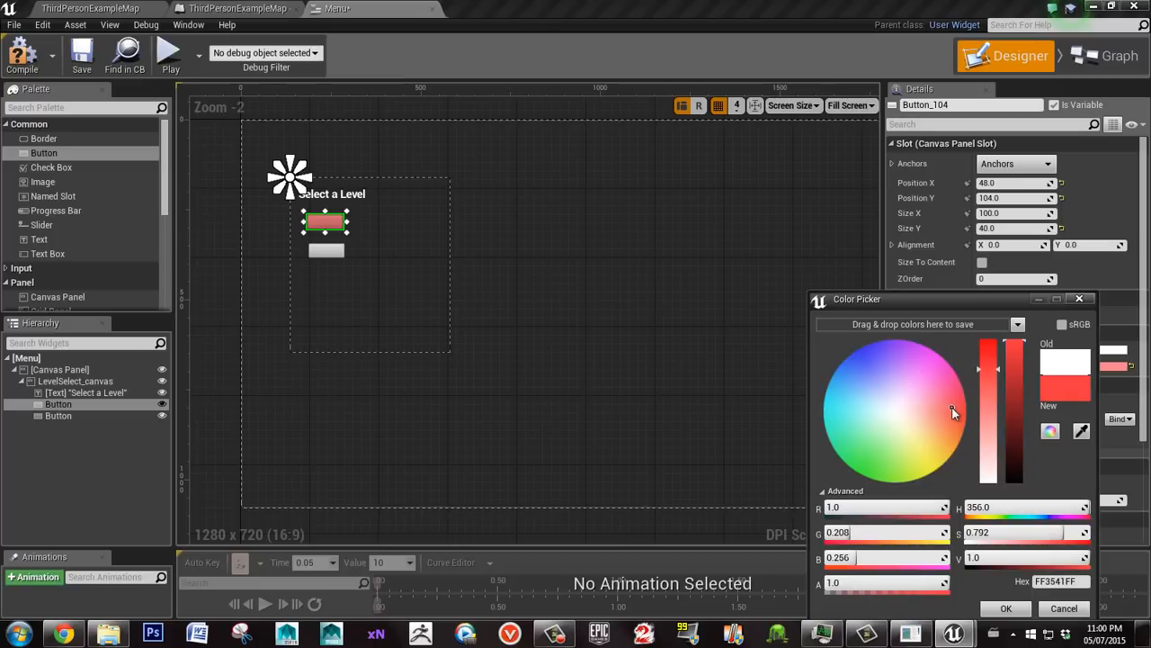
left_click(843, 401)
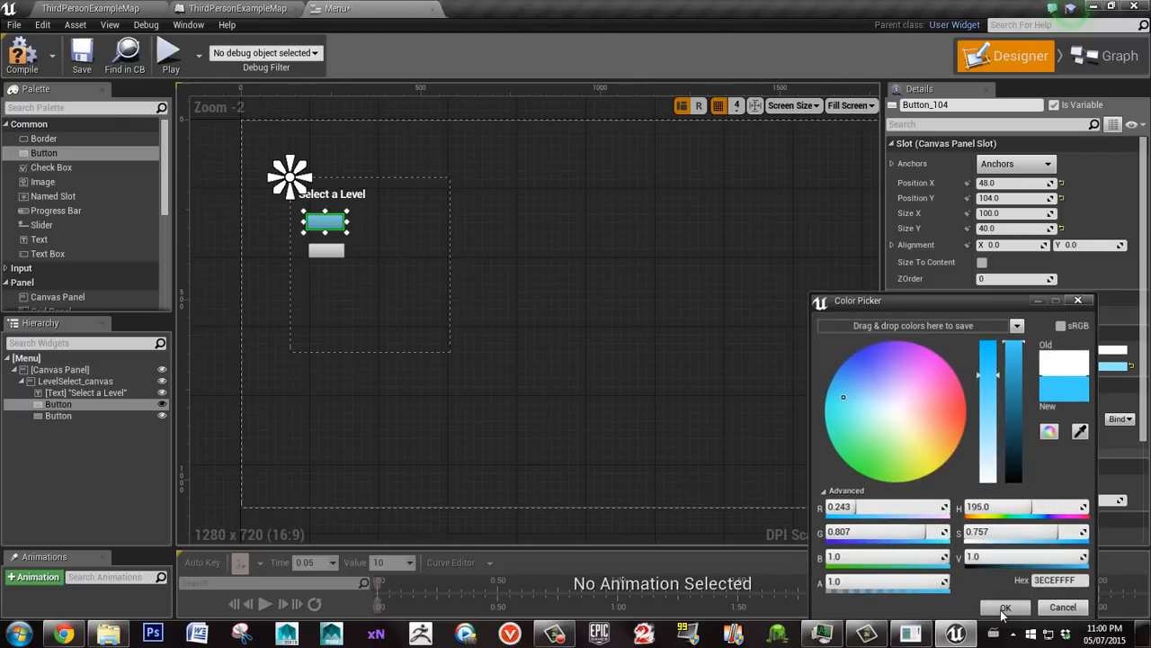
left_click(1005, 606)
type("Blue_btn")
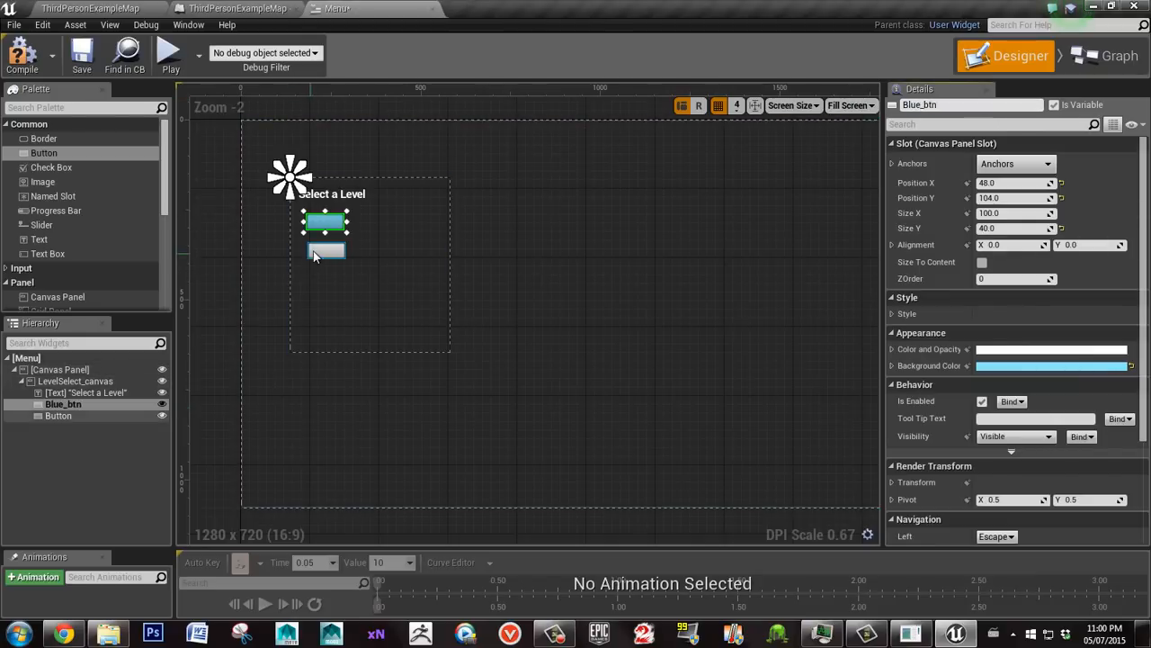
Give the second button, Red_btn, a red background colour
left_click(325, 251)
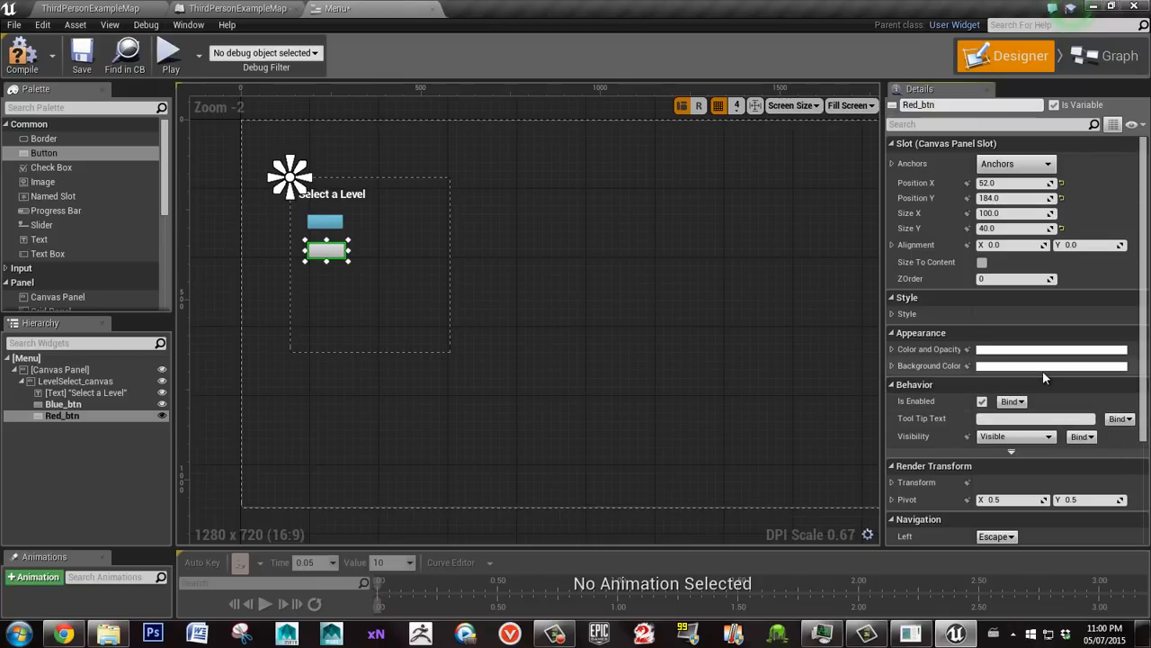
left_click(1051, 365)
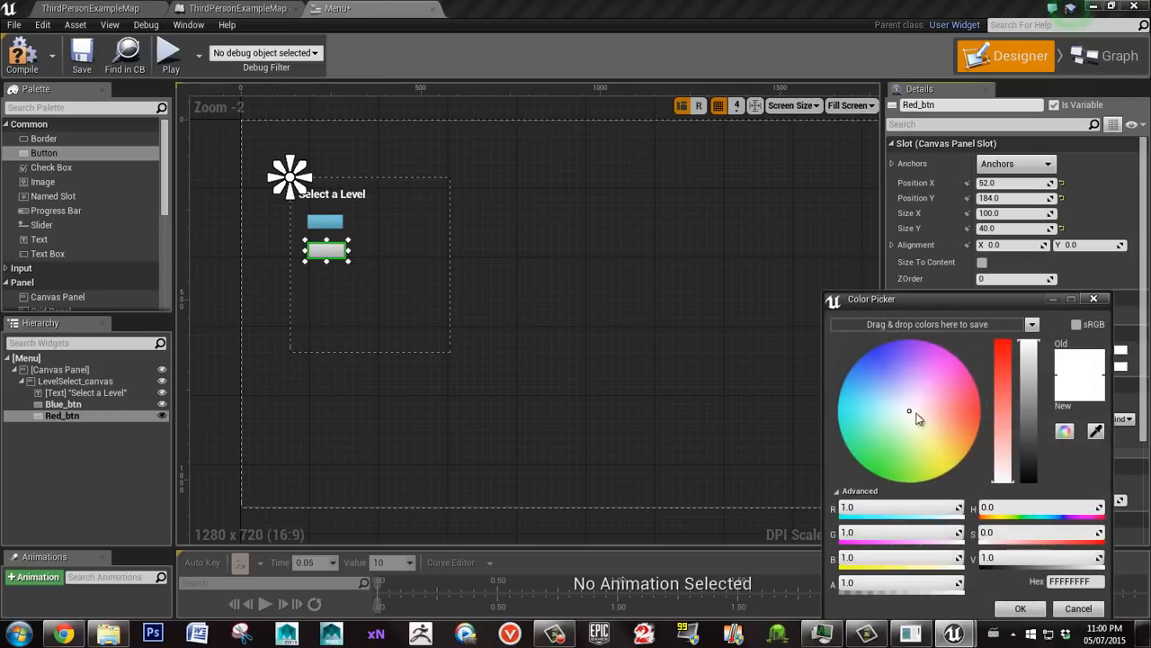
left_click(958, 415)
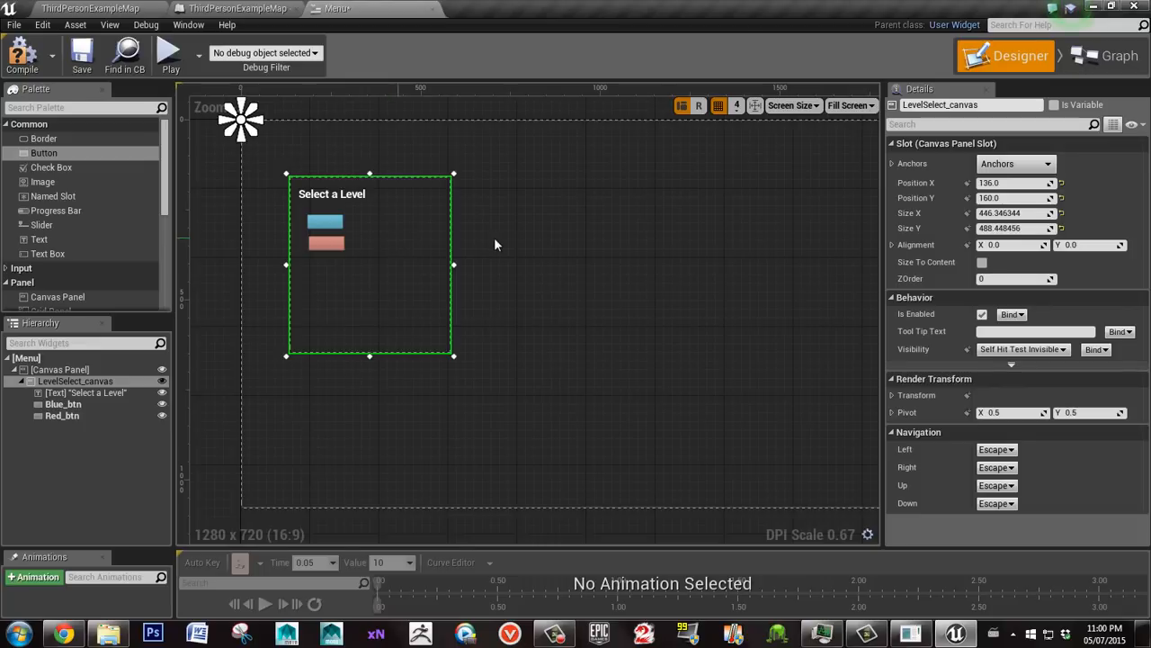
left_click(327, 241)
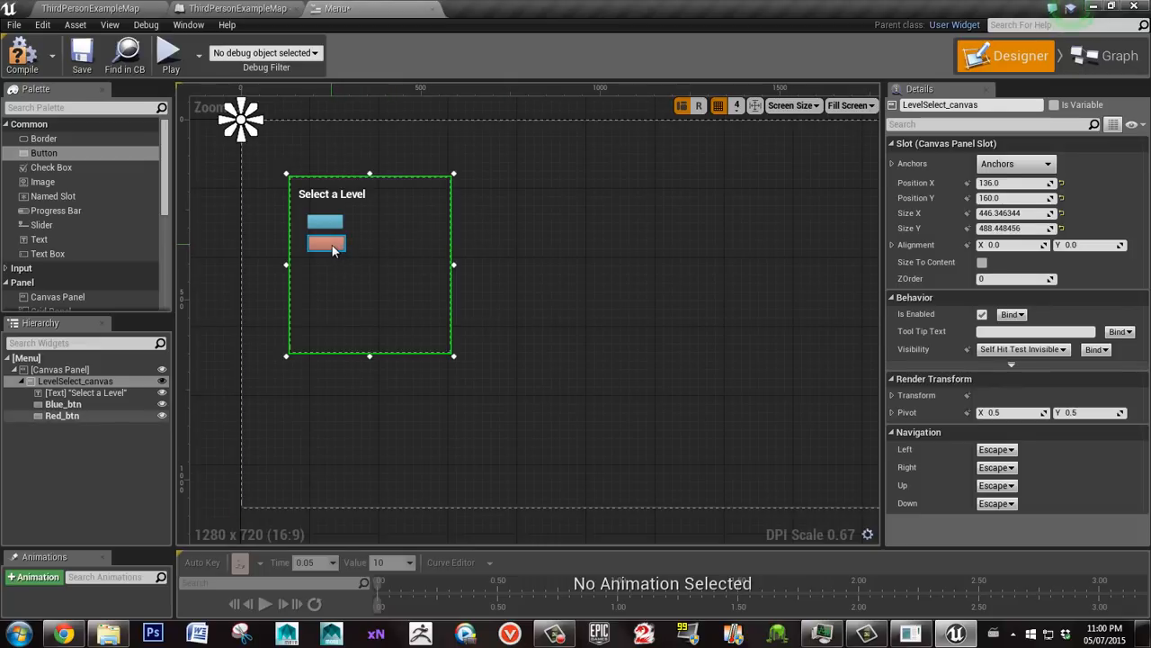
Add an OnClicked event for Blue_btn and a BlueOn event dispatcher with its Call node
left_click(325, 222)
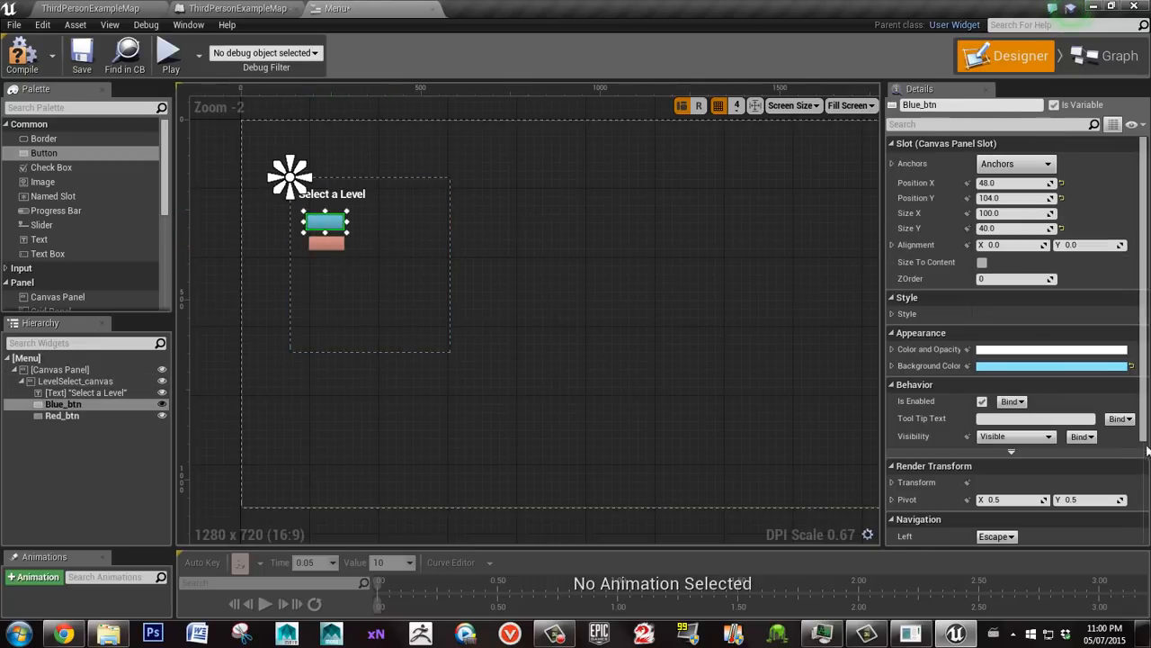
scroll("down", 3)
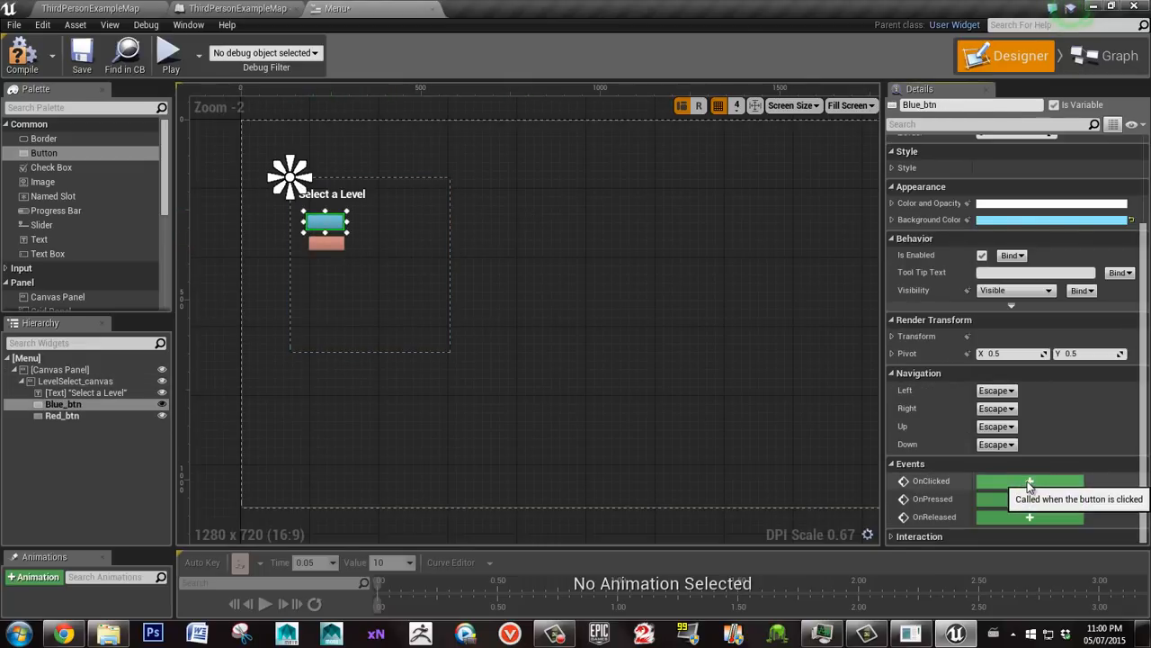
left_click(1030, 480)
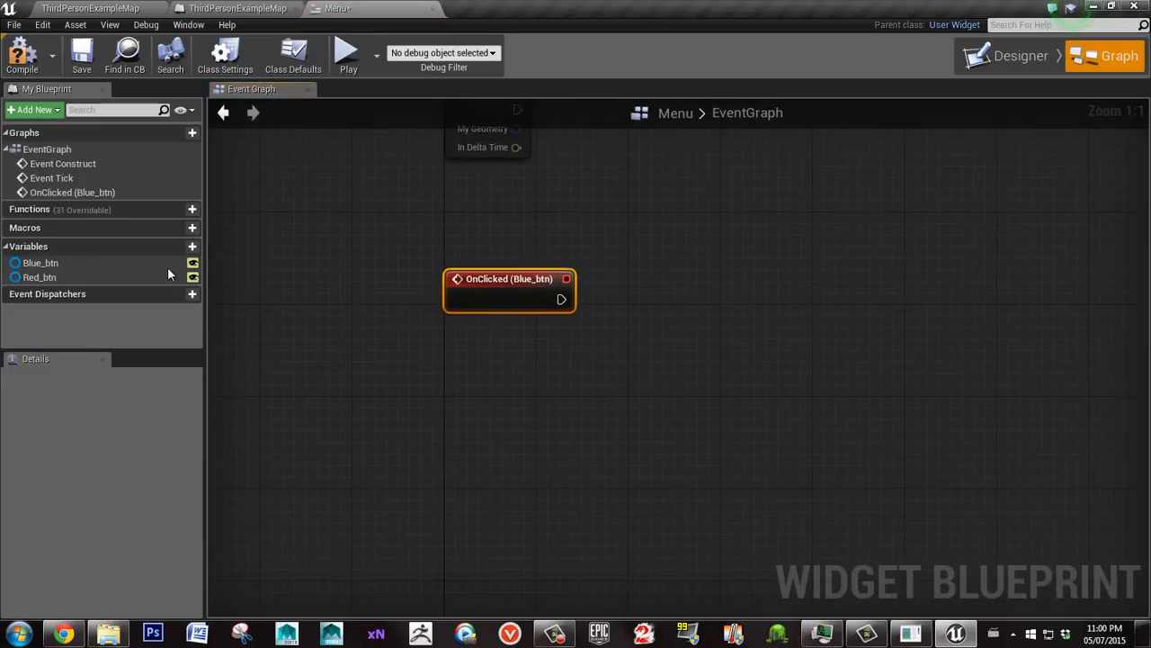
left_click(192, 294)
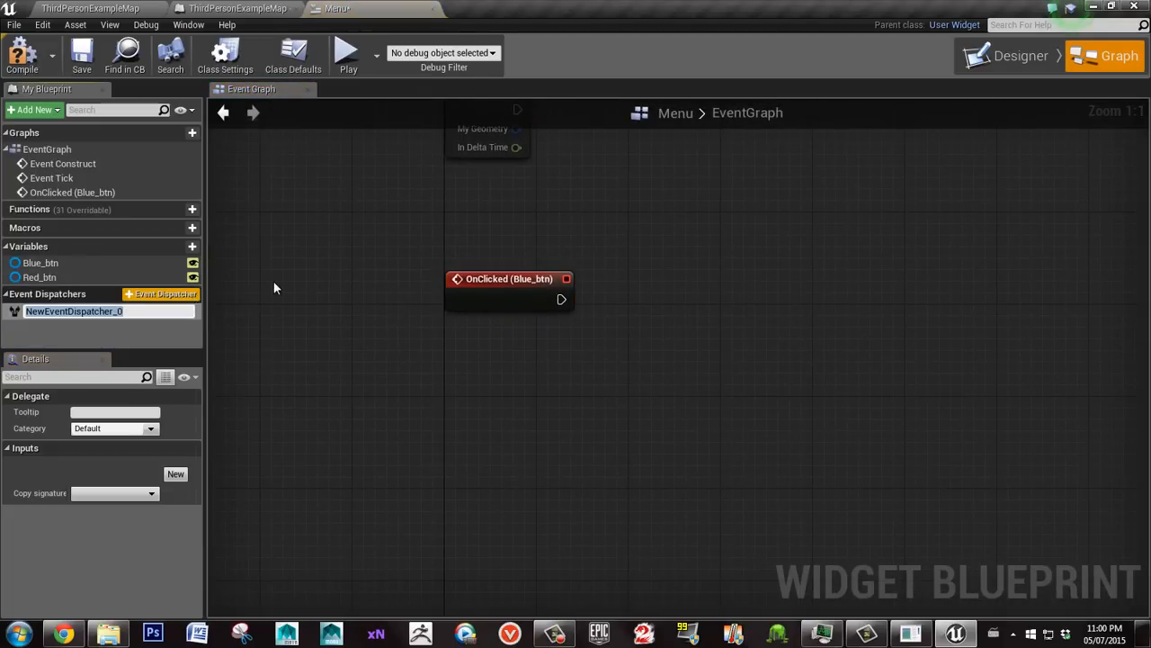
type("BlueOn")
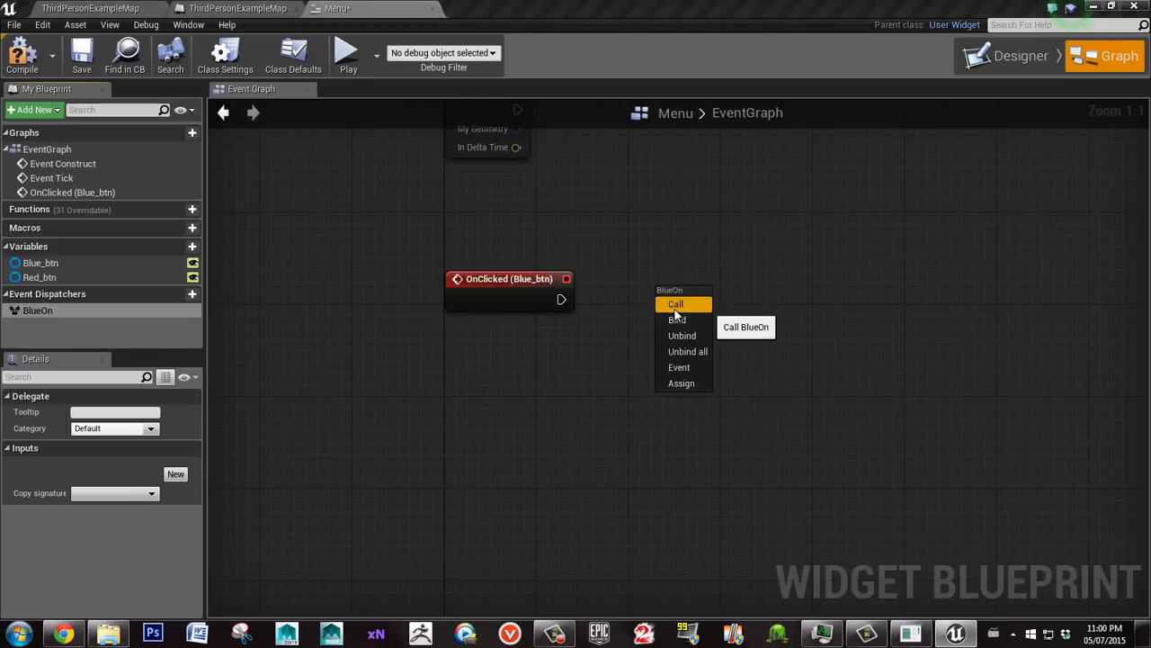
mouse_move(693, 309)
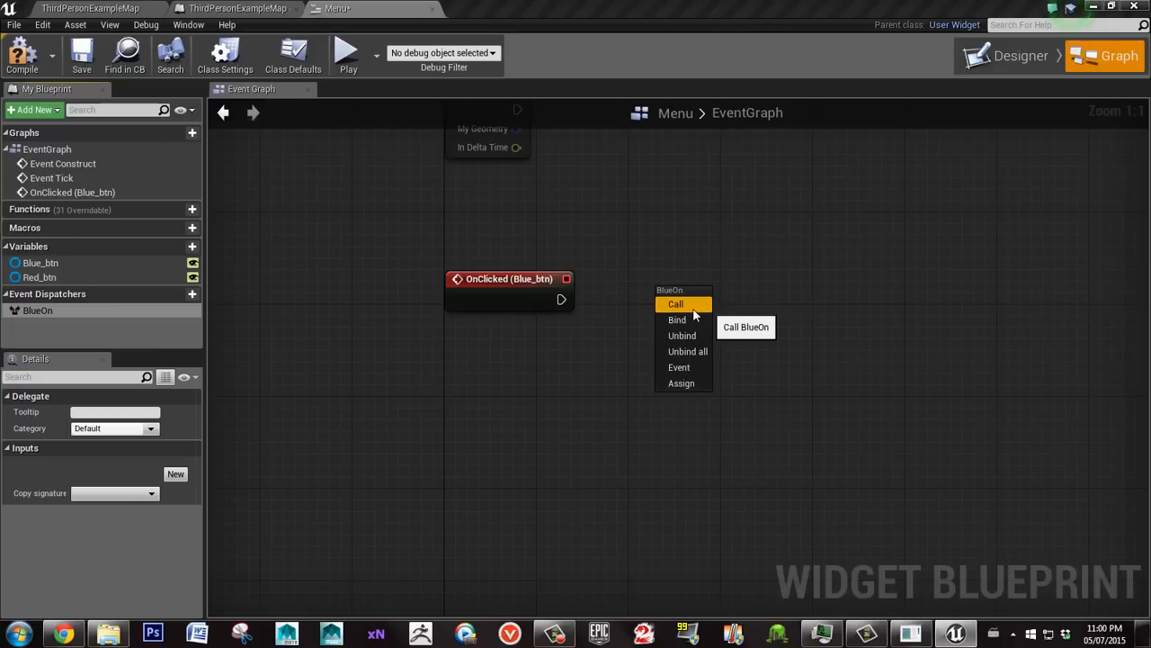
mouse_move(676, 320)
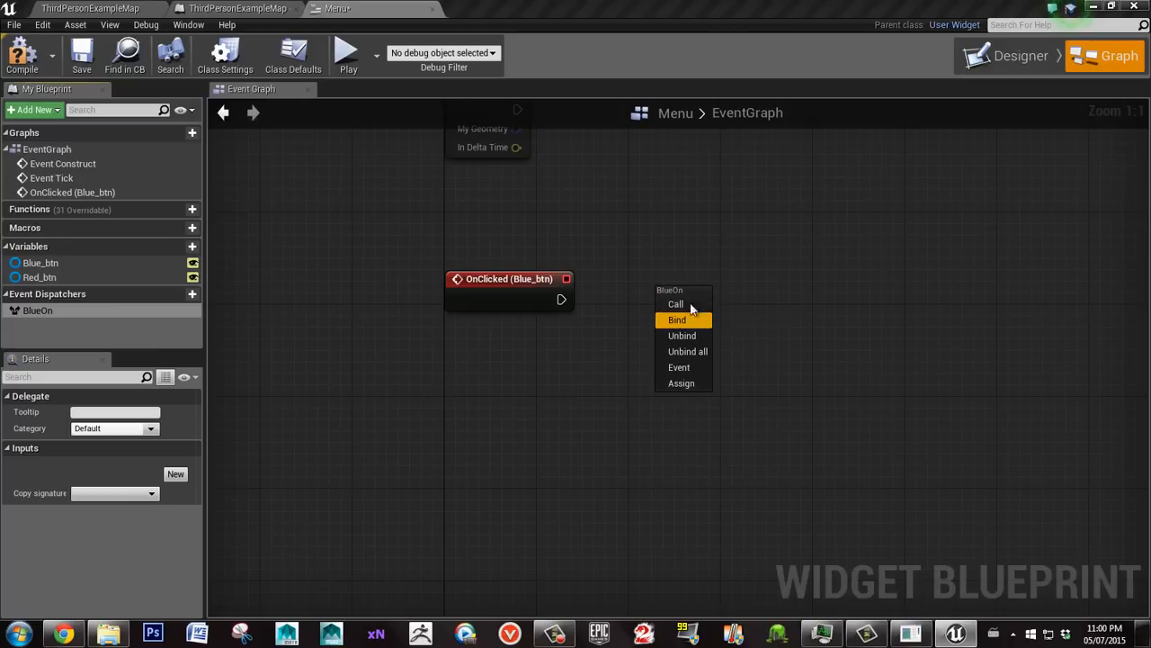
left_click(675, 304)
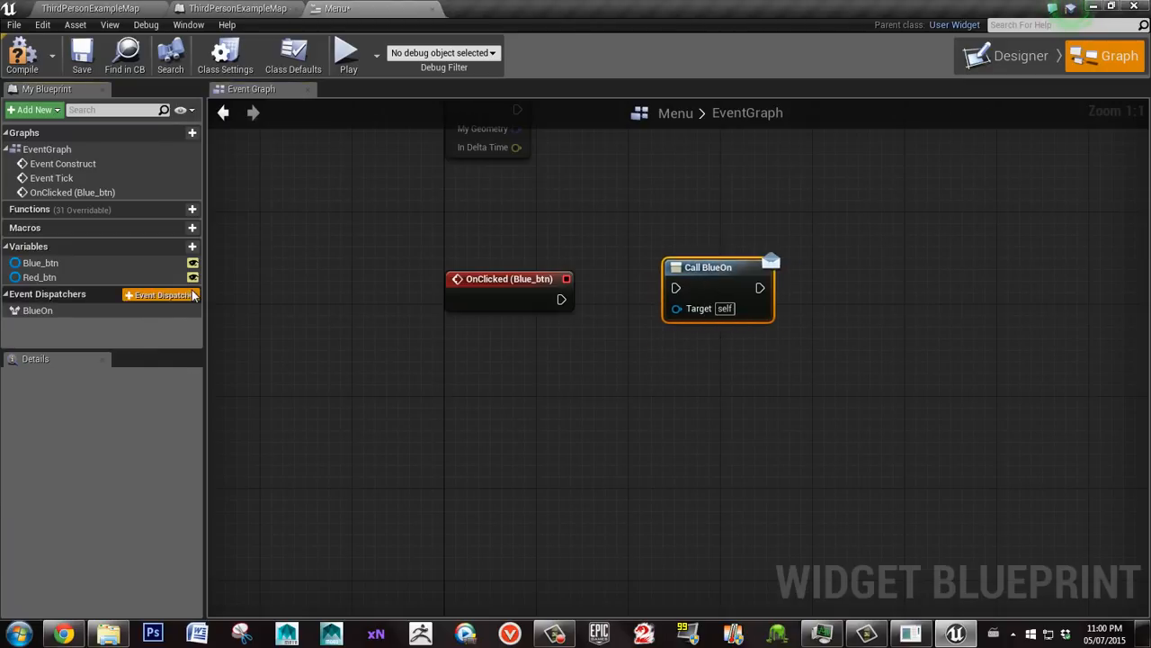
Add the RedOn dispatcher's Call node and wire the button clicks to Call BlueOn and RedOn
left_click(162, 294)
type("RedOn")
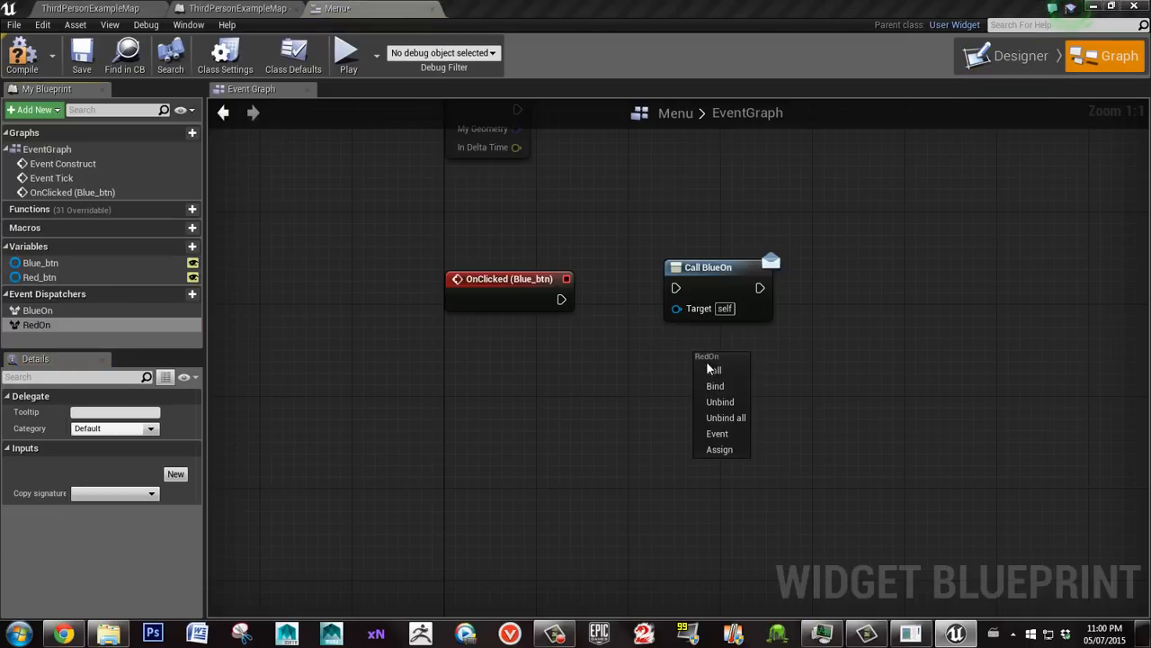
left_click(1005, 55)
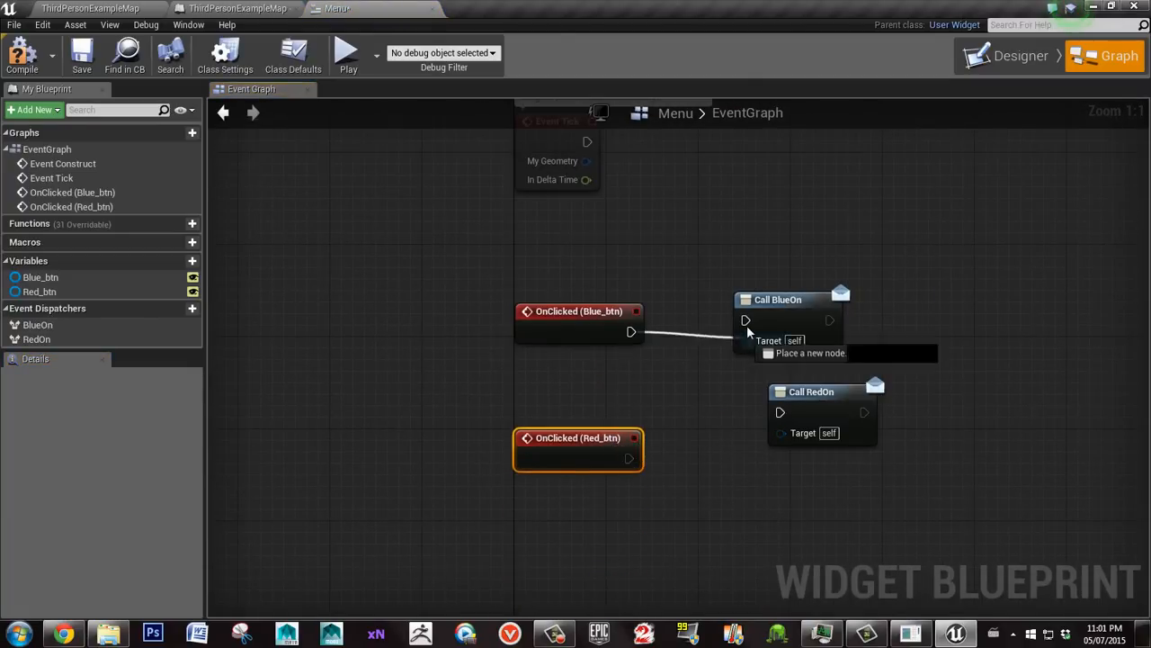
left_click_drag(631, 459, 780, 411)
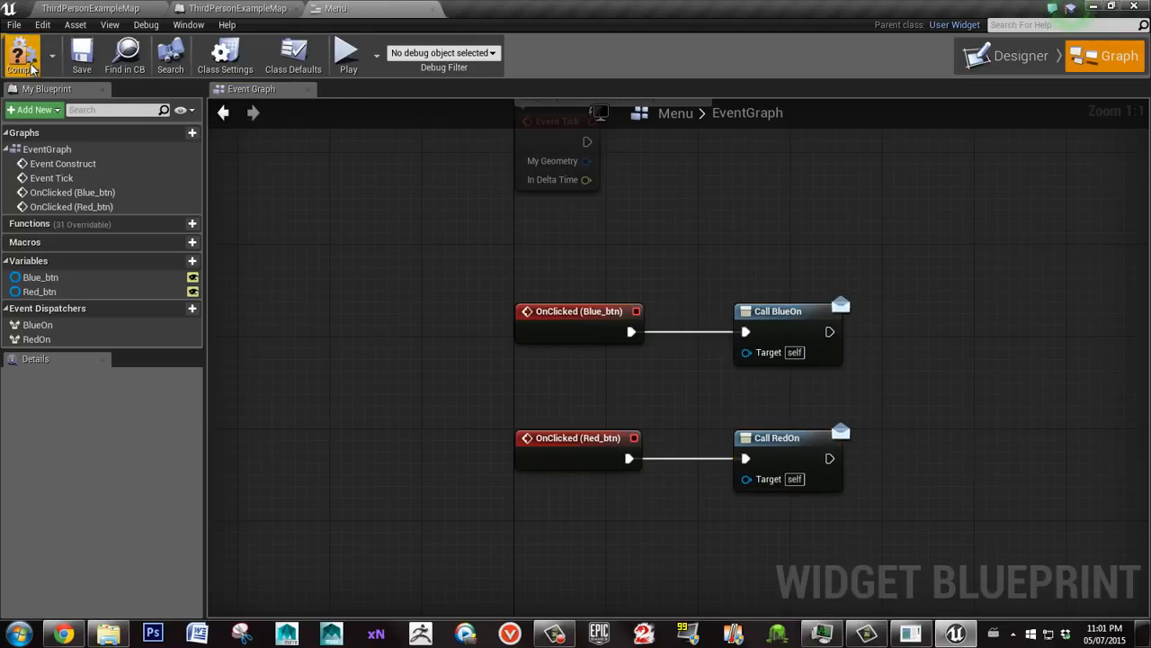
Compile, then in the Level Blueprint add a Create Widget node of class Menu after BeginPlay
left_click(237, 9)
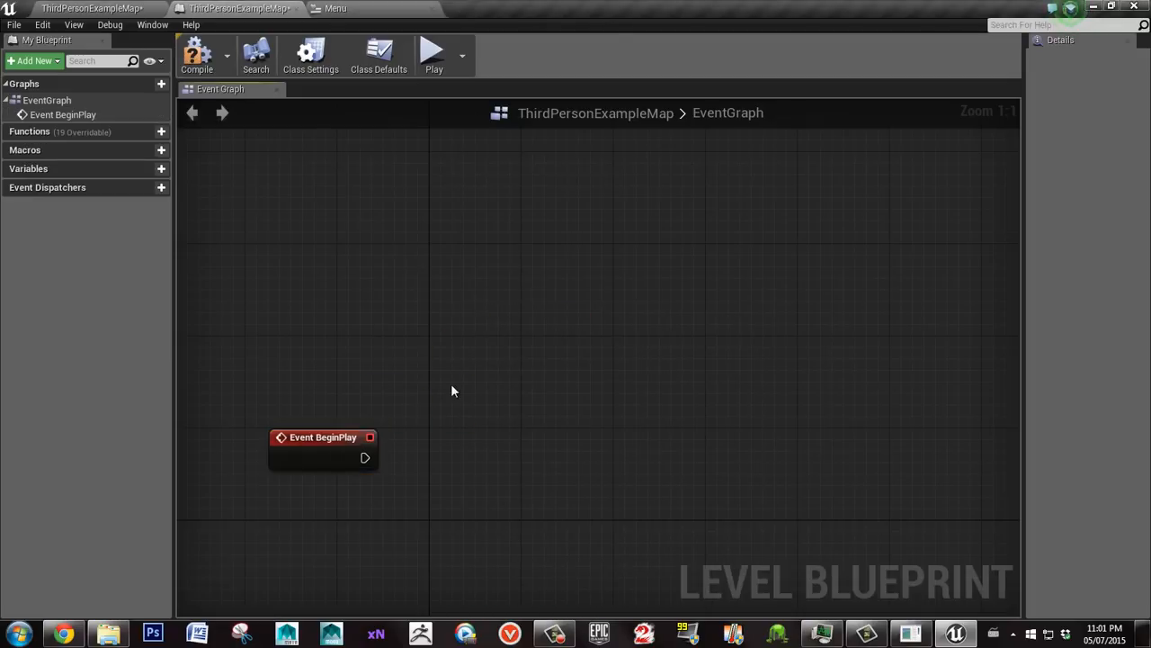
type("create wi")
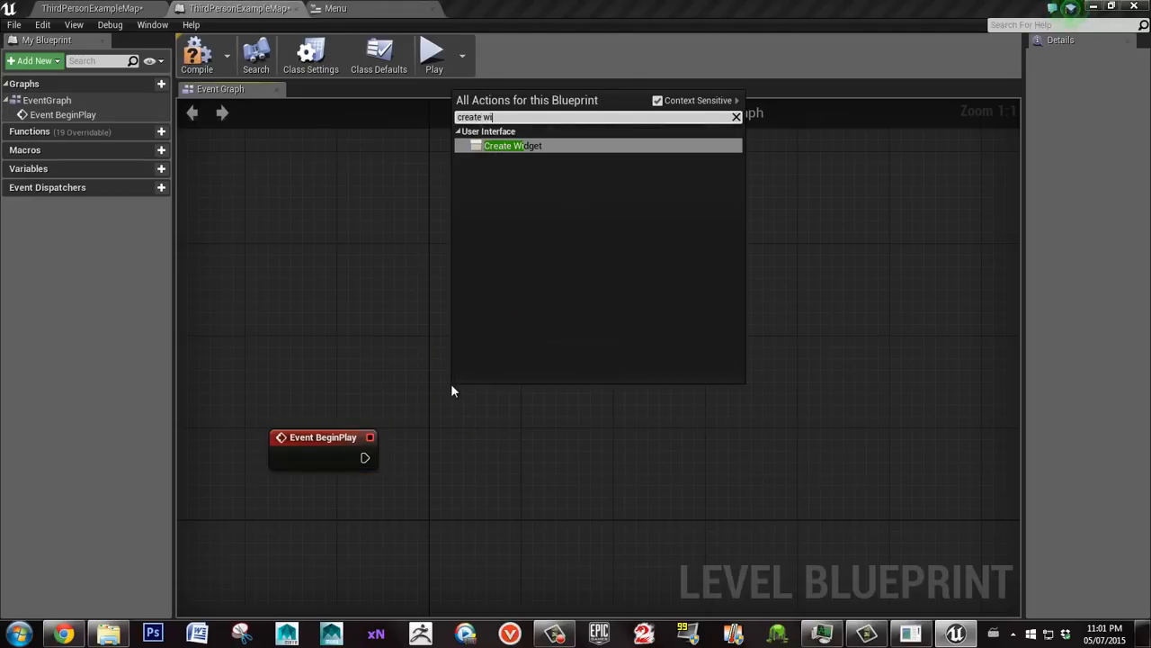
left_click(513, 145)
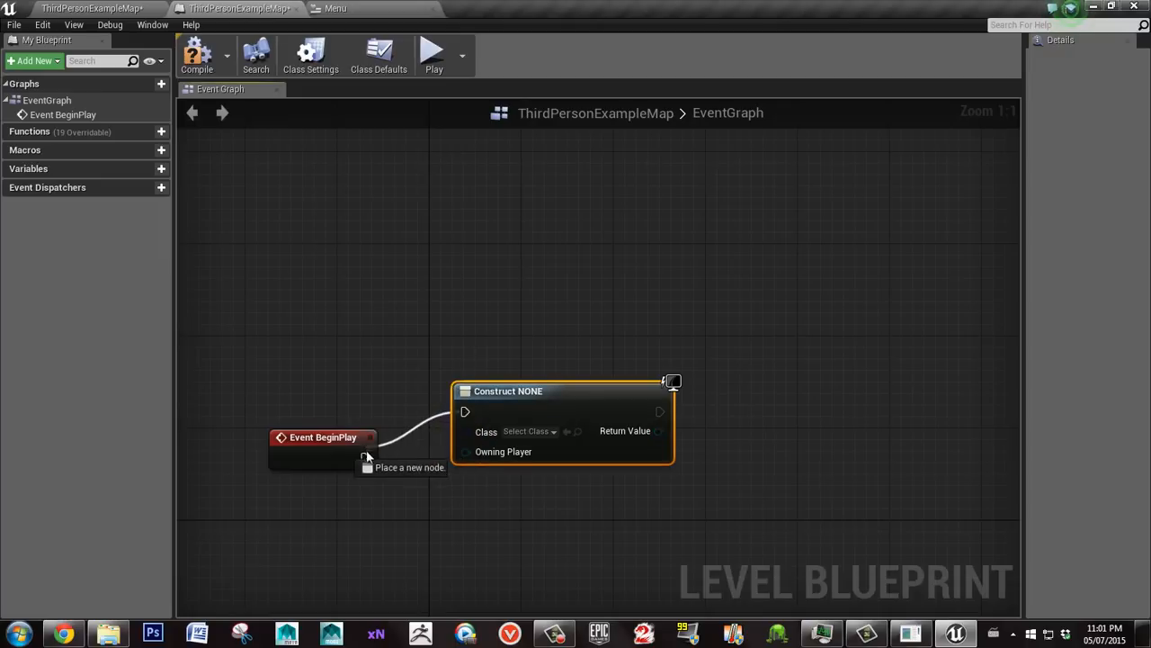
left_click(529, 431)
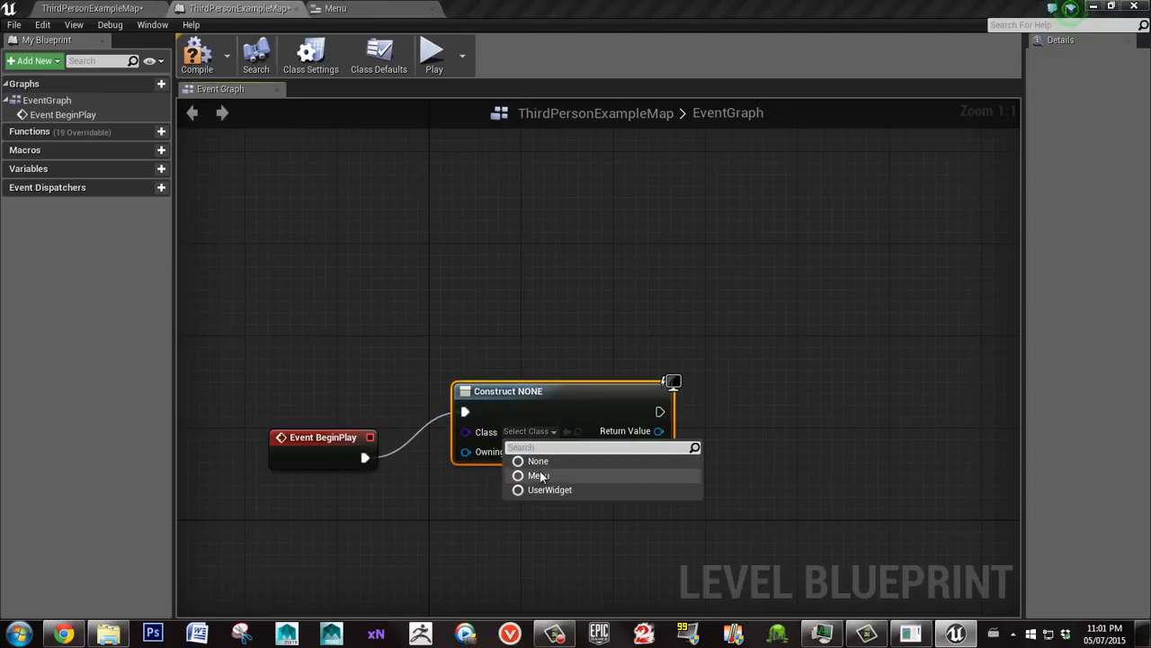
left_click(538, 475)
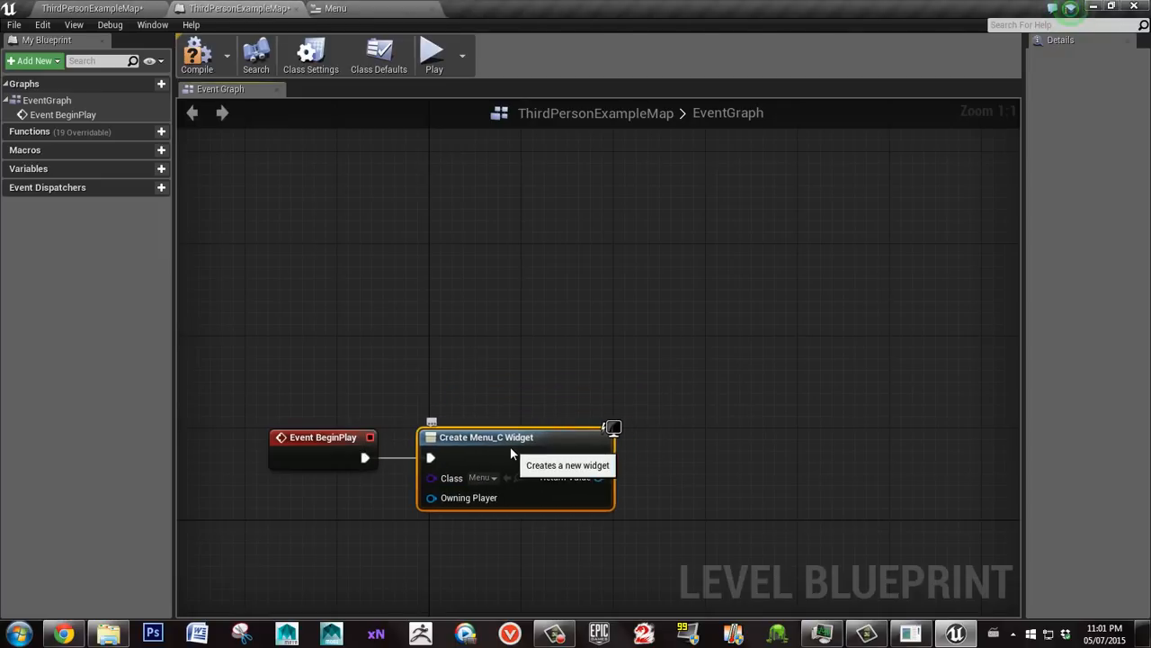
Add the widget to the viewport, get the player controller and add Set Show Mouse Cursor
left_click_drag(598, 477, 652, 479)
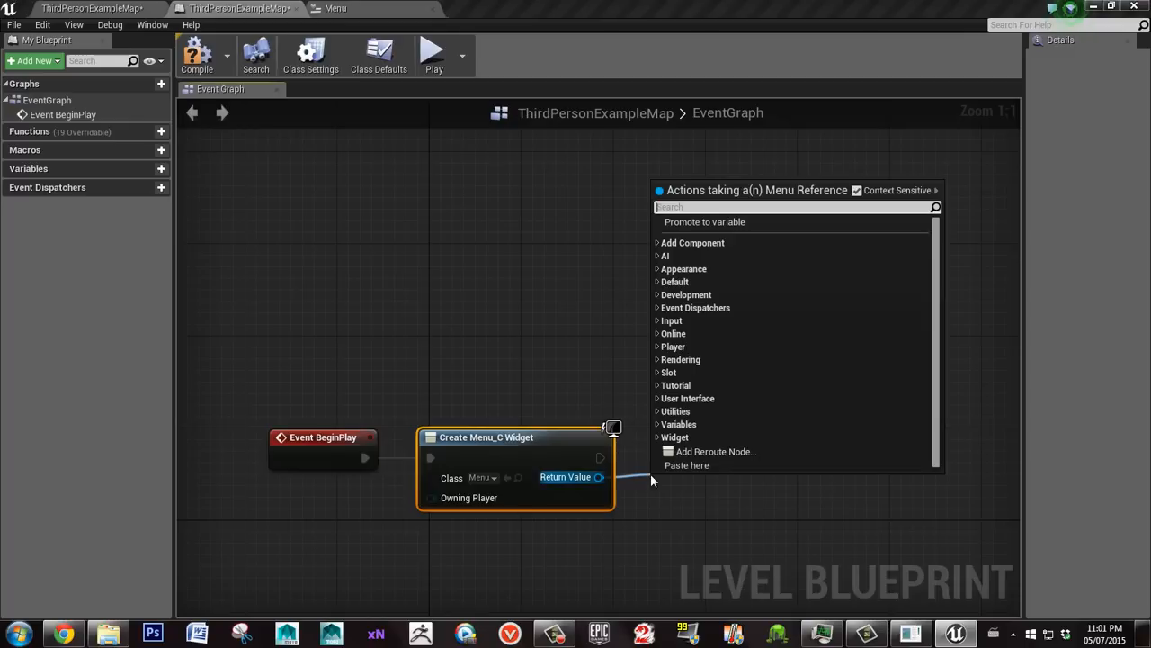
type("add to")
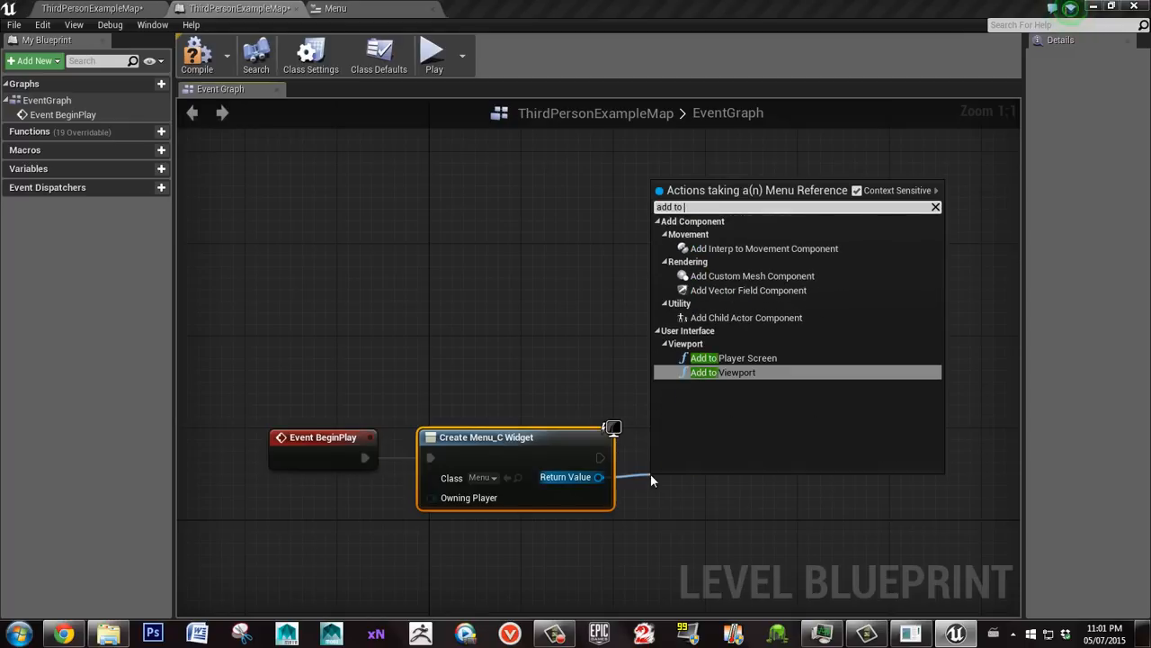
left_click(723, 371)
type("get play")
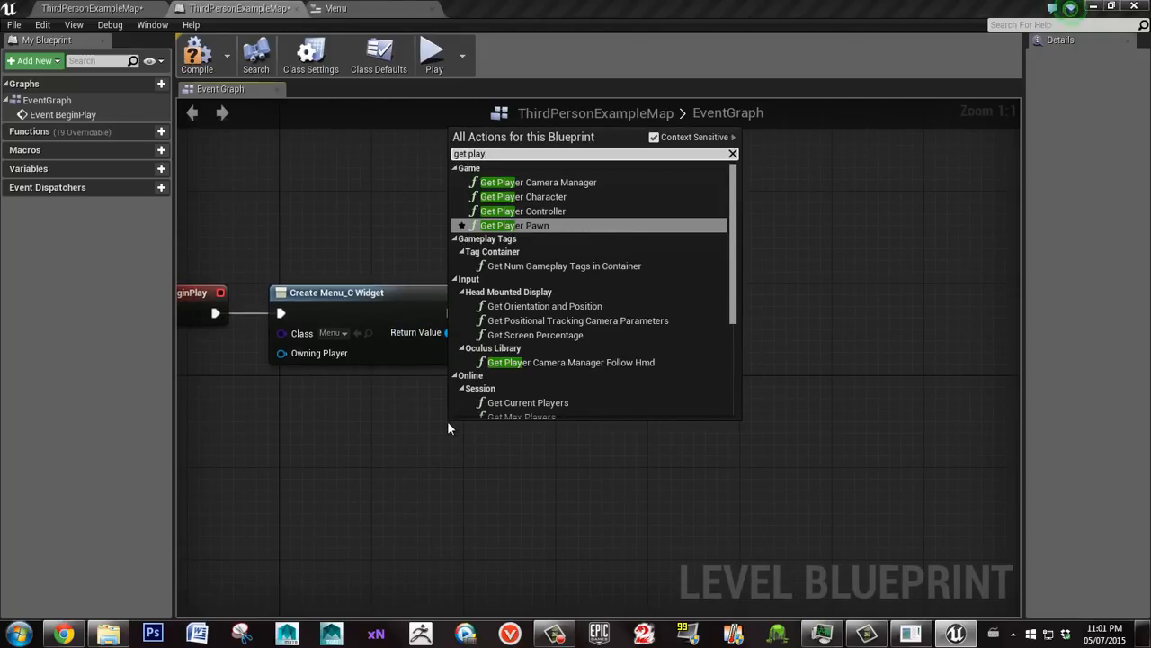
left_click(523, 211)
type("set sh")
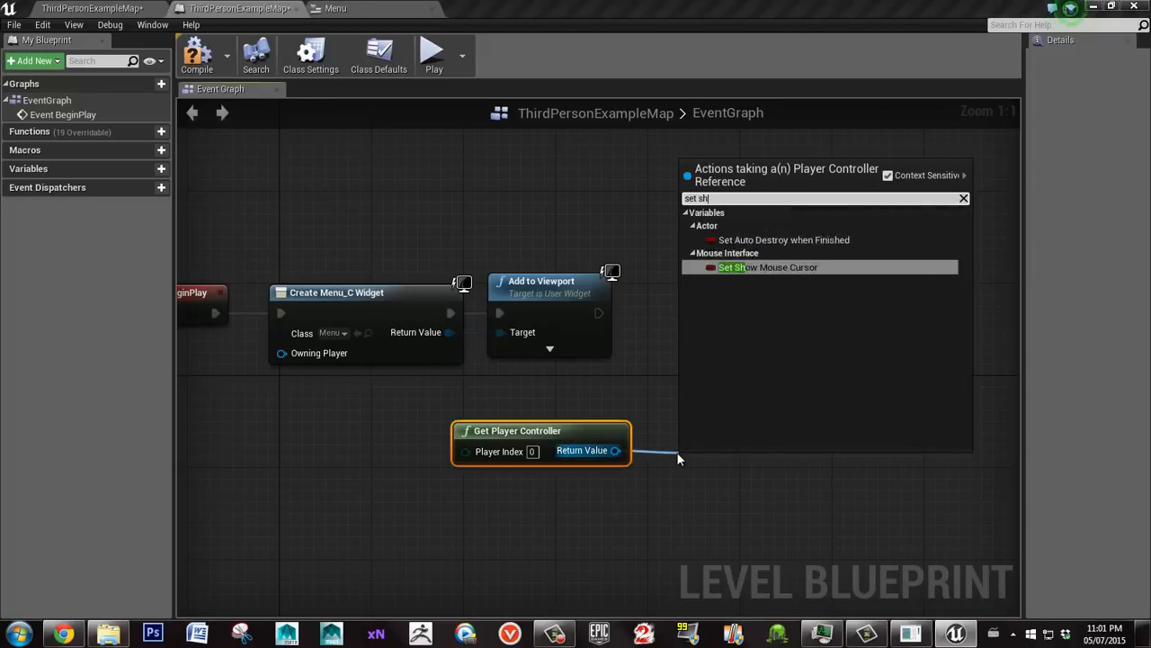
left_click(766, 267)
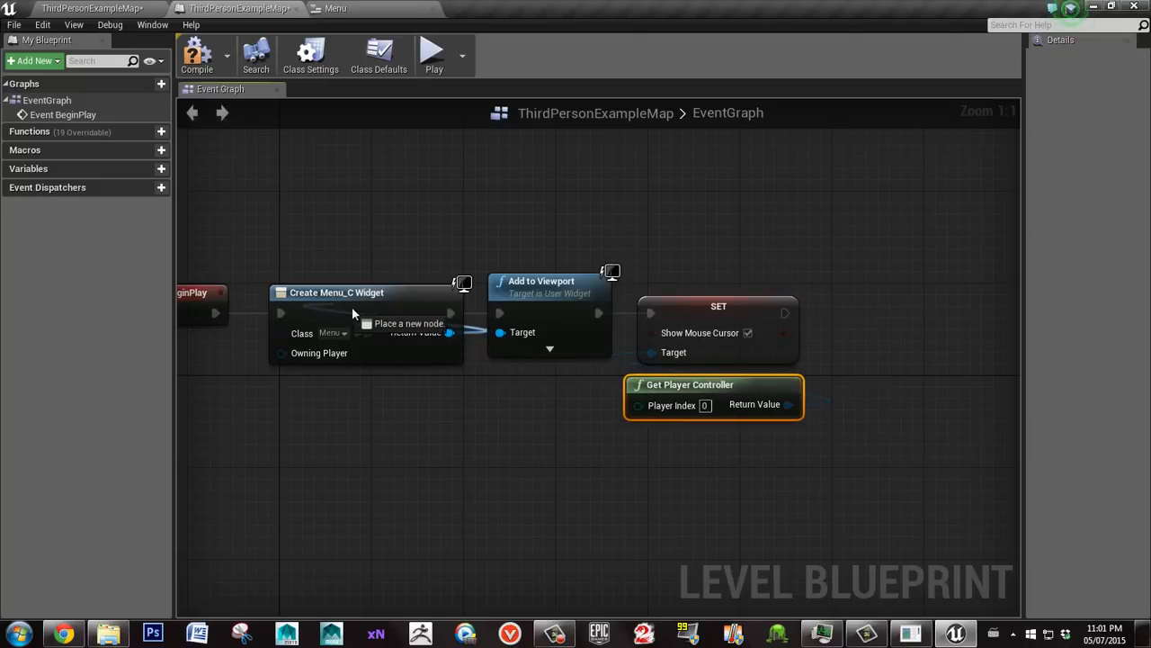
From the Menu widget's Return Value, add a Bind Event to BlueOn node
left_click_drag(450, 332, 617, 489)
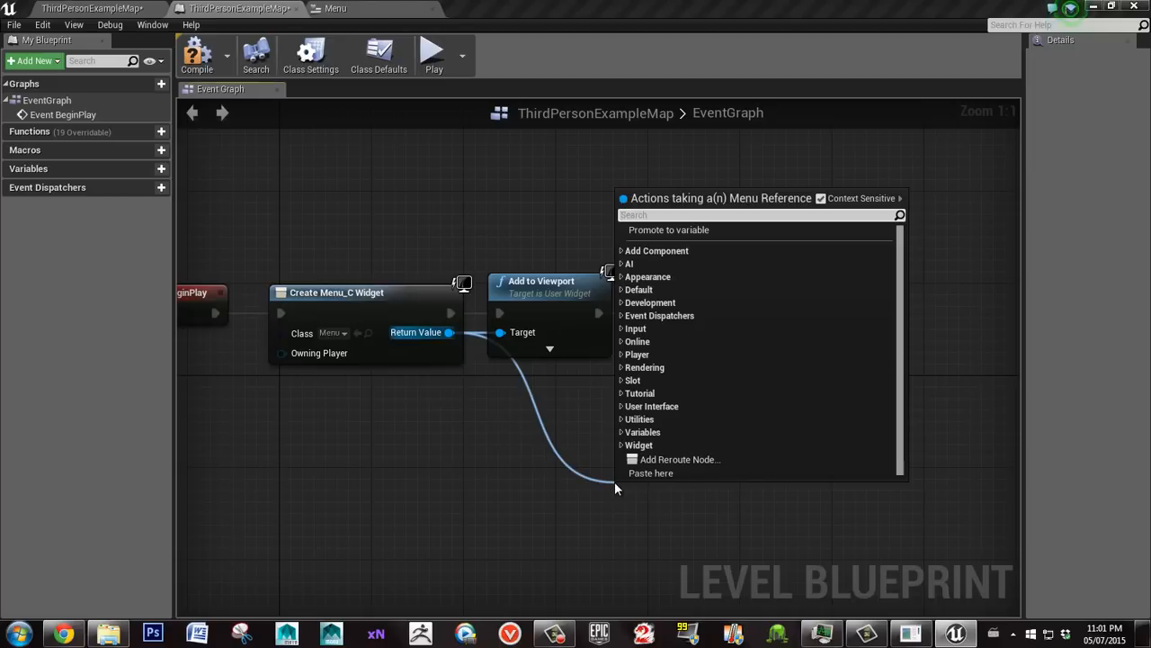
type("b")
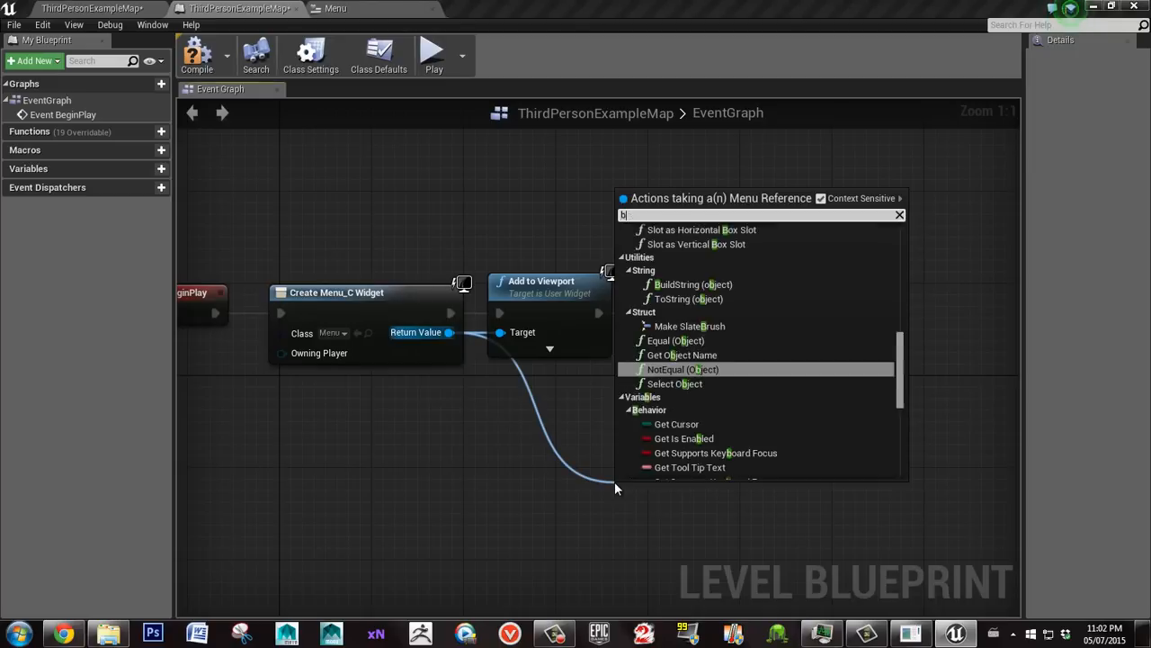
type("ind")
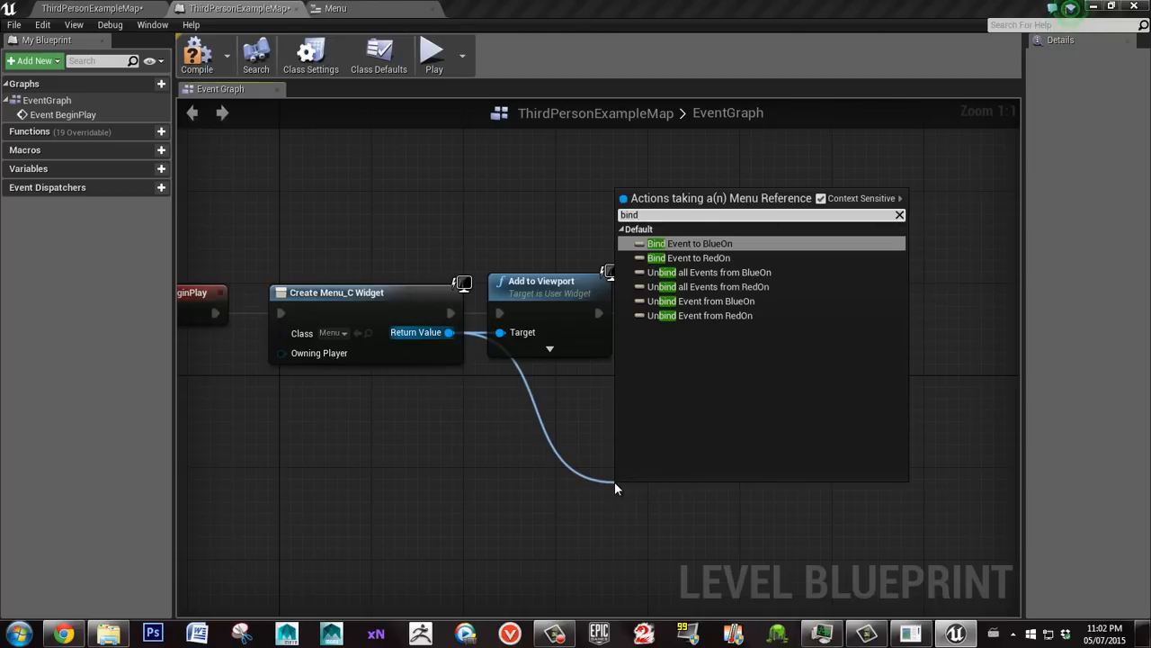
left_click(700, 243)
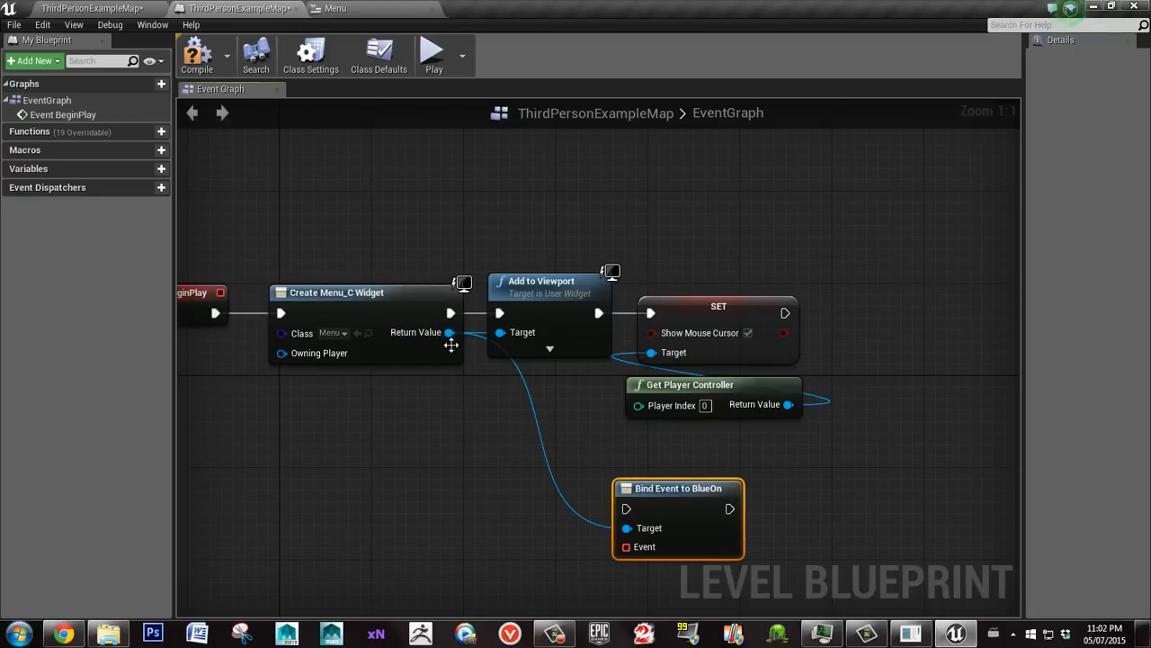
Bind RedOn as well and add custom events BlueActive and RedActive for the bindings
left_click_drag(449, 331, 562, 513)
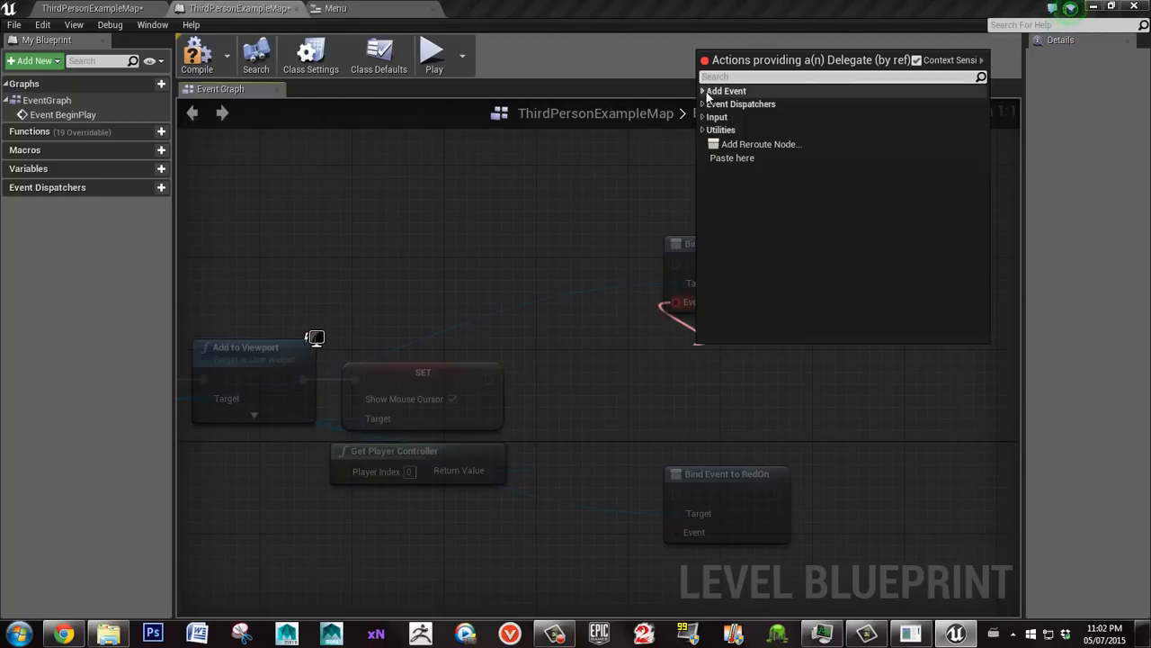
left_click(725, 91)
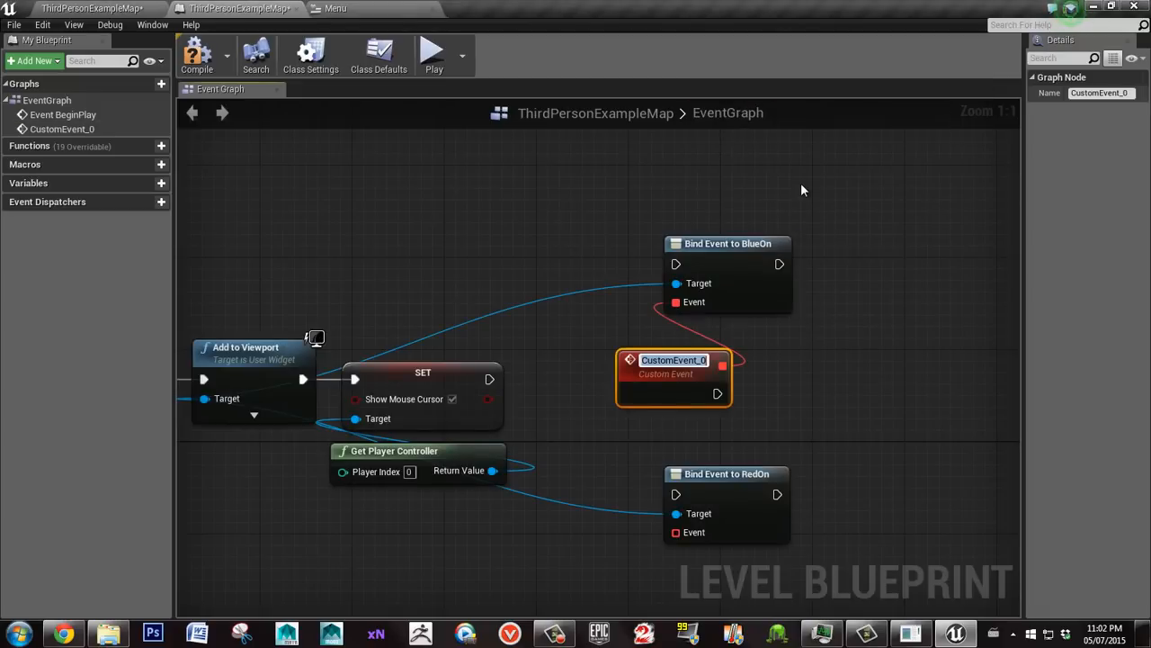
type("BlueActive")
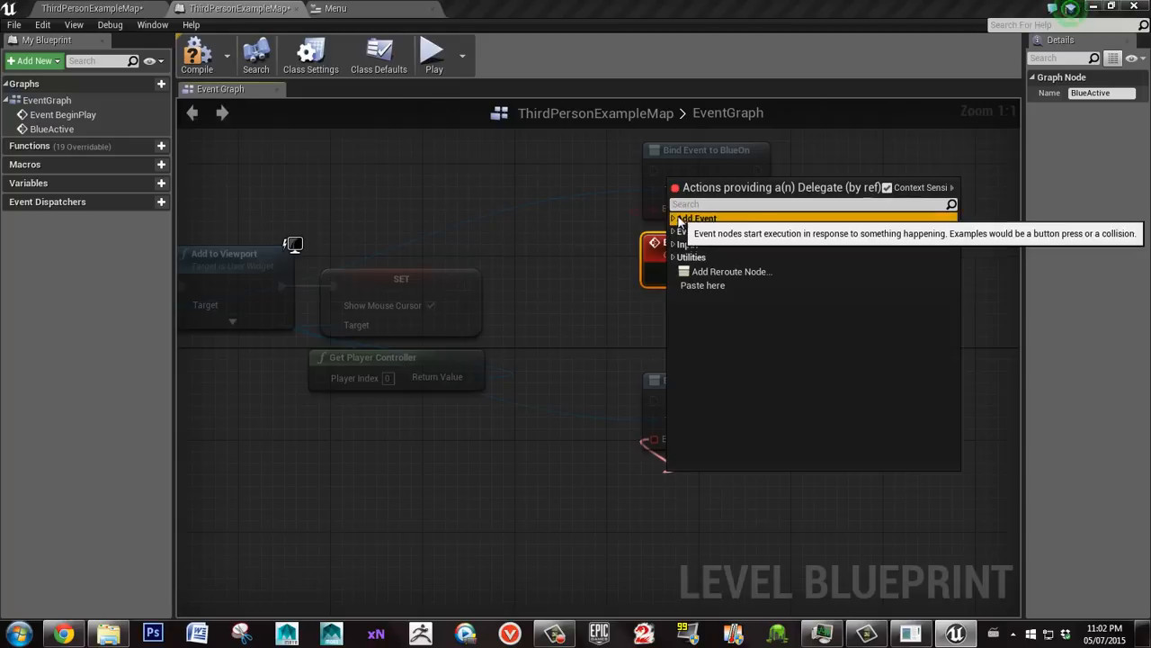
left_click(699, 218)
type("RedActive")
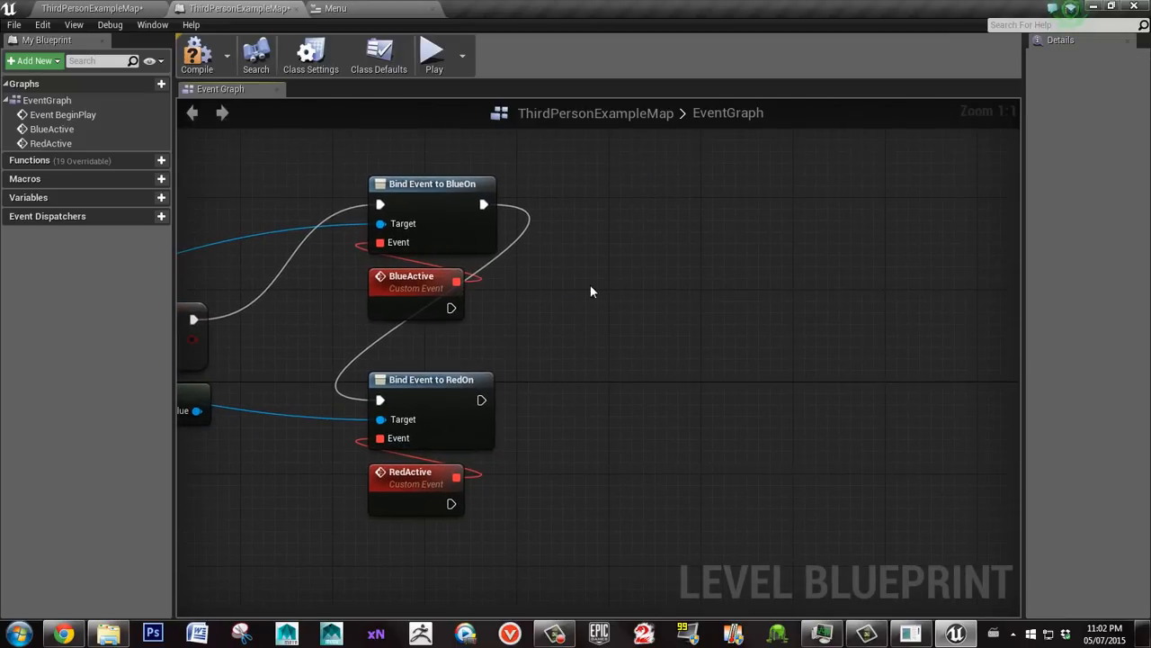
mouse_move(197, 54)
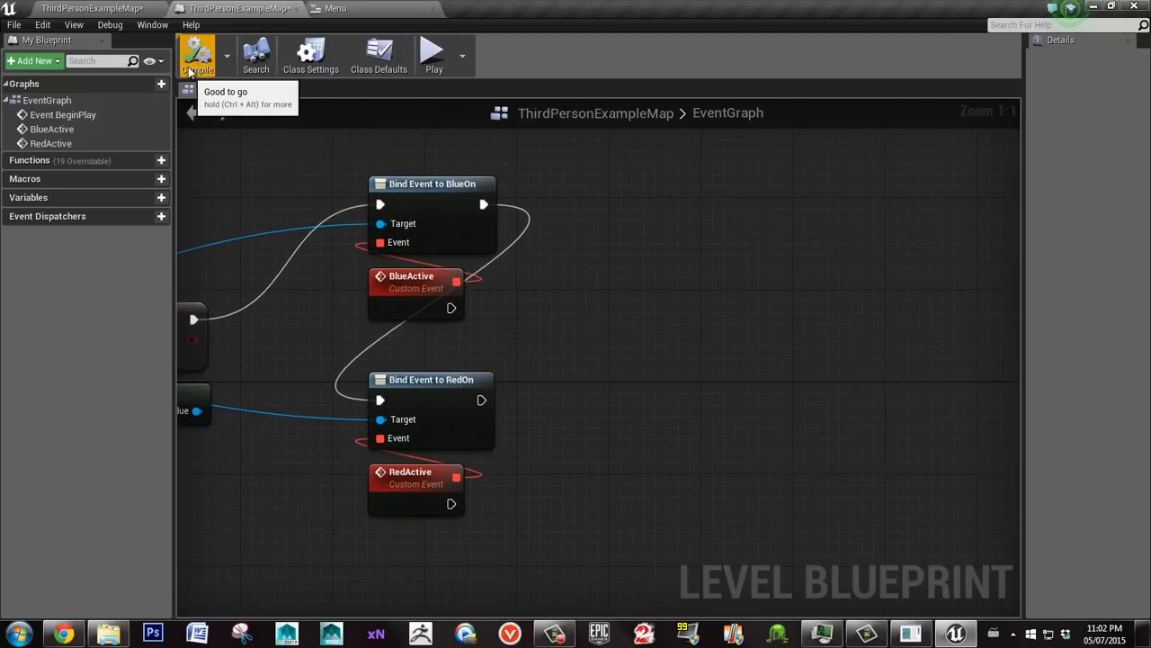
Add Print String nodes after BlueActive and RedActive, the red one with red text colour, then return to the level
type("print")
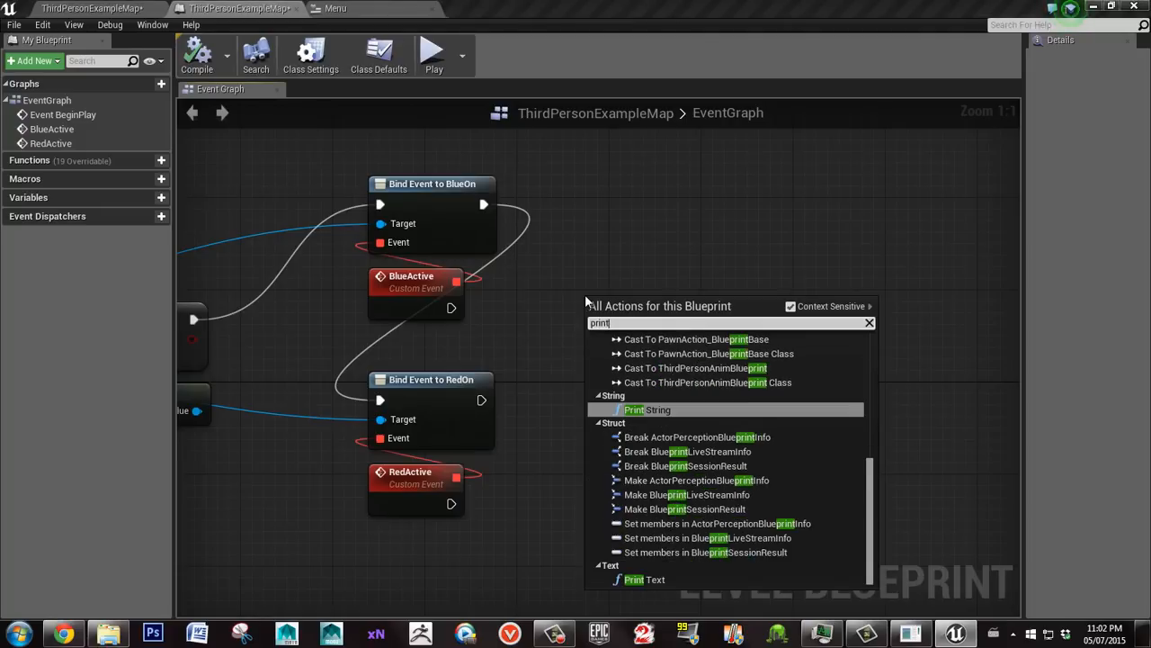
left_click(646, 410)
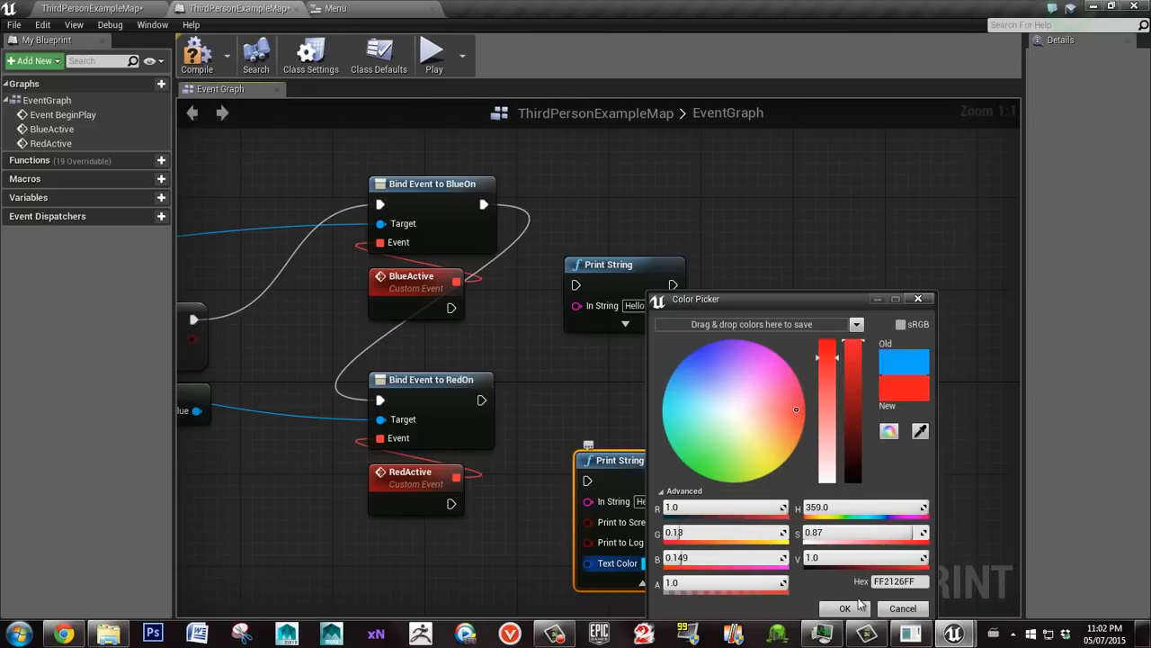
left_click(844, 608)
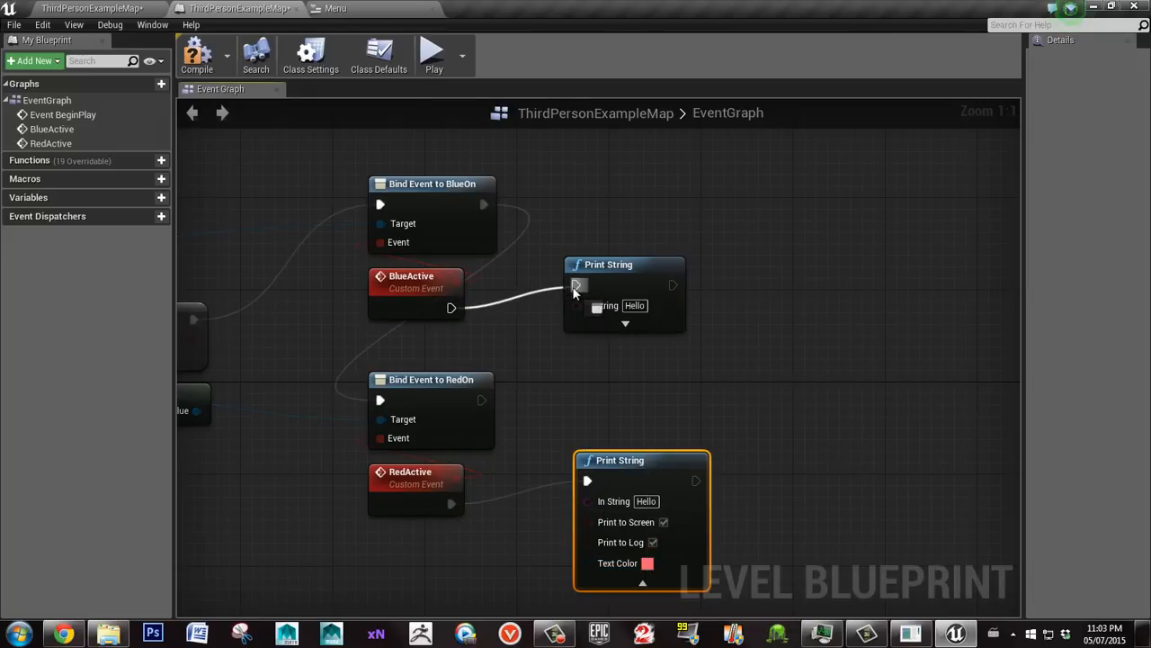
left_click(197, 56)
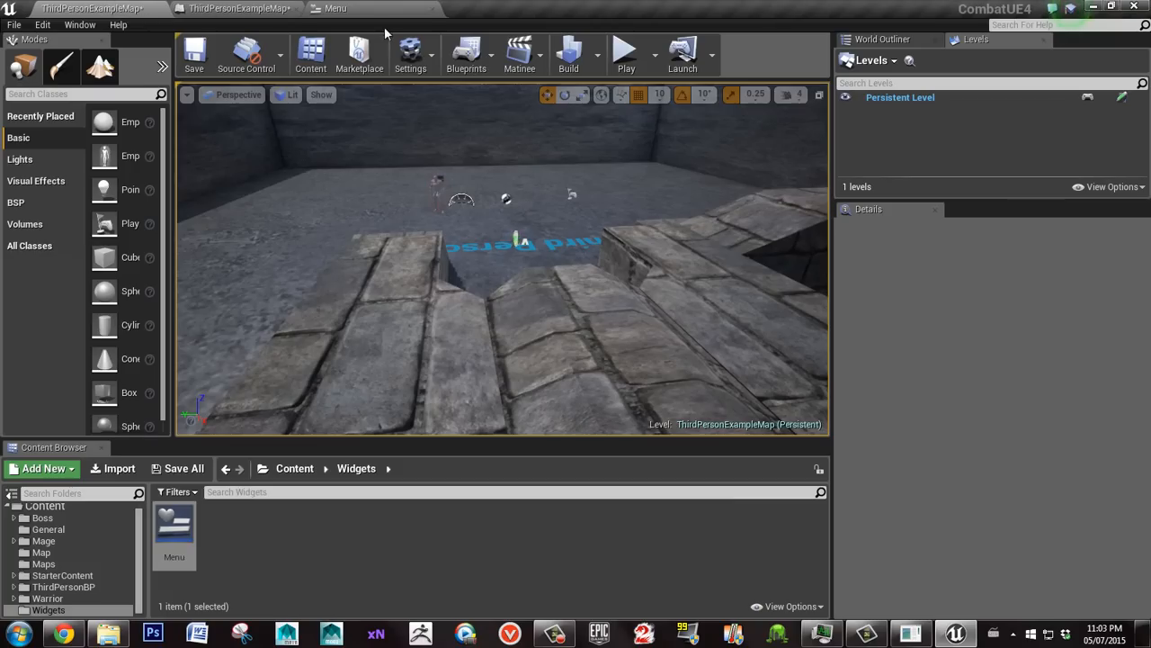
left_click(626, 52)
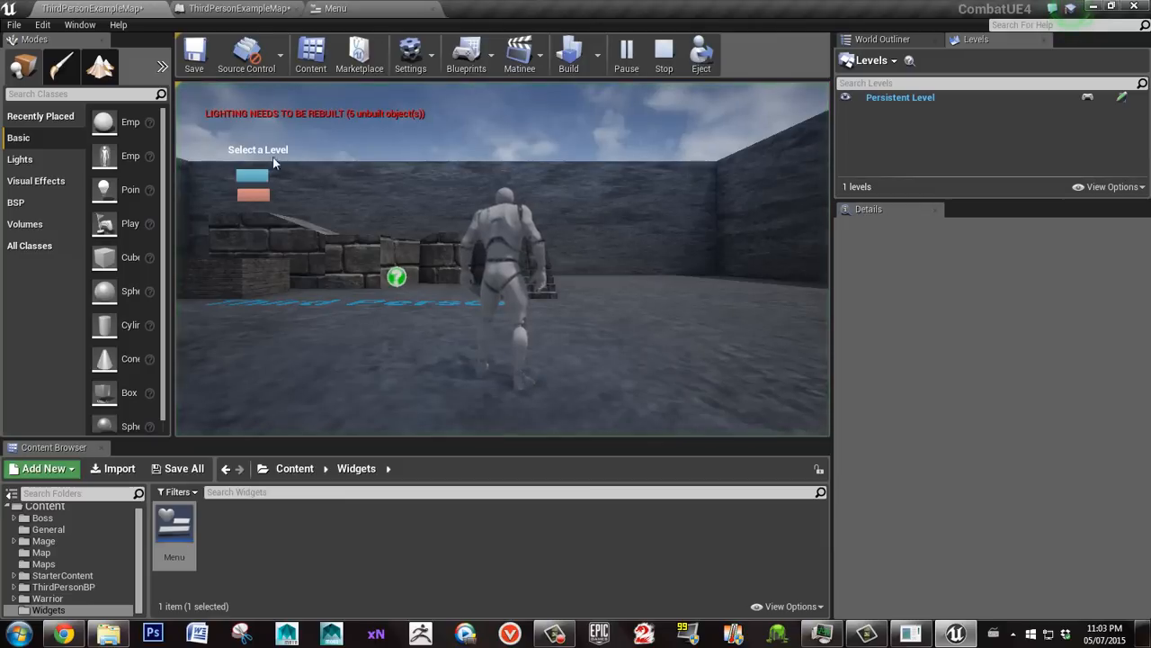
mouse_move(433, 205)
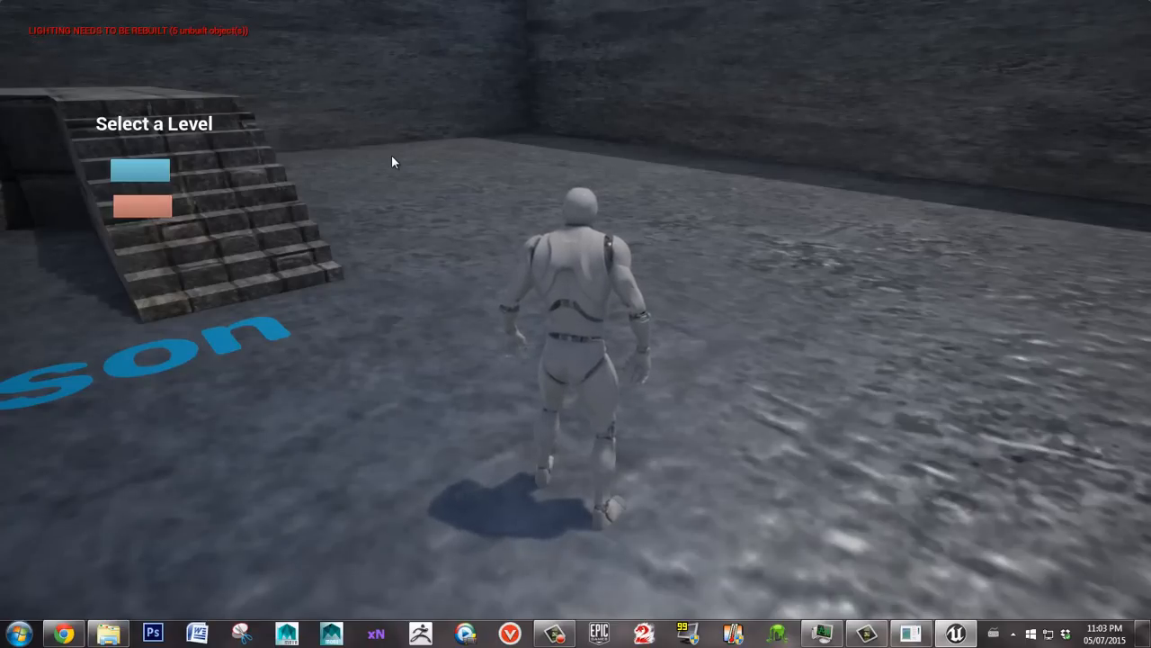
mouse_move(481, 112)
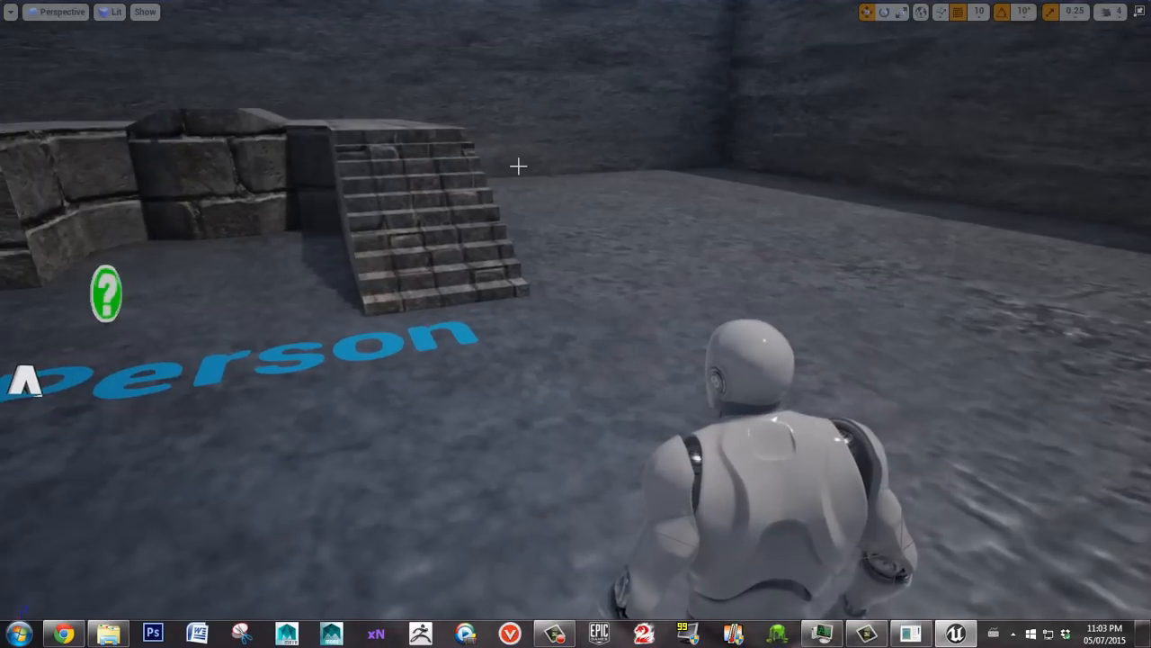
key("Escape")
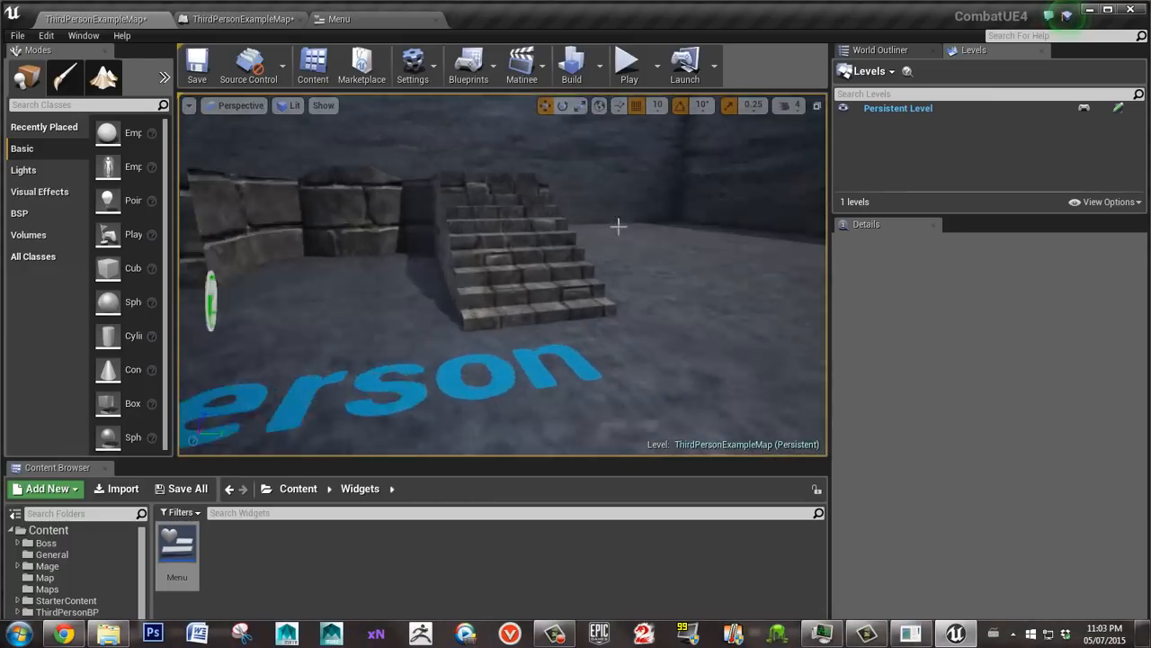
Create a new sublevel under the persistent level and save it as BlueLevel in Maps, replacing the old one
left_click(241, 19)
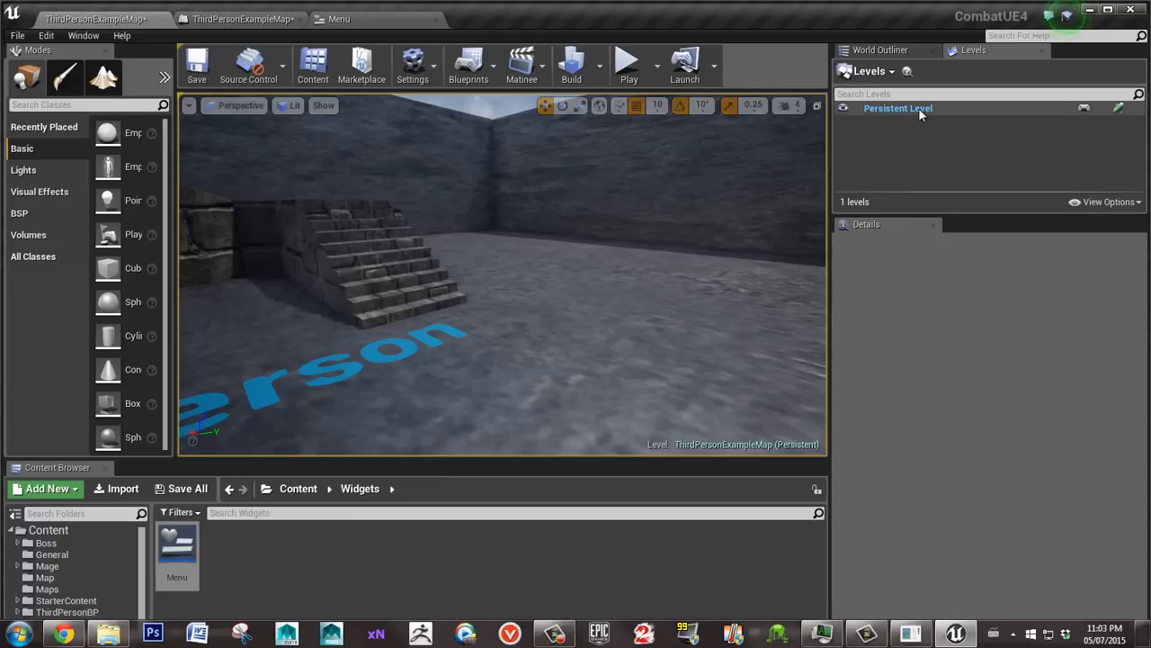
left_click(897, 108)
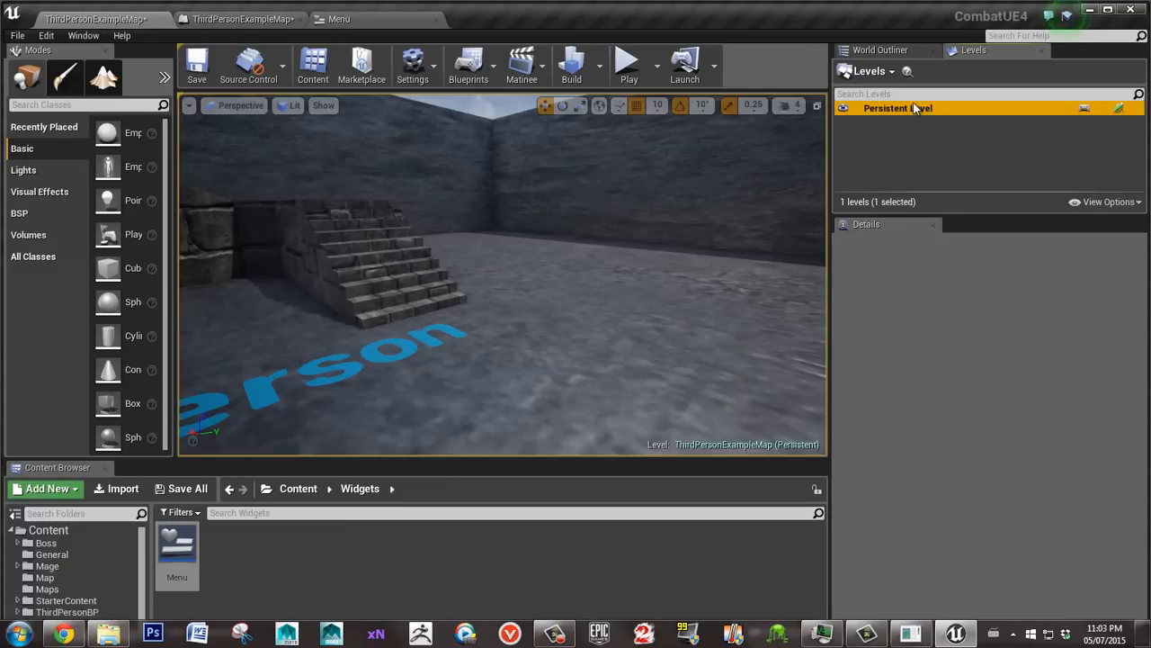
mouse_move(900, 108)
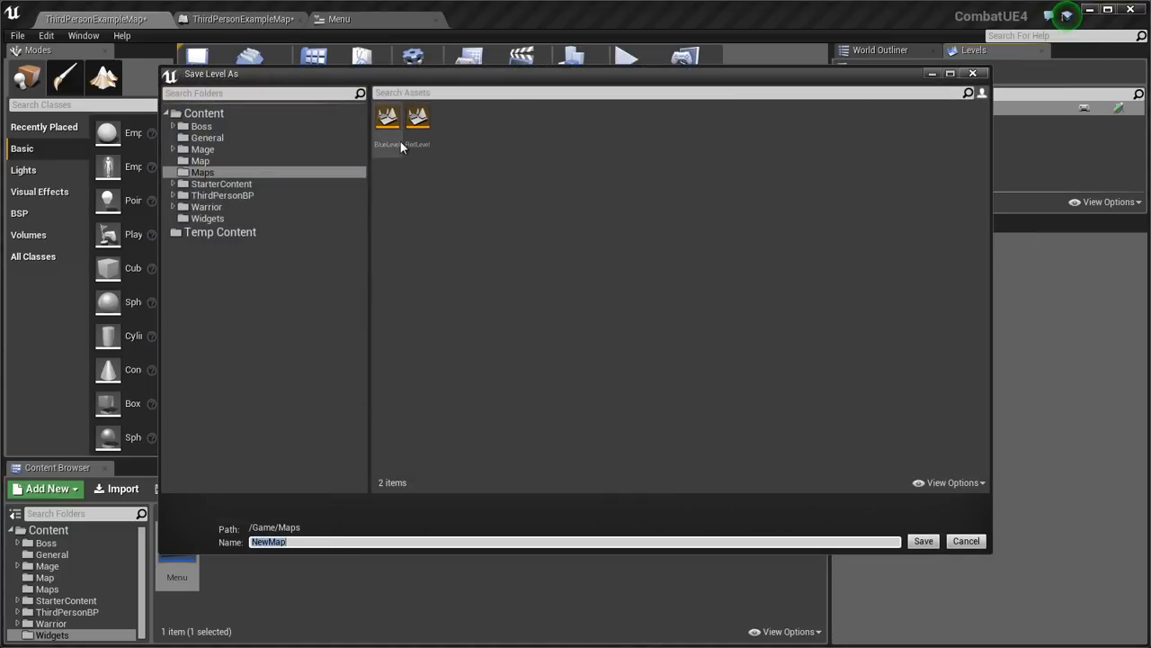
left_click(386, 121)
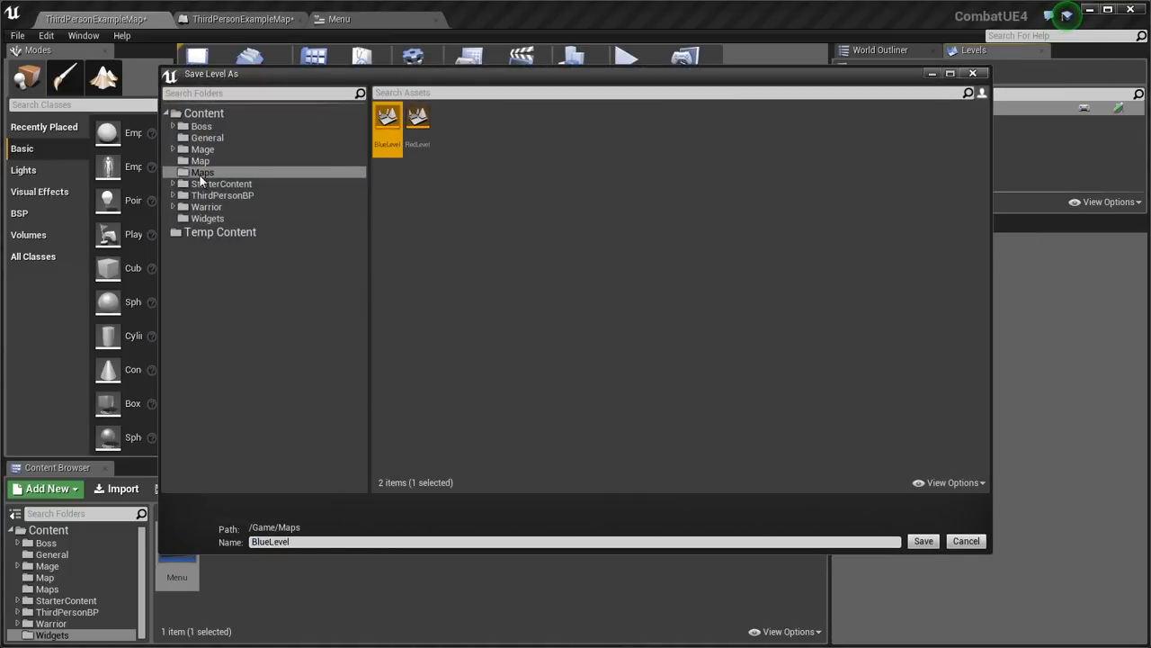
mouse_move(202, 171)
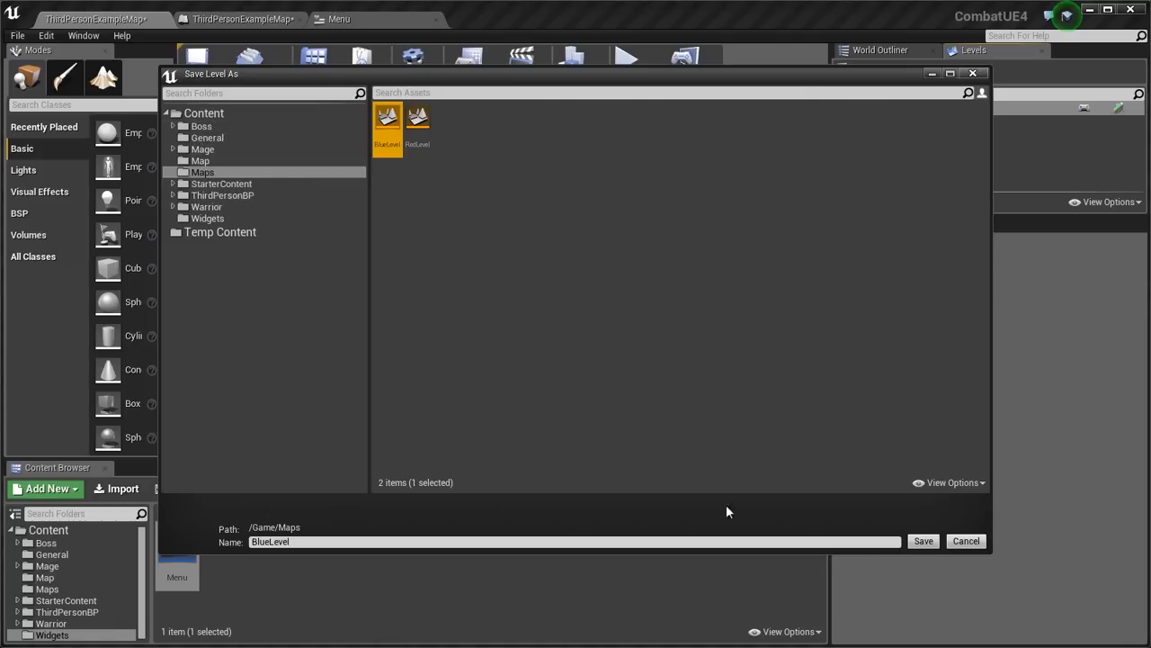
left_click(922, 541)
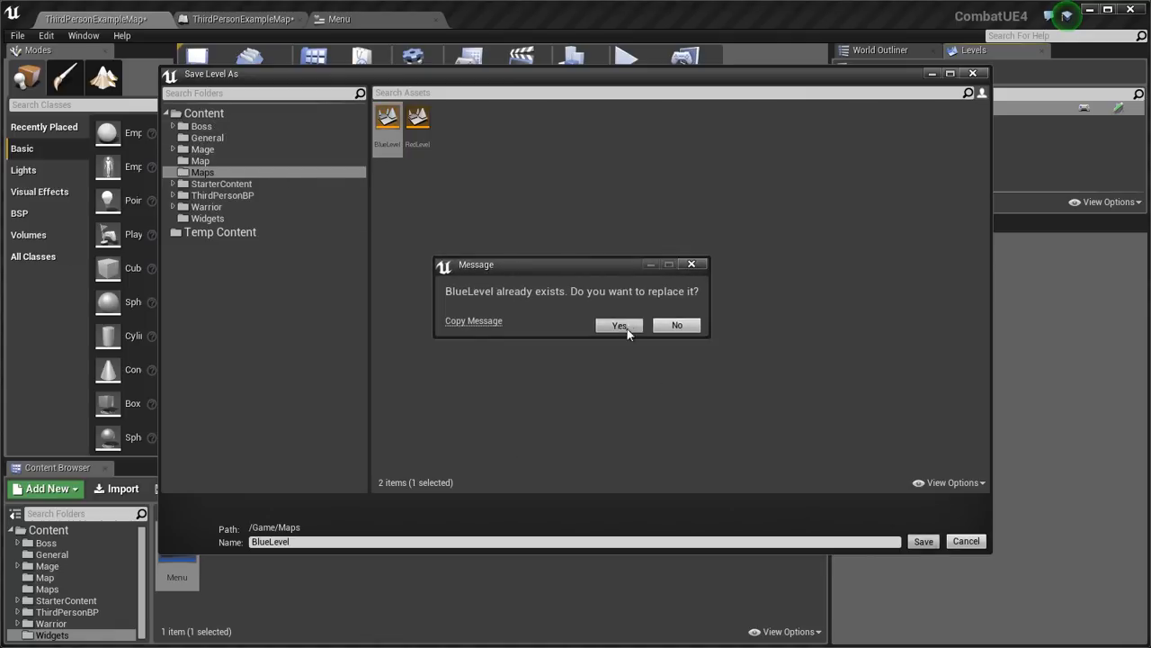
left_click(619, 325)
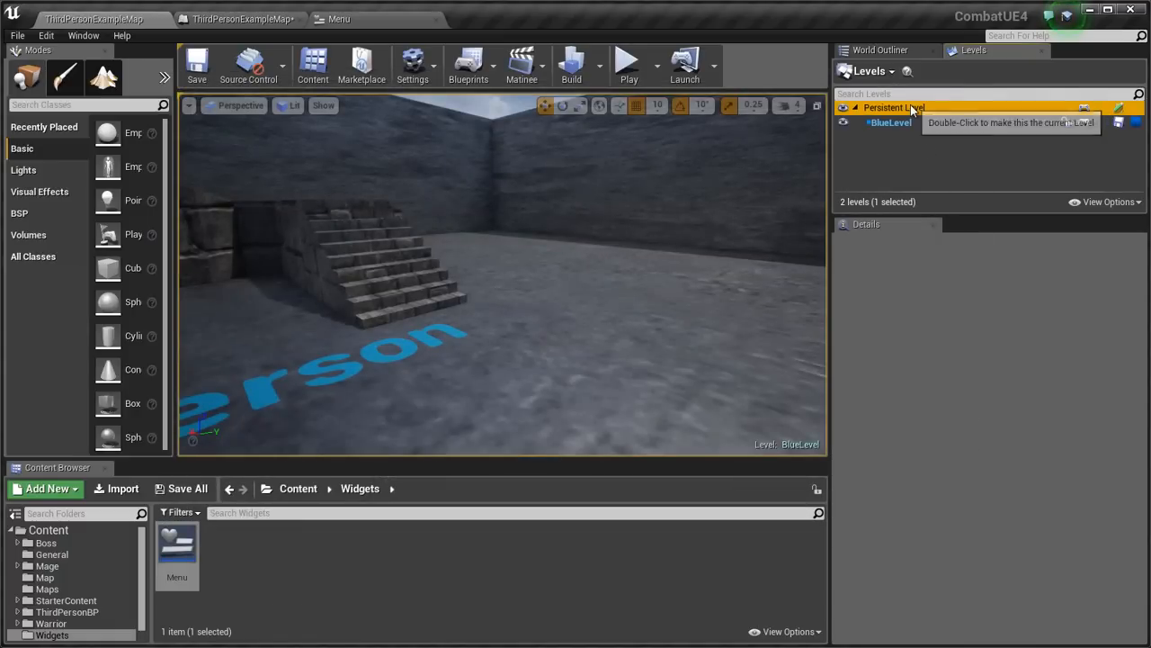
Make the persistent level current again, then create and save a second sublevel RedLevel in Maps
double_click(897, 107)
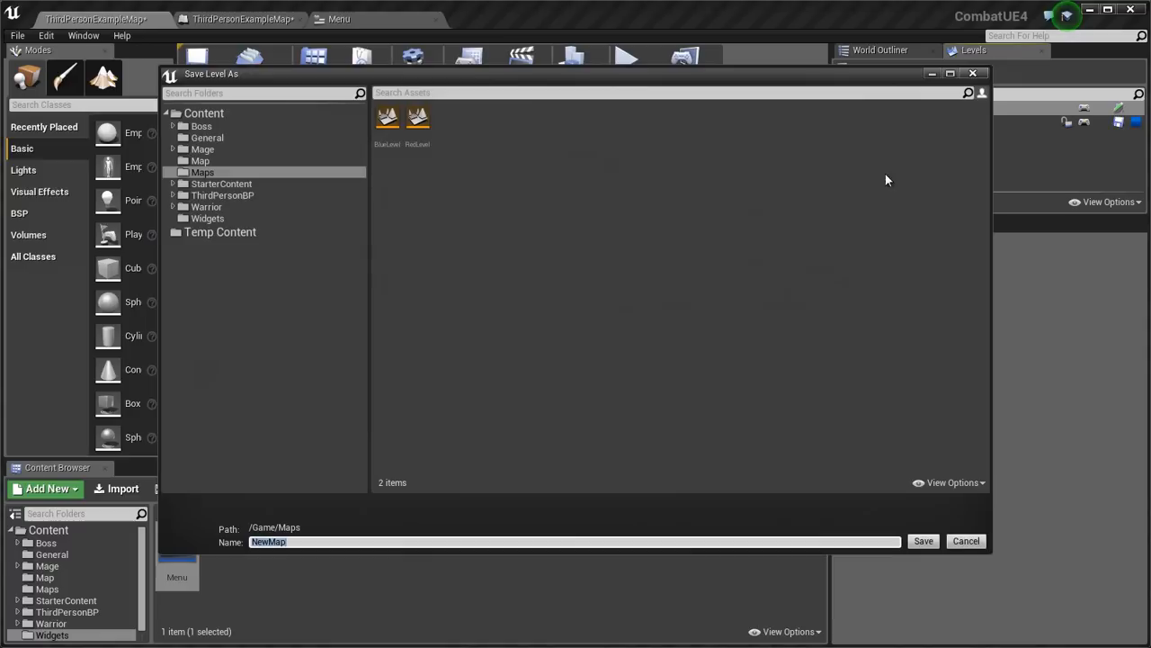
left_click(416, 120)
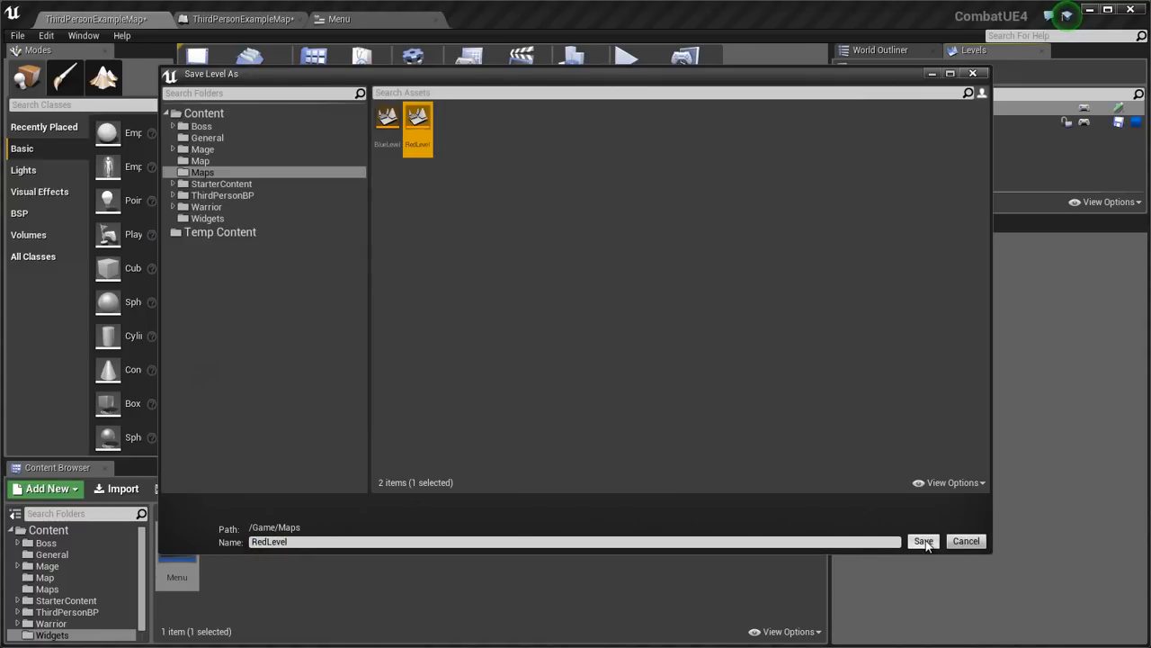
left_click(923, 540)
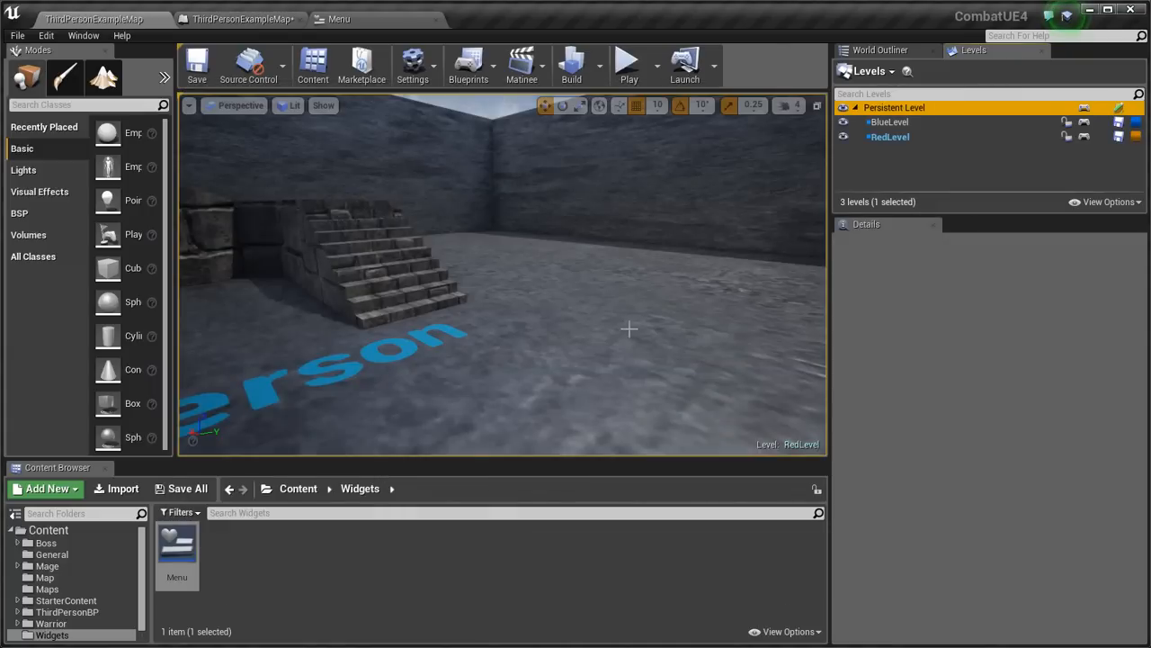
left_click(44, 576)
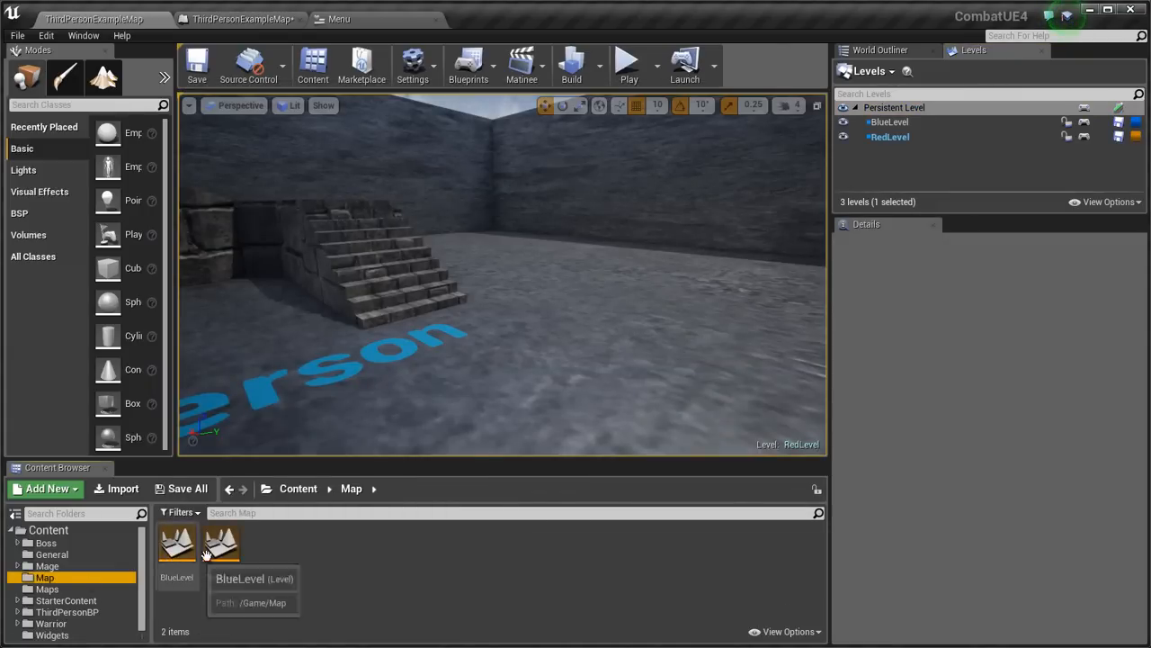
With RedLevel current, place a Target Point on the floor of the other room as a teleport destination
left_click(298, 488)
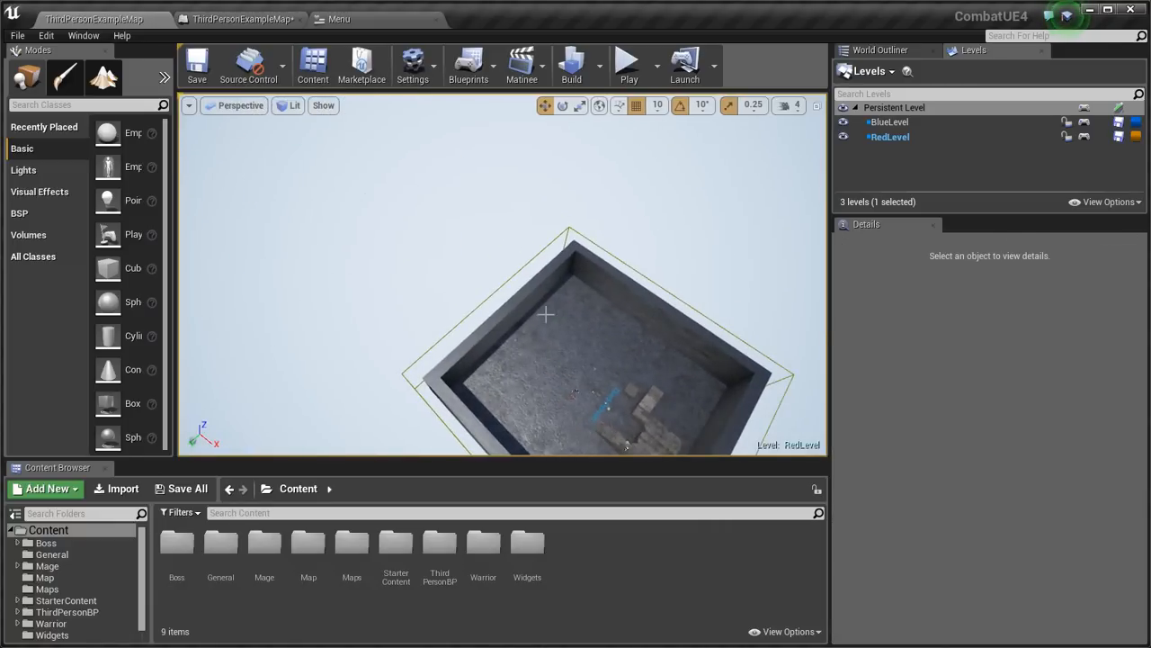
left_click(546, 314)
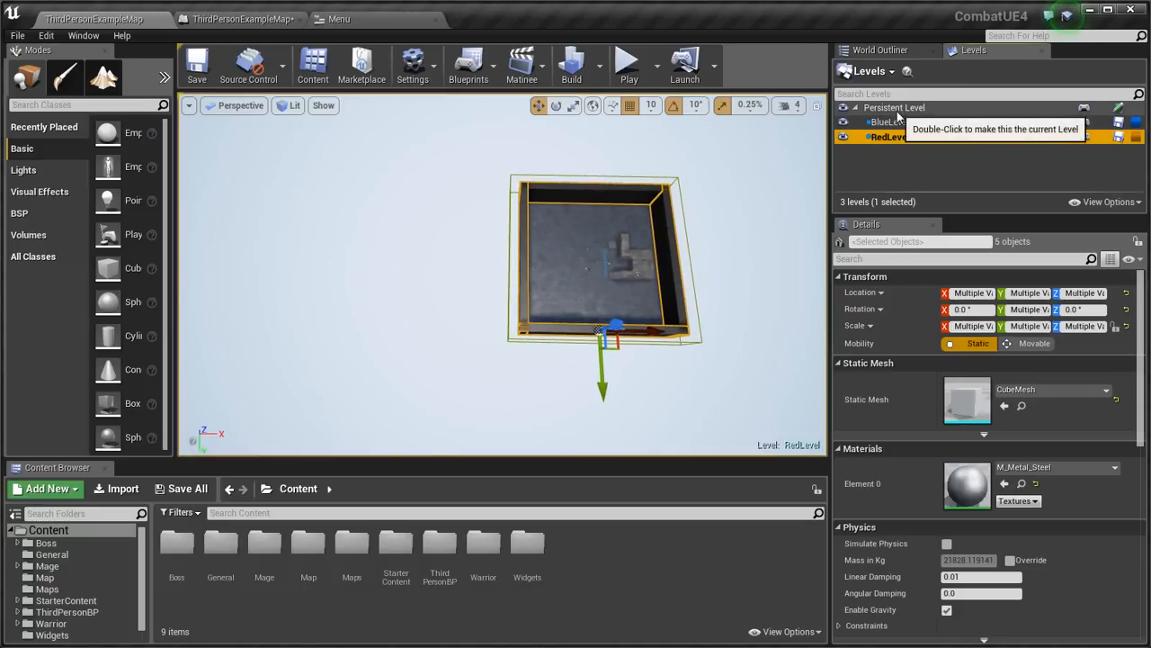
double_click(898, 107)
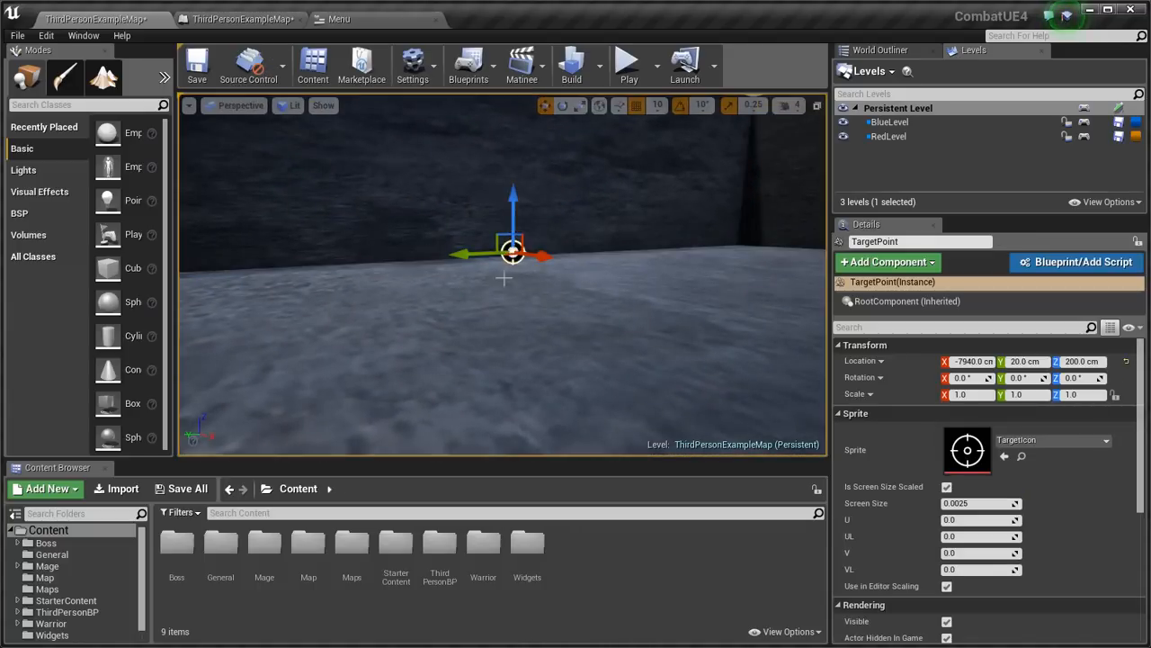
type("target")
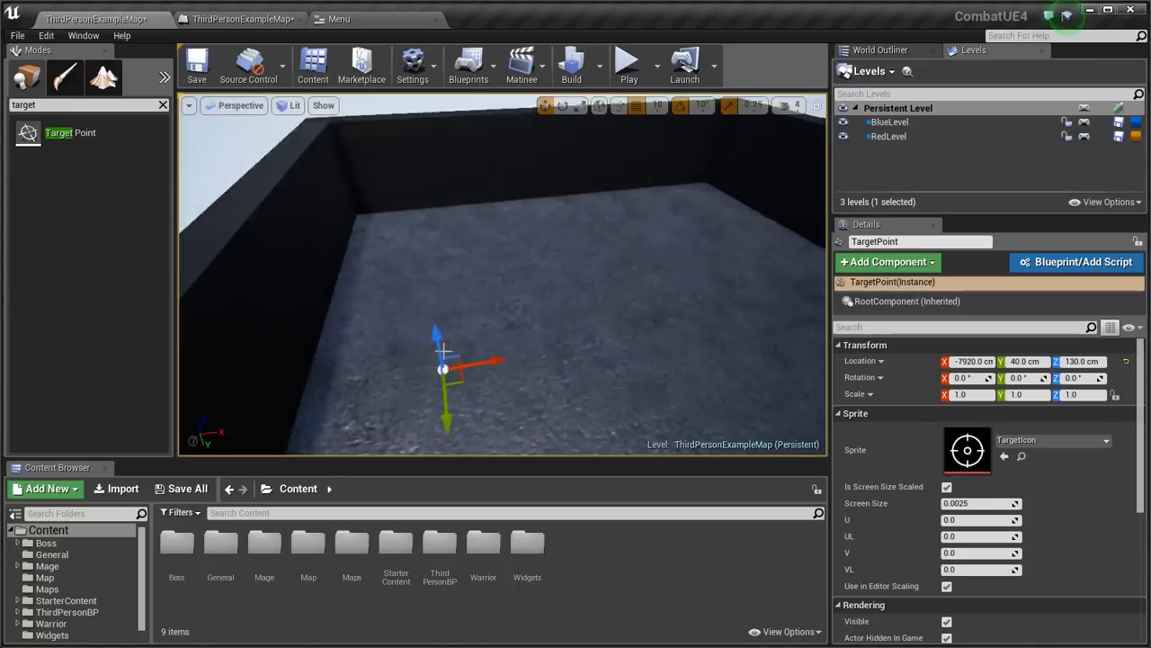
left_click_drag(444, 369, 686, 286)
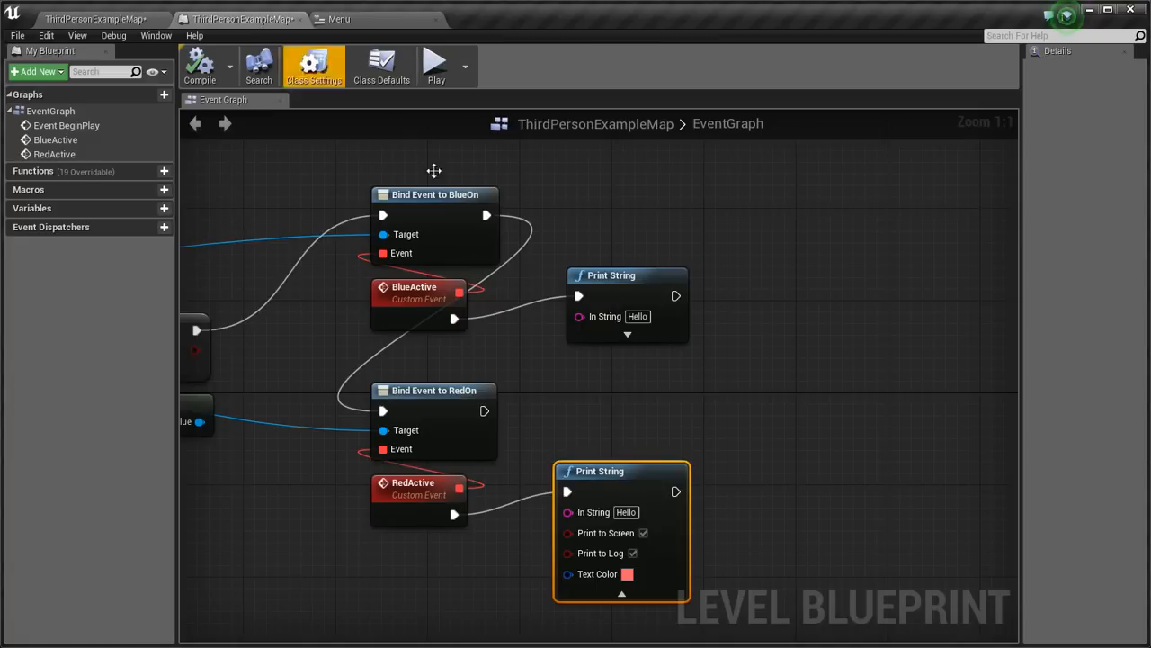
Chain Load Stream Level and Unload Stream Level after each Print String, naming BlueLevel and RedLevel
right_click(773, 338)
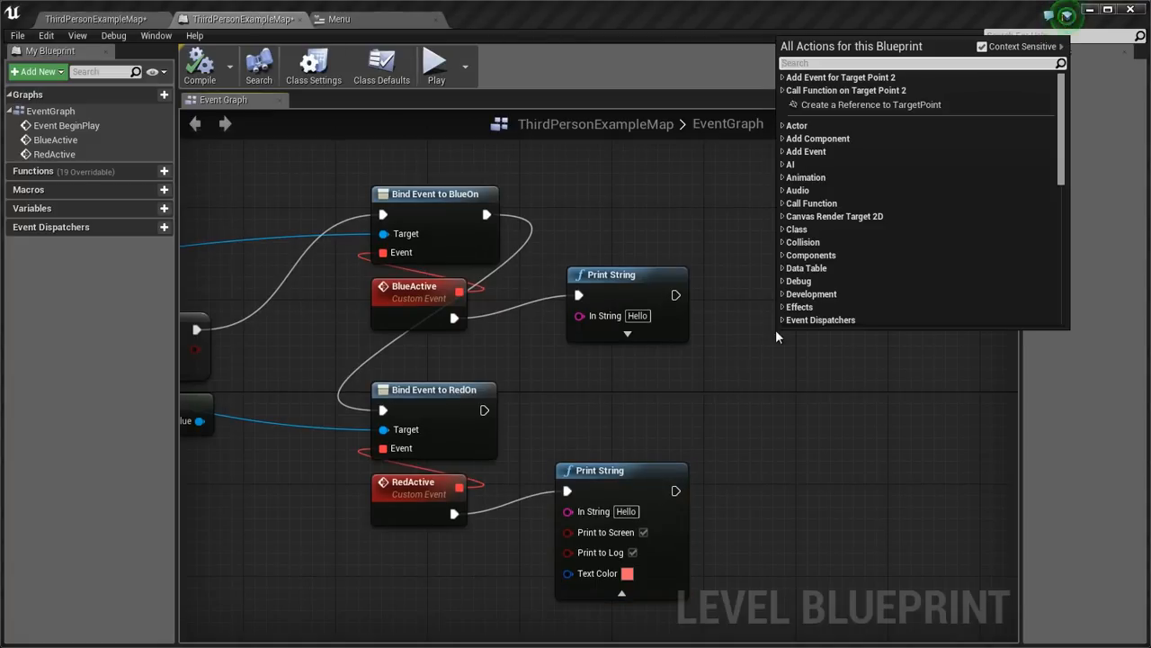
type("level")
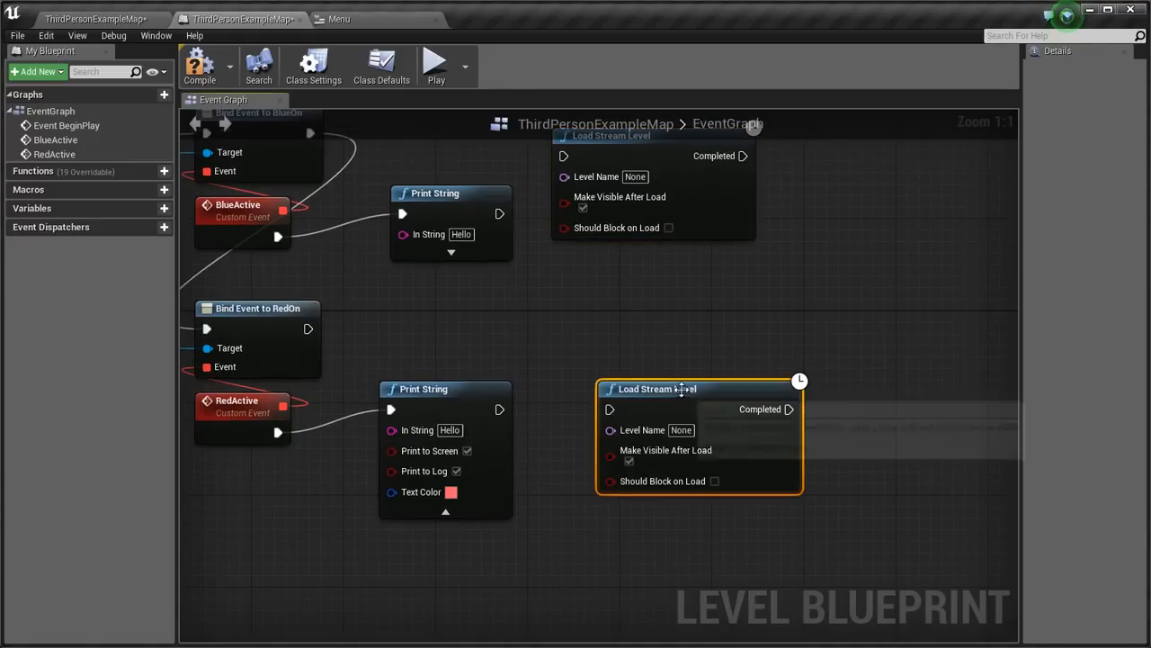
right_click(809, 306)
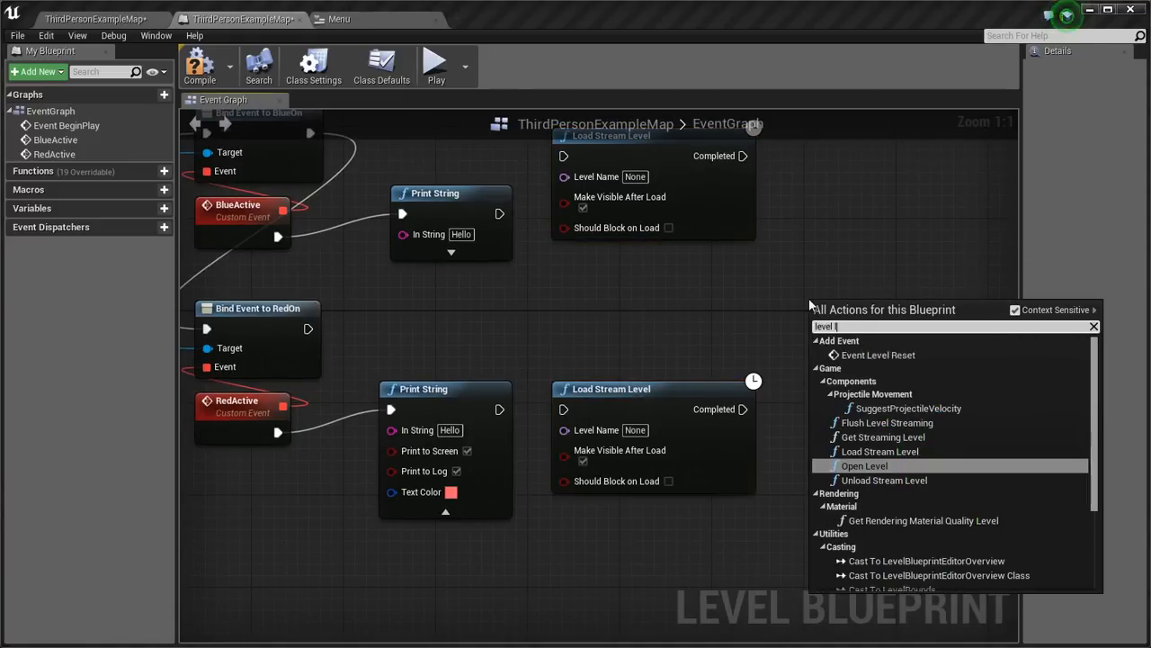
left_click(884, 479)
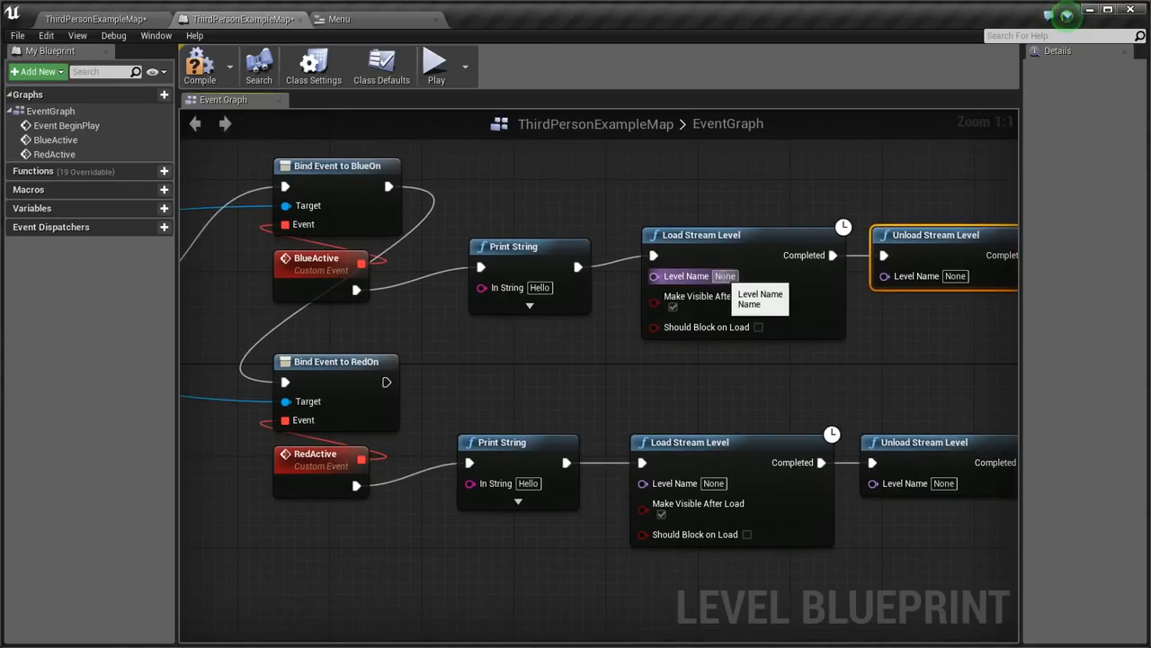
mouse_move(359, 33)
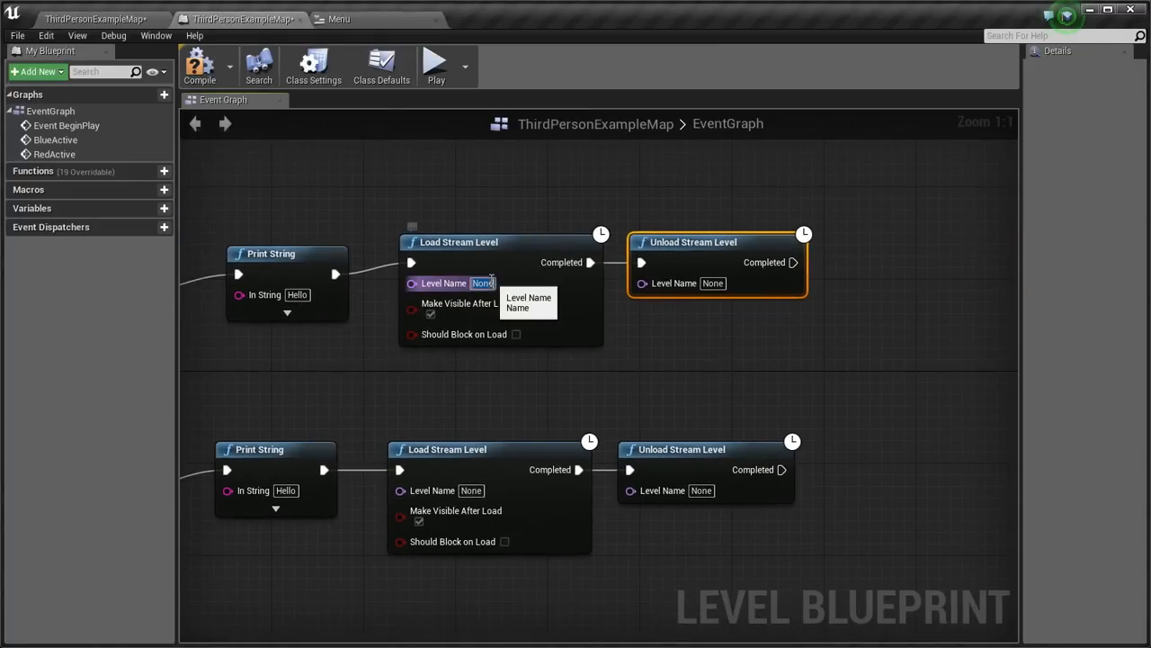
type("Bl")
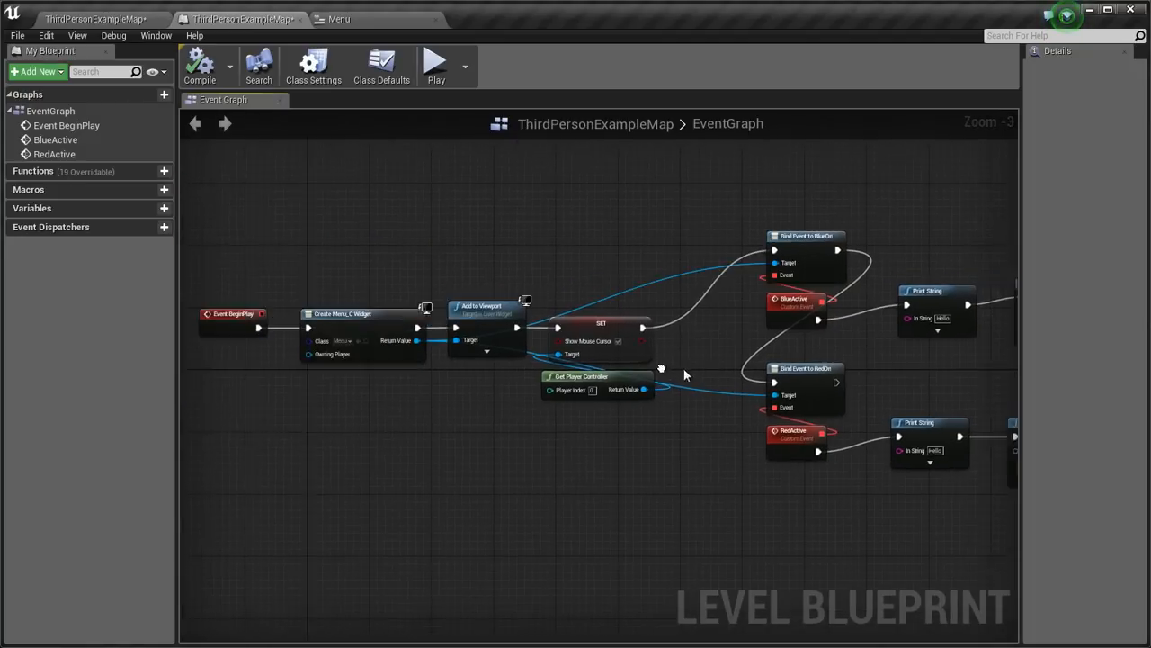
Feed both unload branches into Remove from Parent and Set Show Mouse Cursor nodes
scroll("down", 3)
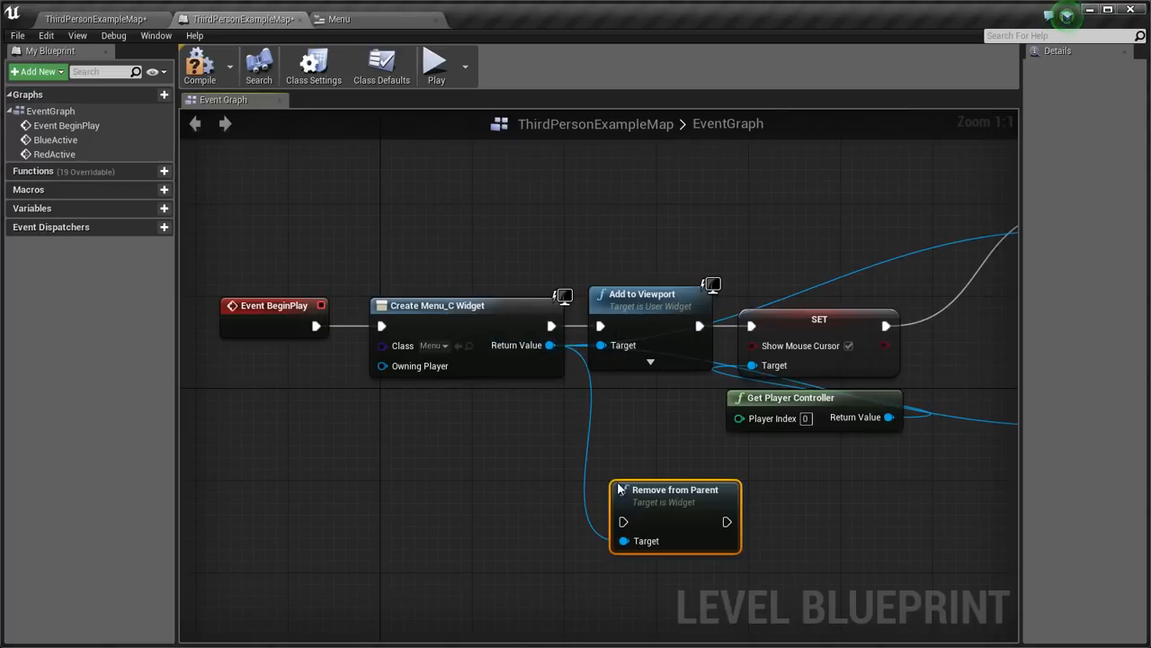
scroll("down", 3)
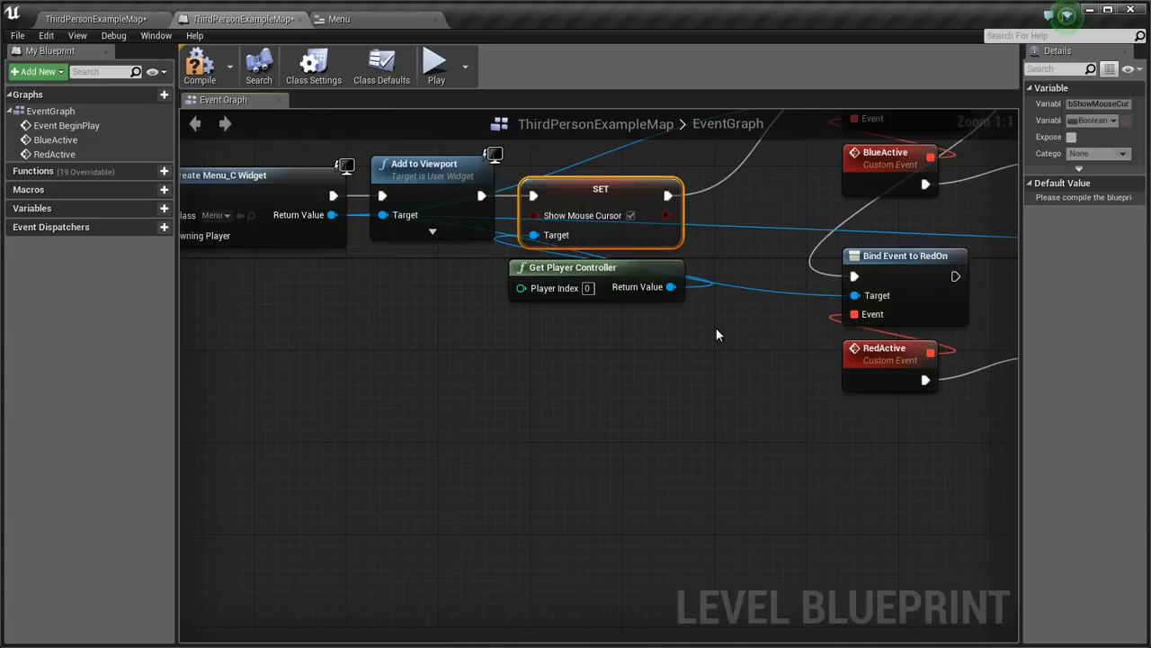
scroll("down", 3)
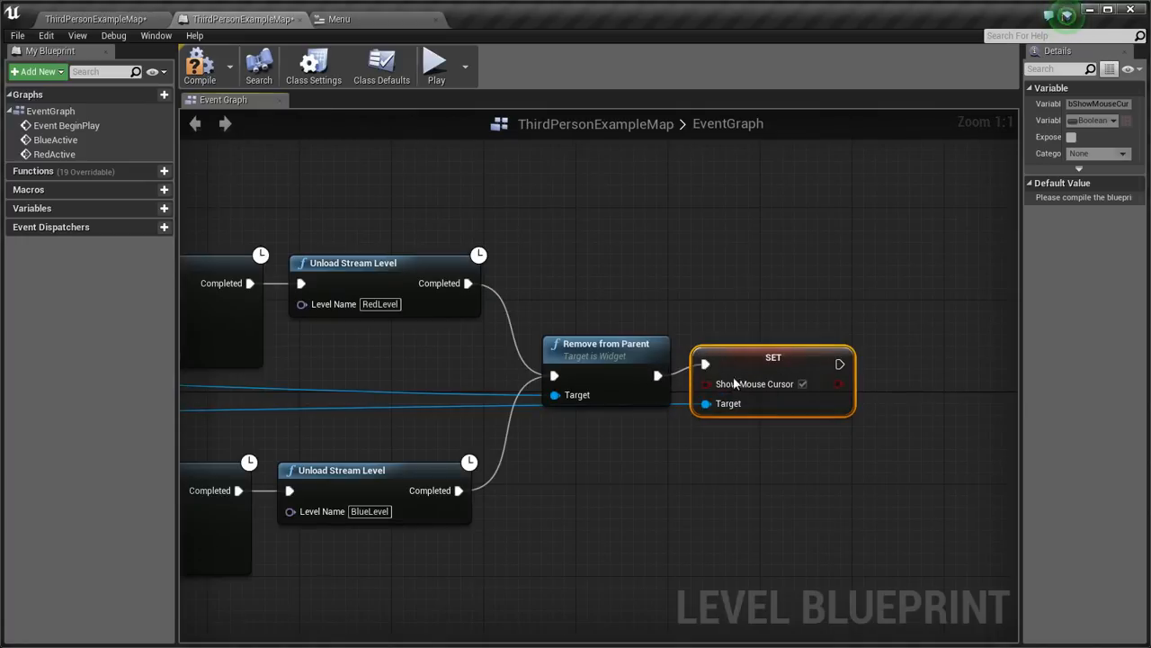
scroll("down", 3)
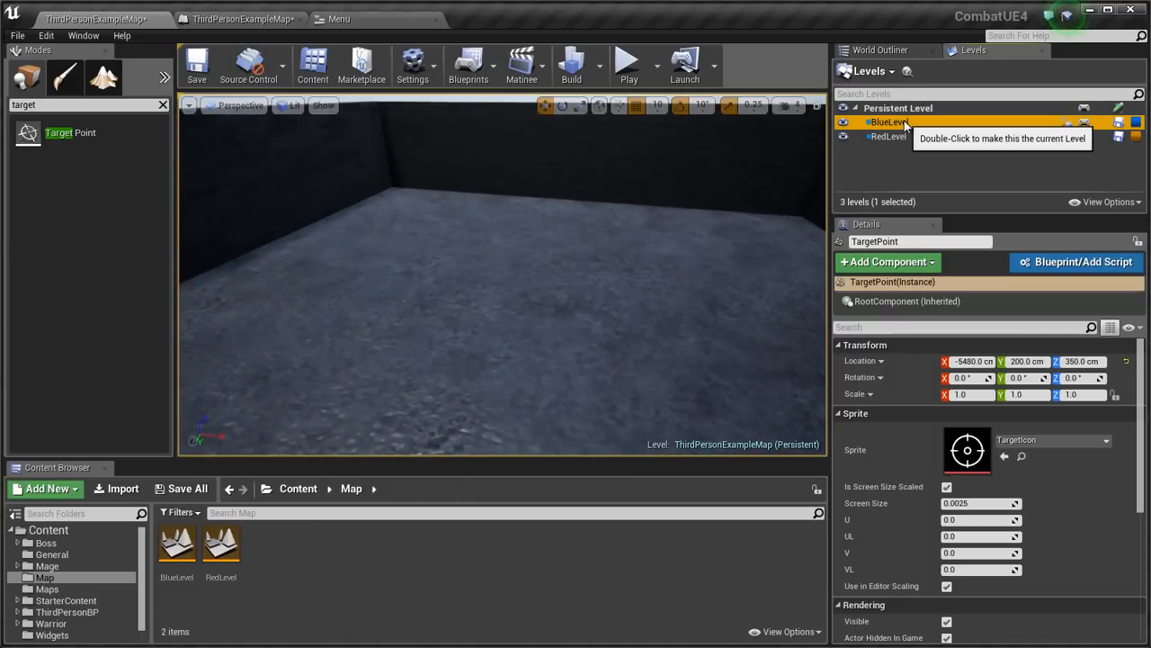
Make BlueLevel current and place an SM_Chair from the starter props into it
double_click(891, 122)
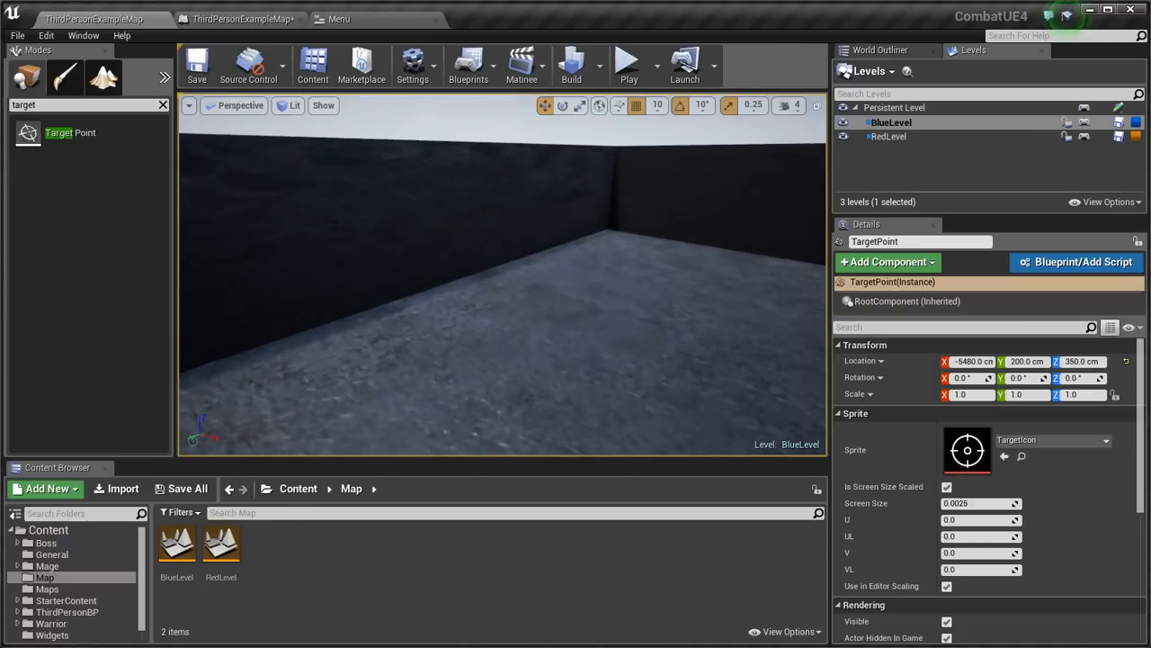
left_click(65, 600)
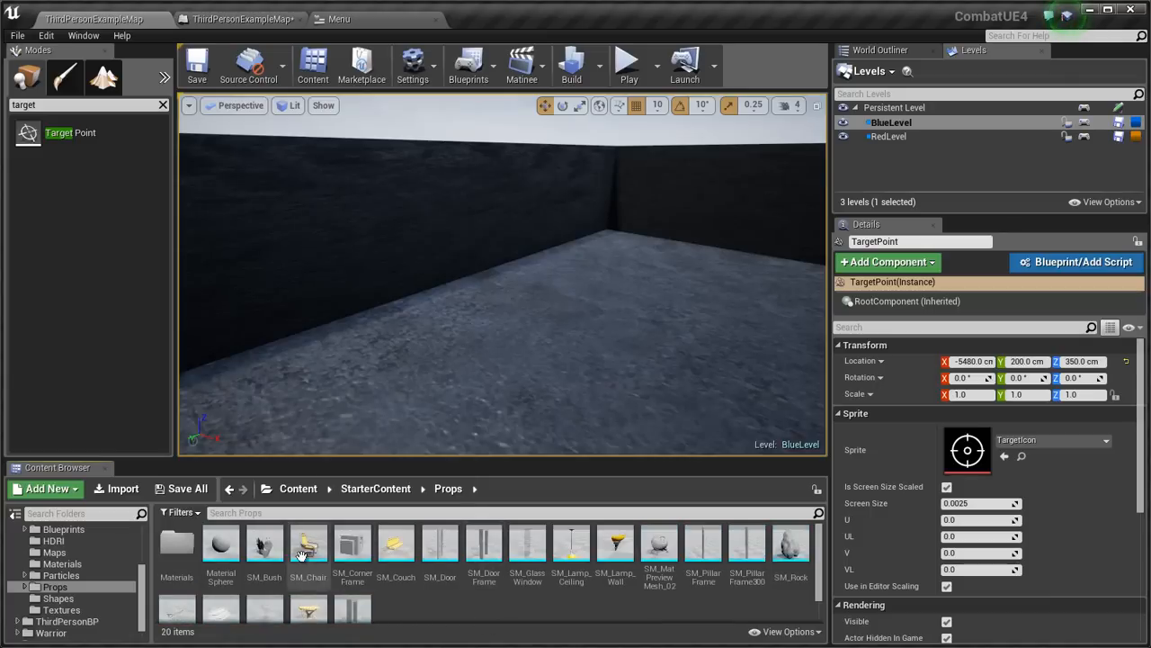
left_click_drag(309, 548, 405, 337)
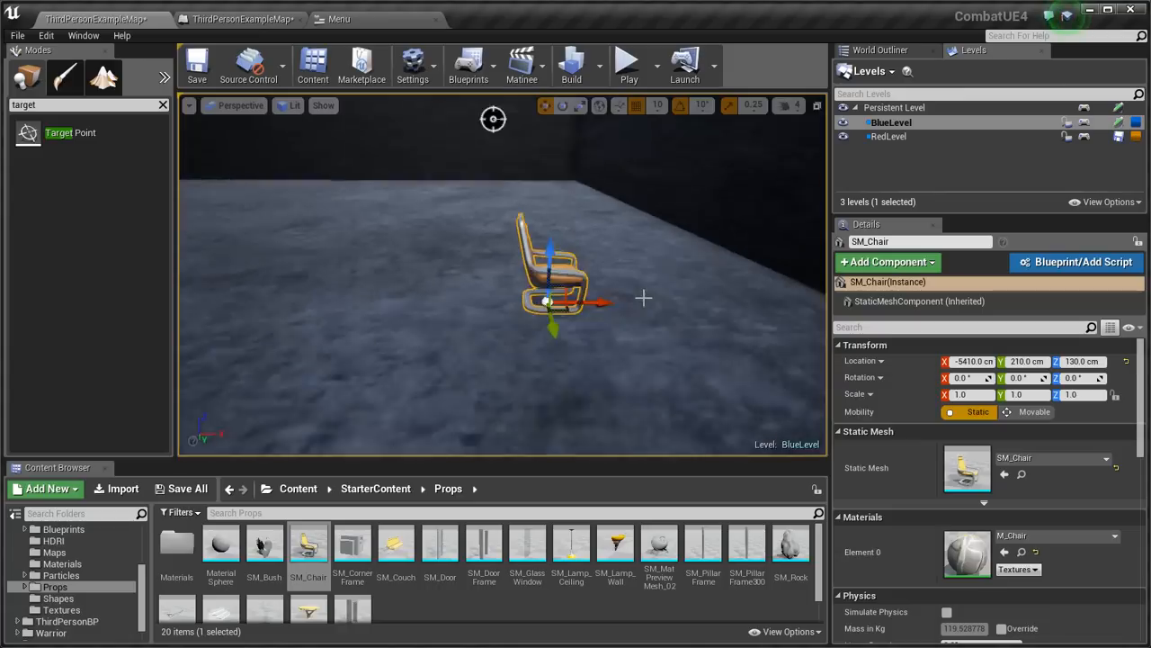
left_click_drag(581, 302, 450, 301)
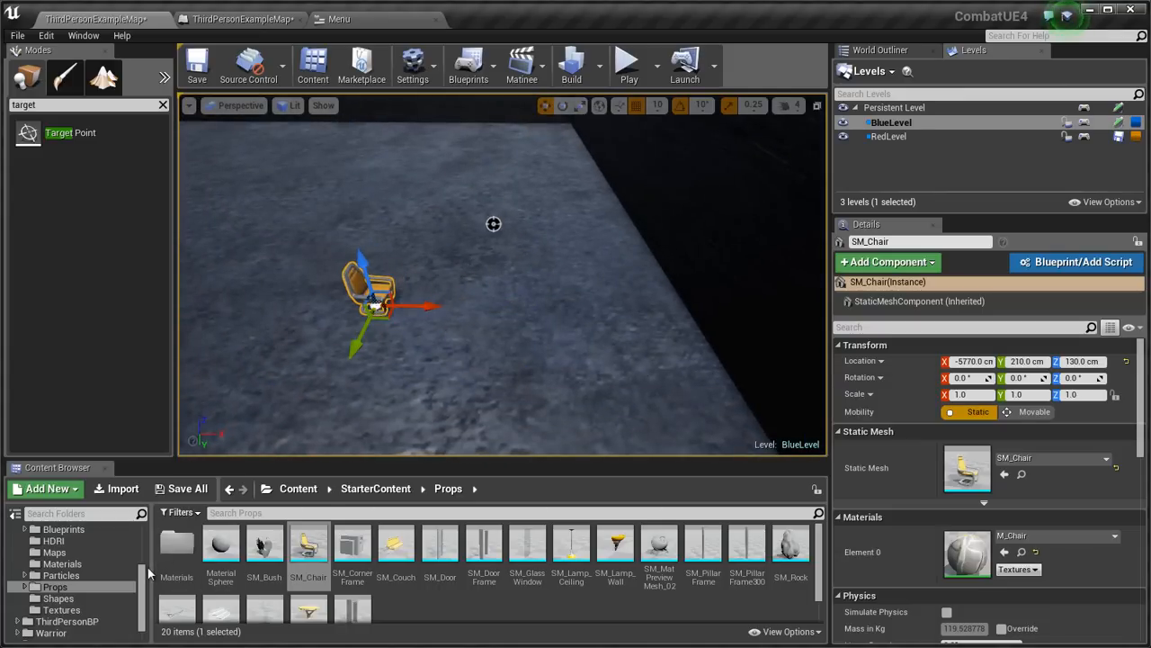
mouse_move(1022, 552)
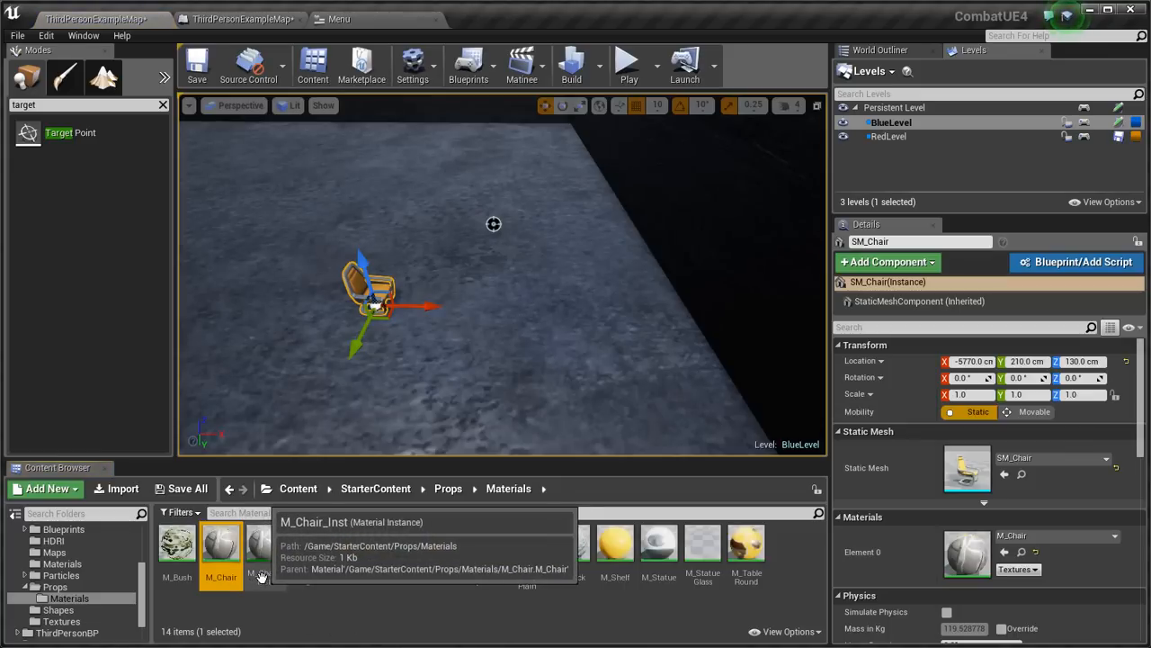
Create M_Chair material instances with coloured seats and apply M_Chair_Inst to the chair
right_click(220, 540)
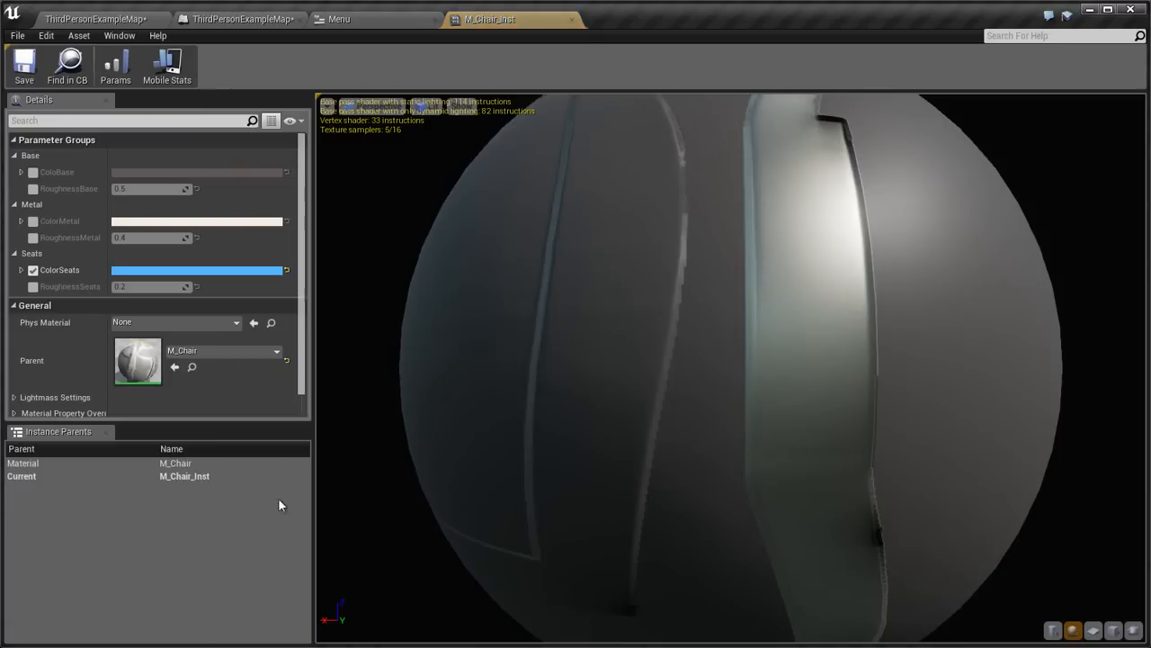
mouse_move(505, 89)
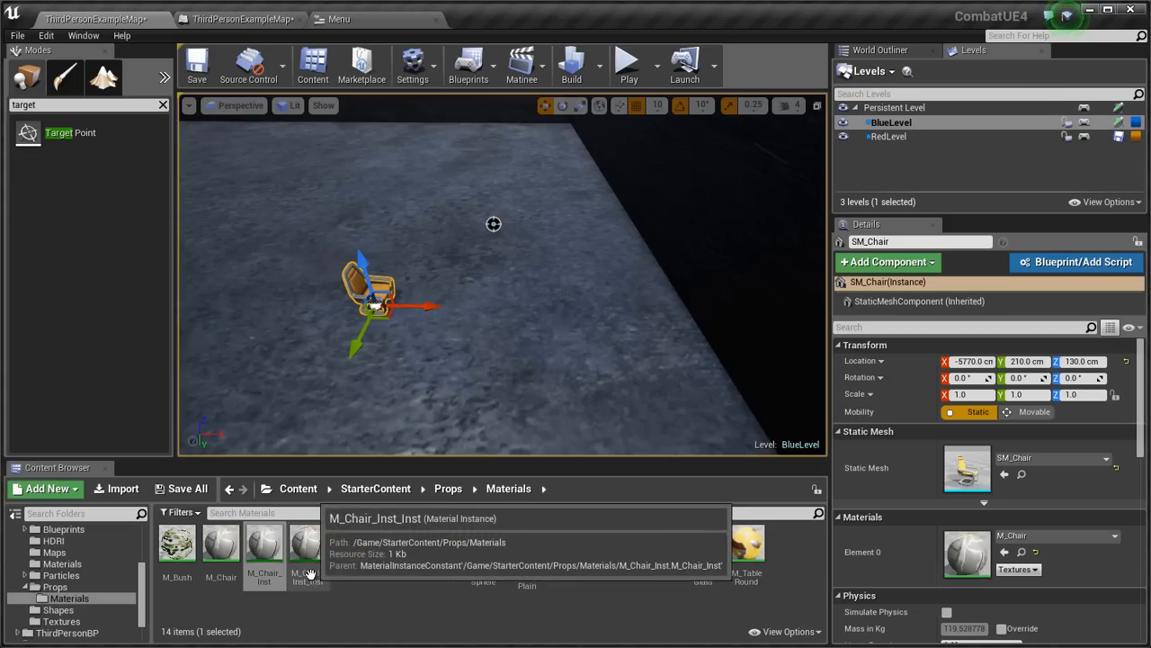
double_click(305, 549)
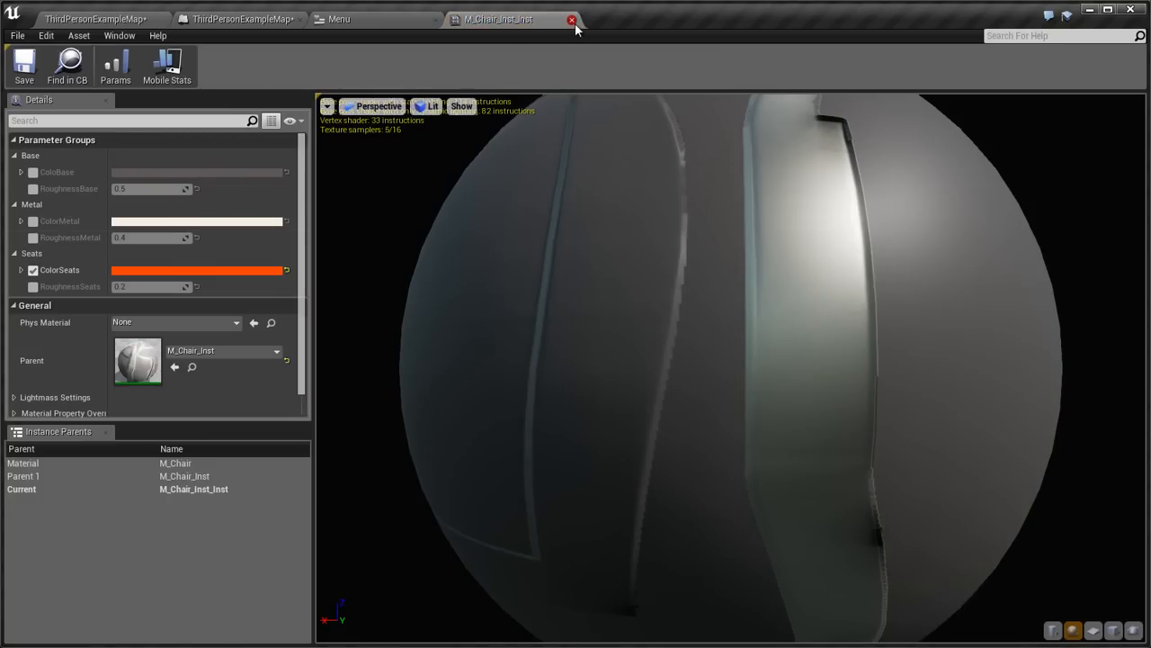
left_click(572, 19)
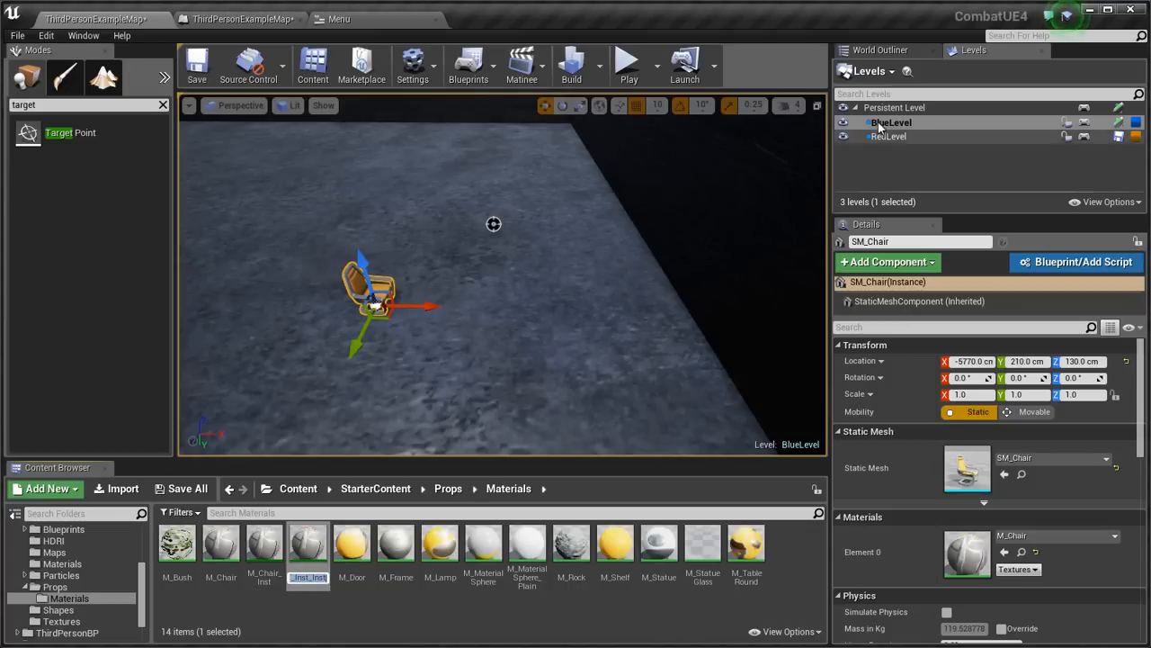
mouse_move(263, 544)
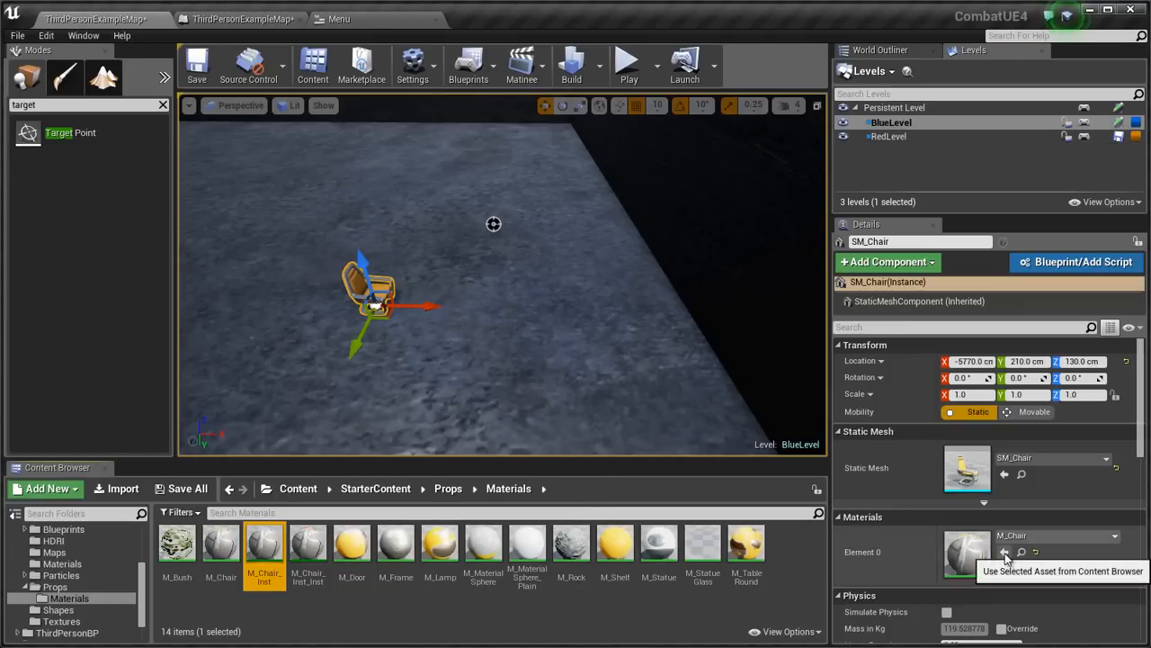
left_click(1005, 552)
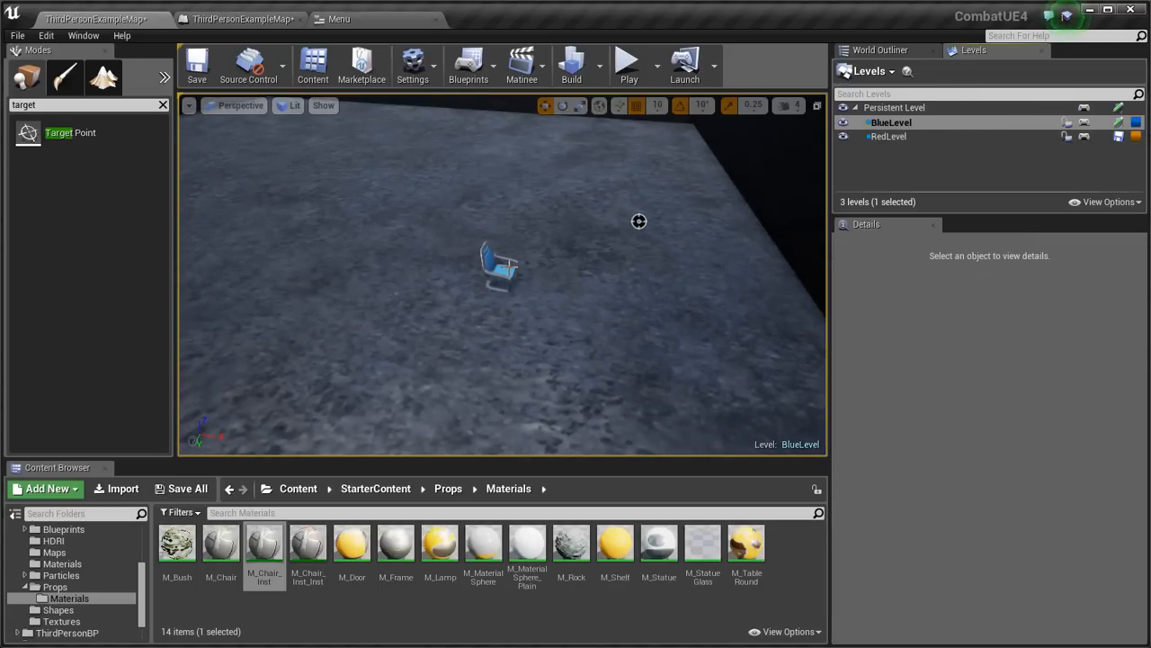
Make RedLevel current and give it its own chair with the red M_Chair_Inst_Inst material
left_click(501, 265)
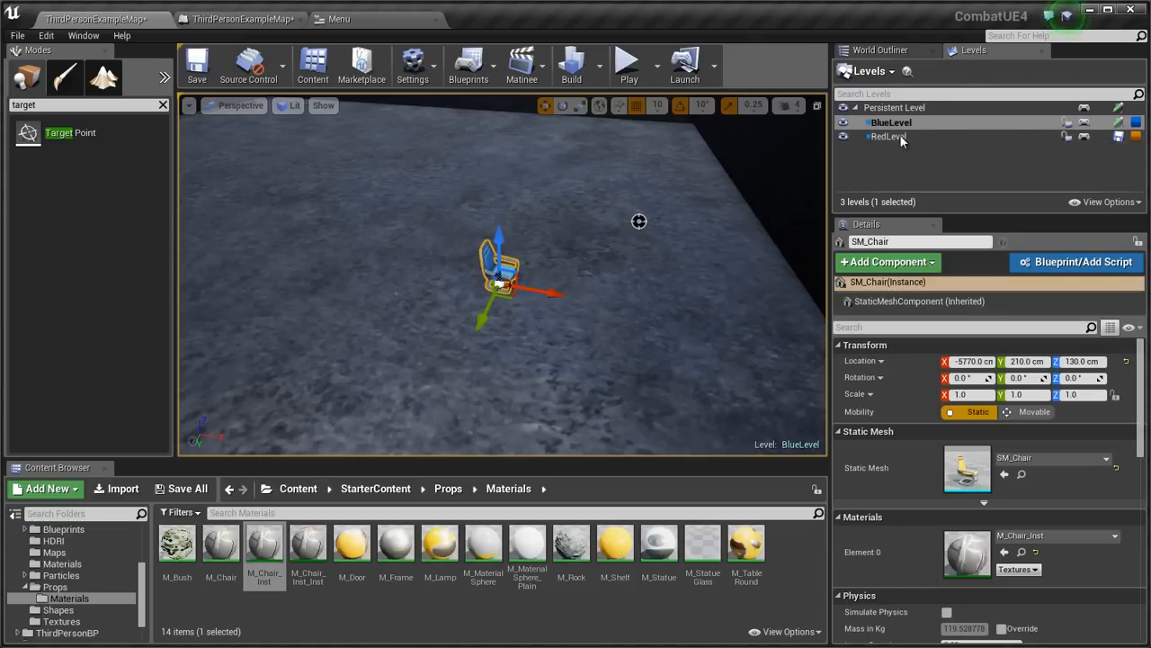
left_click(889, 136)
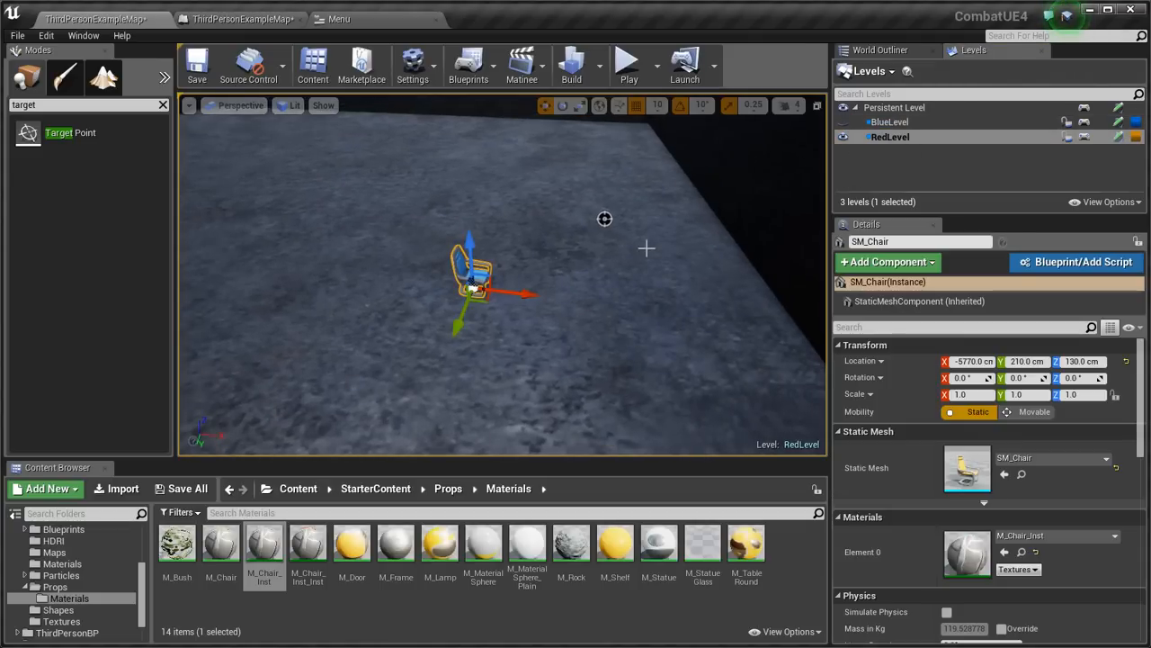
mouse_move(308, 546)
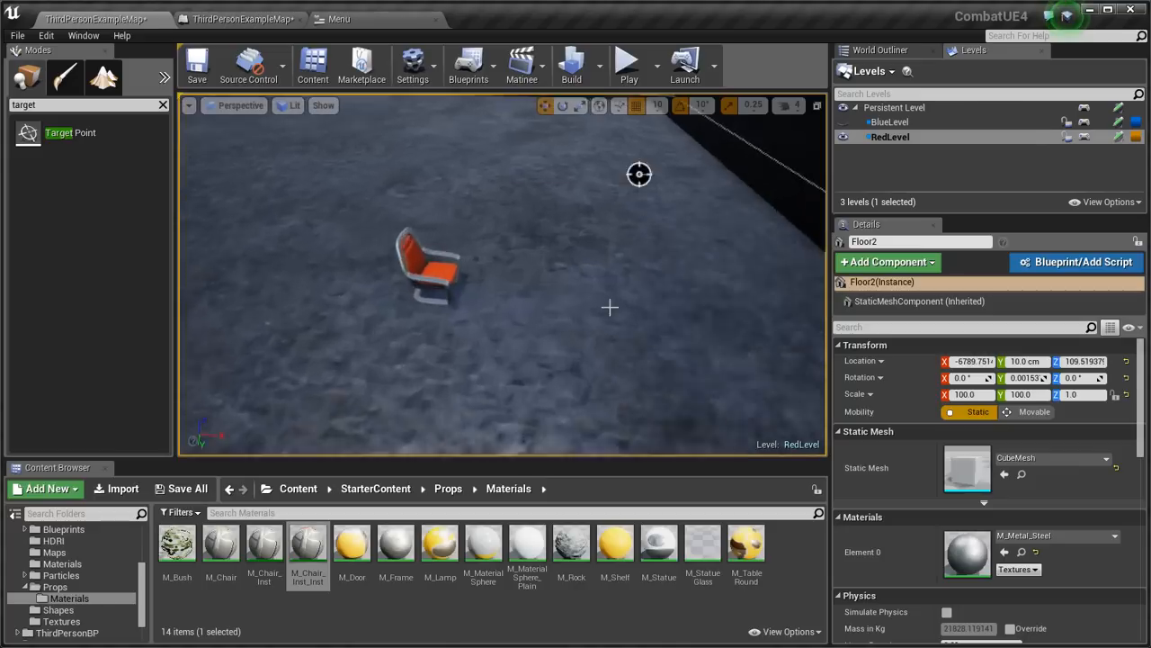
left_click(844, 121)
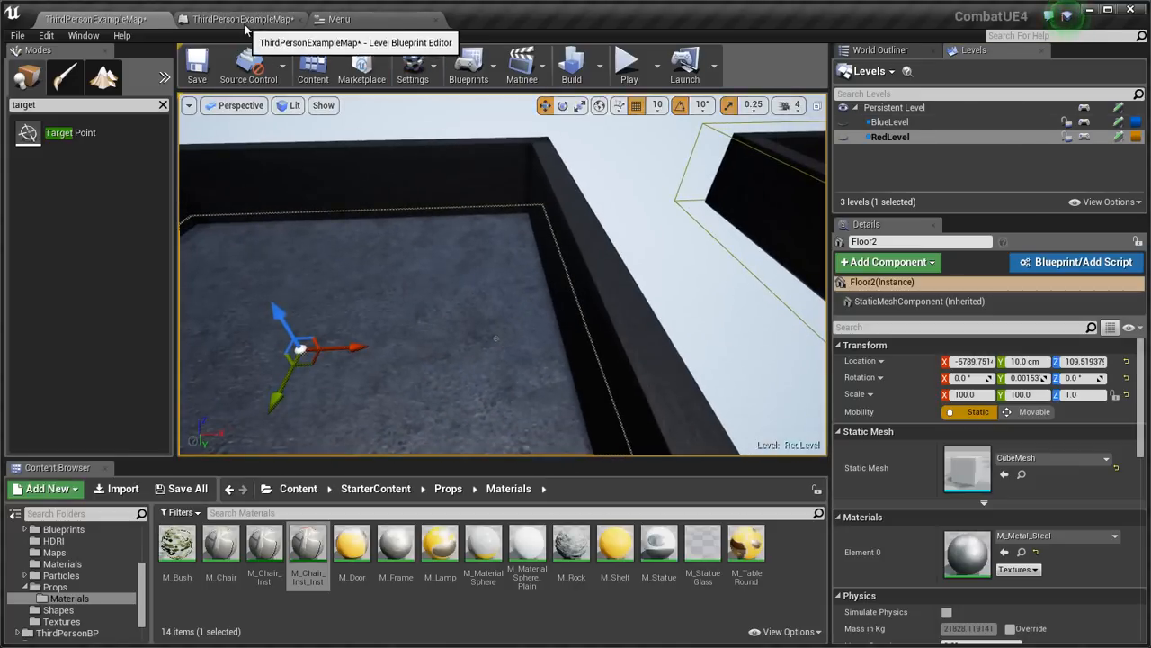
Insert Unload Stream Level nodes for RedLevel and BlueLevel between BeginPlay and Create Widget
left_click(239, 19)
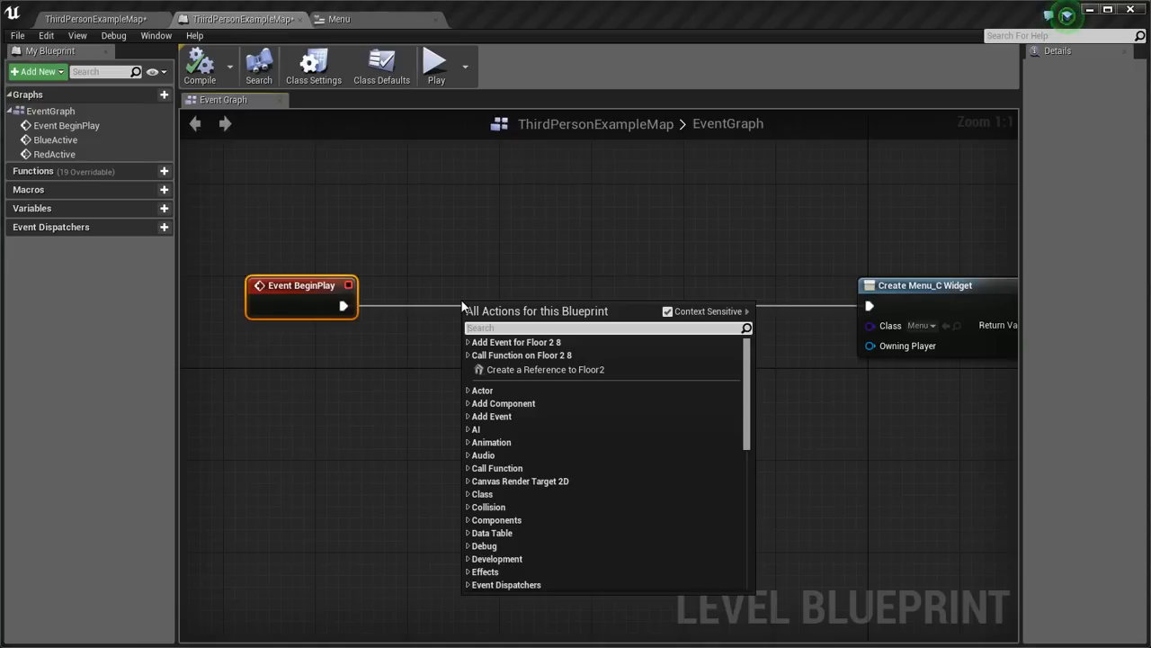
type("un")
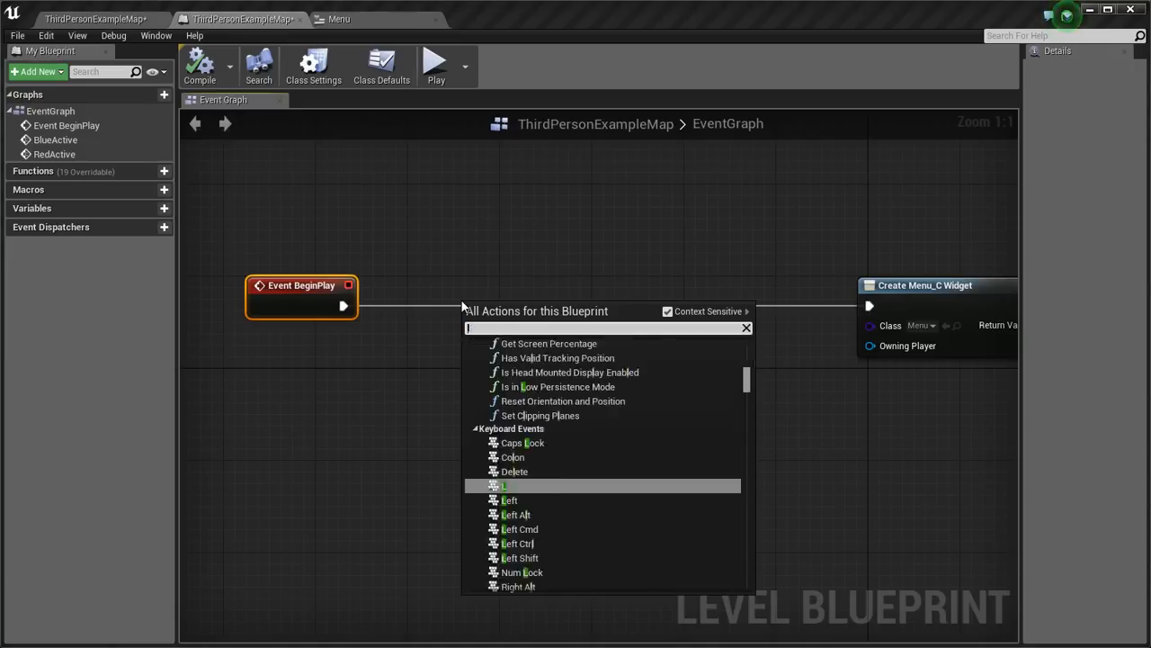
type("level load")
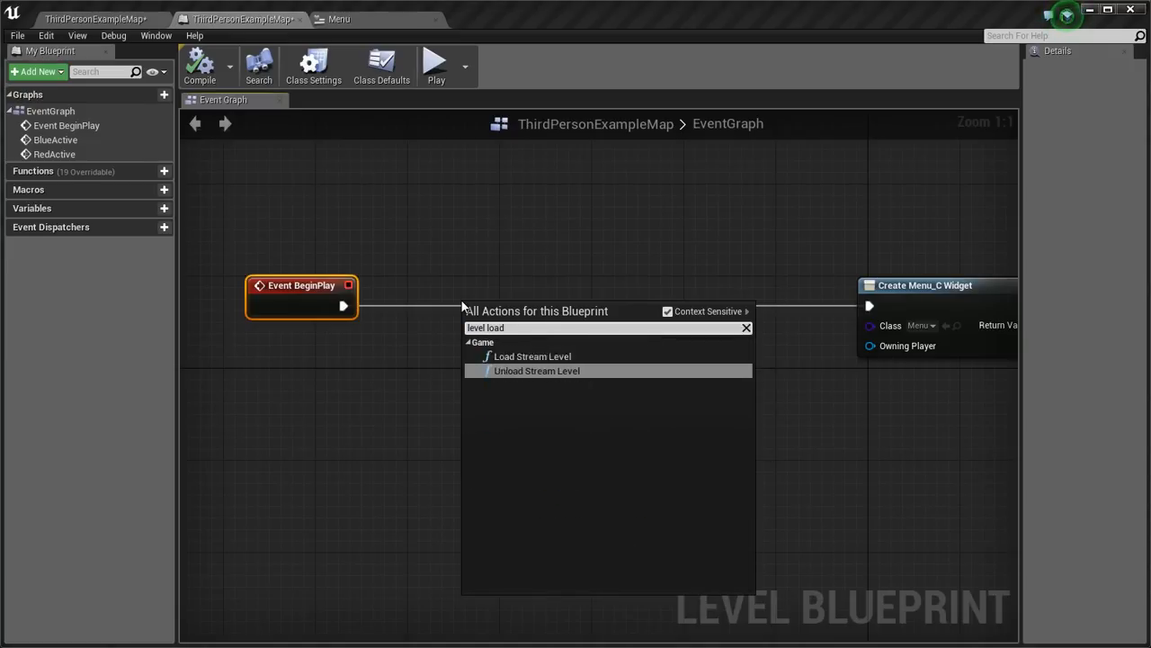
left_click(536, 371)
type("BlueLevel")
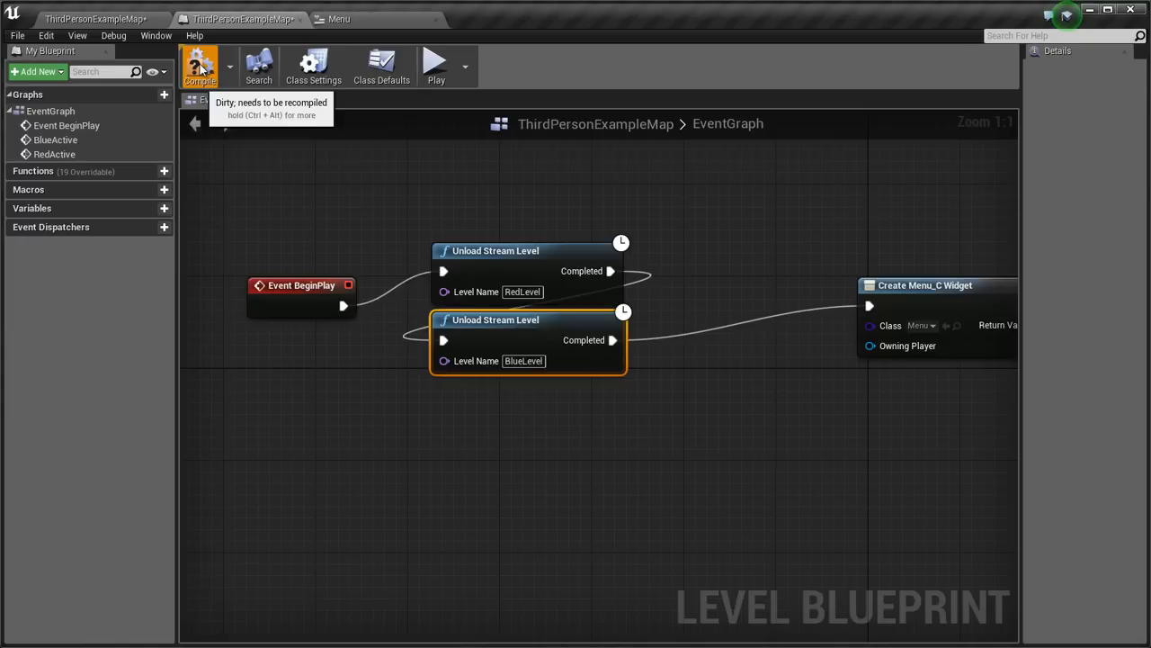
mouse_move(339, 19)
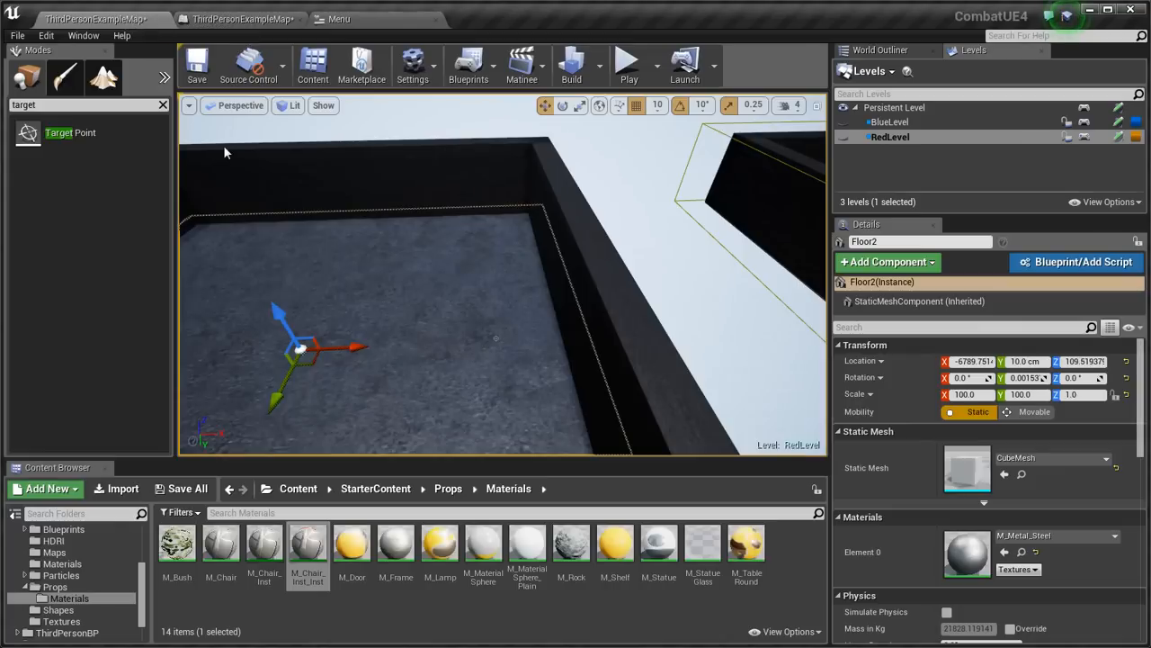
Play-test the map with the level menu, stop, and select the Target Point actor
left_click(628, 63)
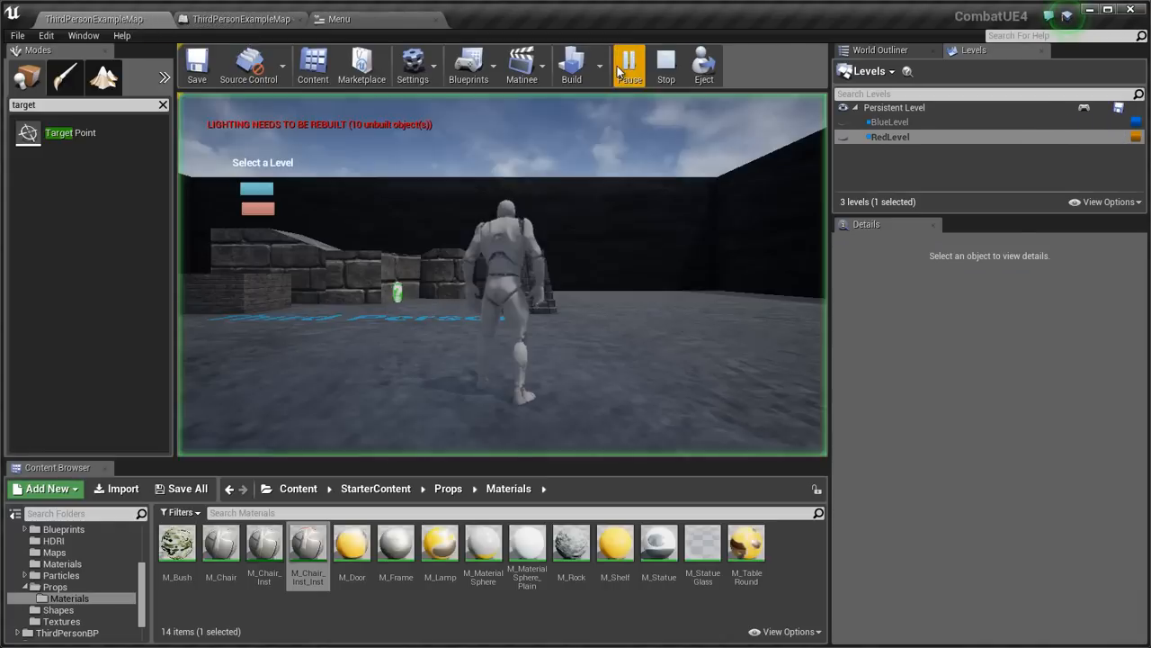
left_click(628, 64)
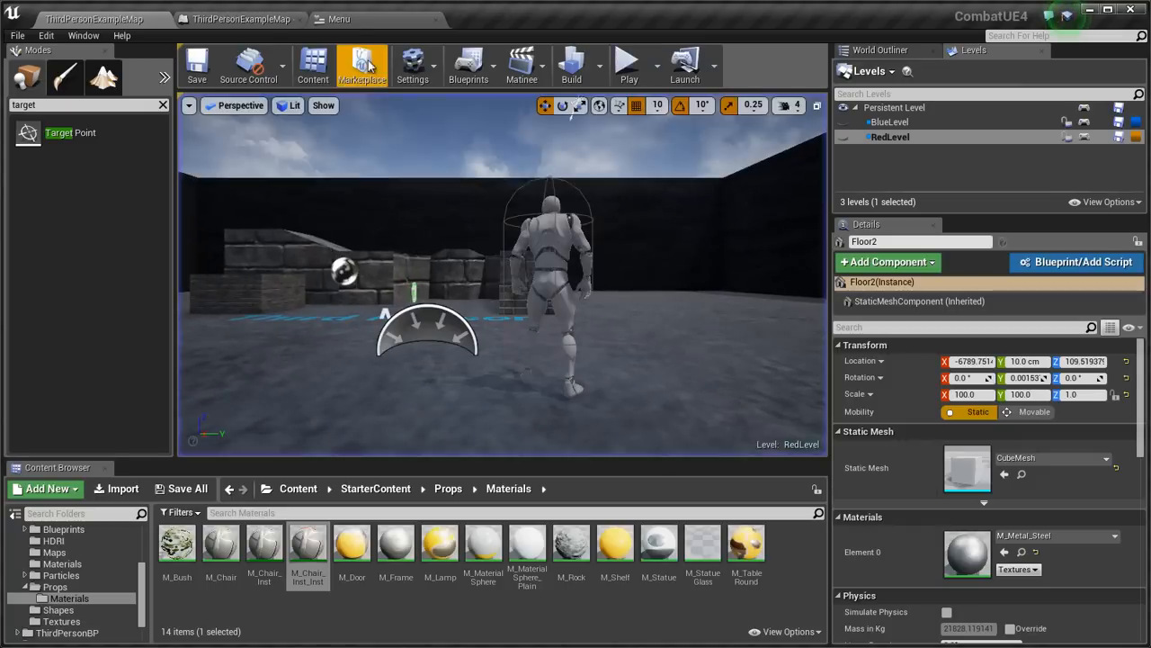
left_click(240, 19)
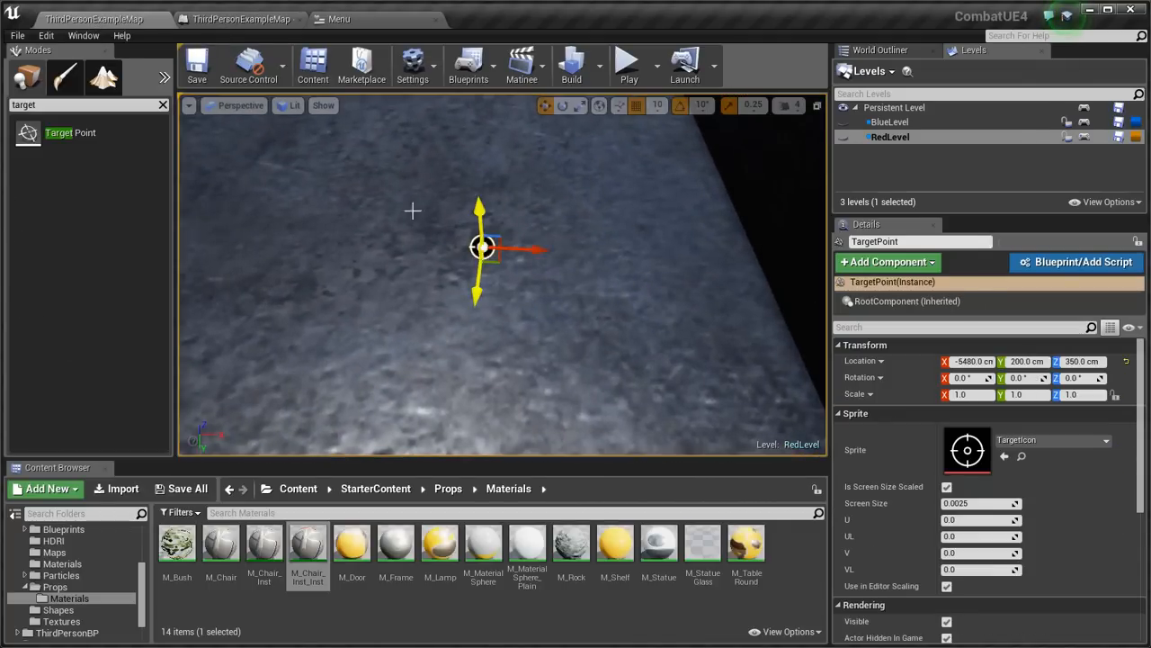
Add a TargetPoint reference with GetActorLocation and a Get Player Character node
left_click(238, 19)
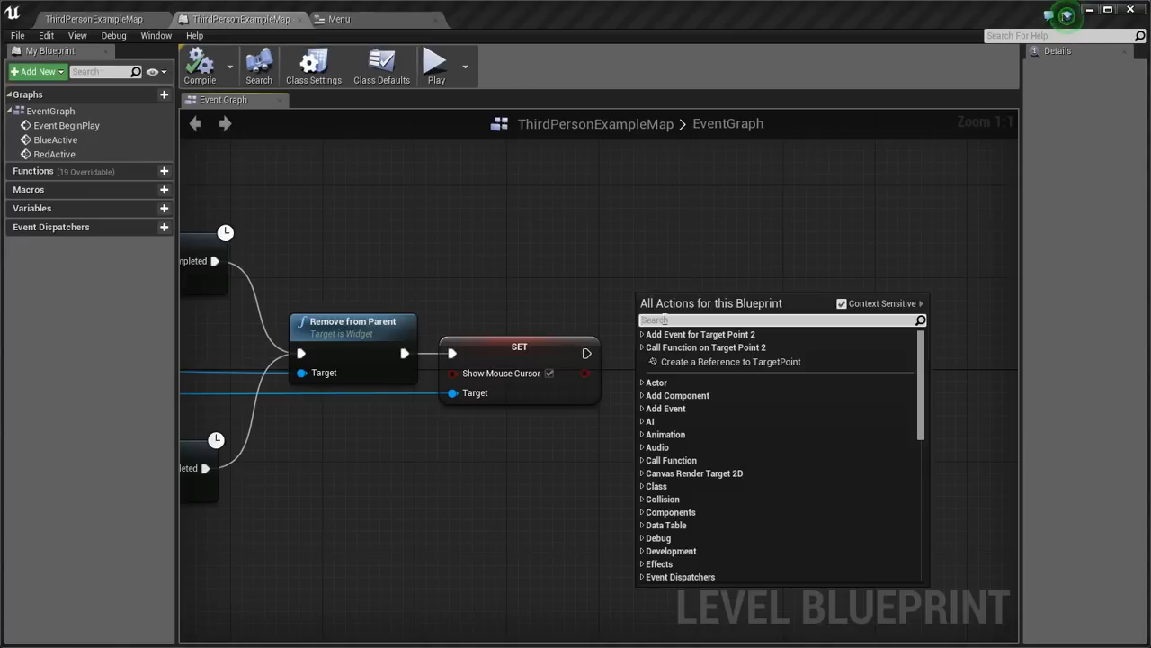
left_click(731, 361)
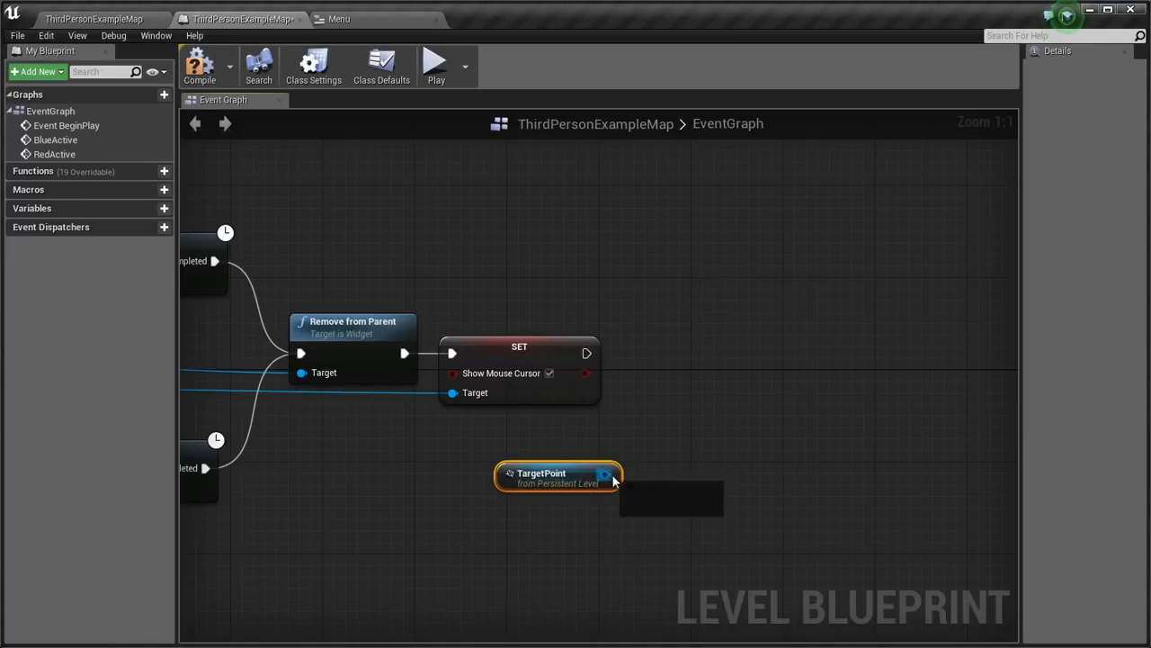
left_click_drag(605, 474, 701, 468)
type("get play")
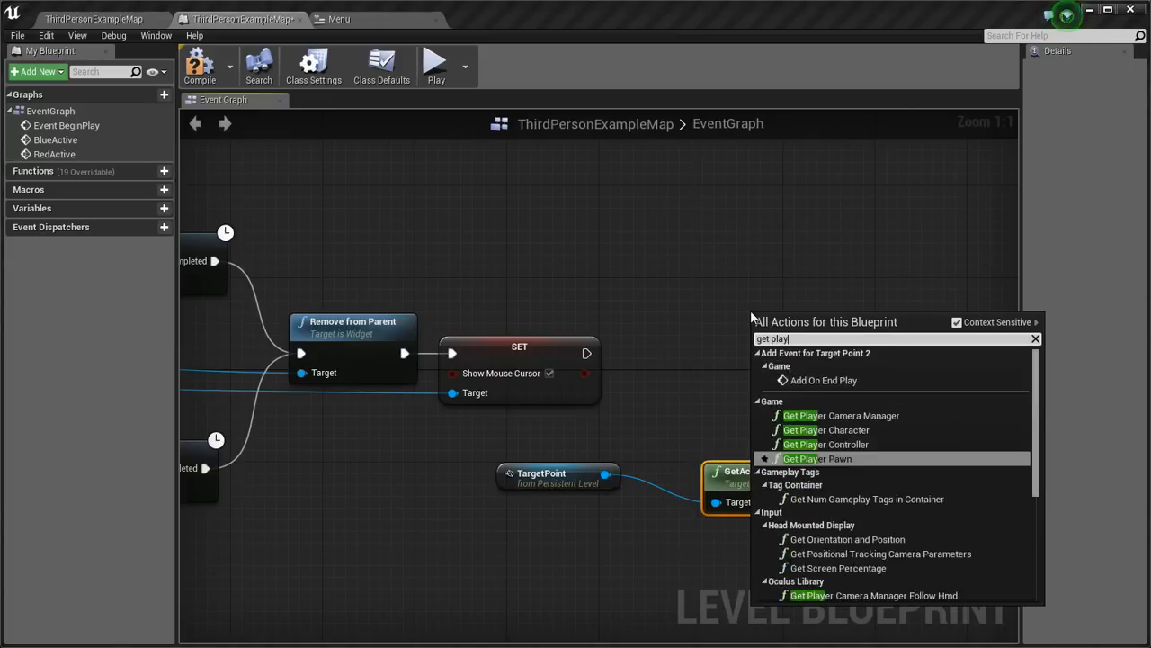
left_click(827, 429)
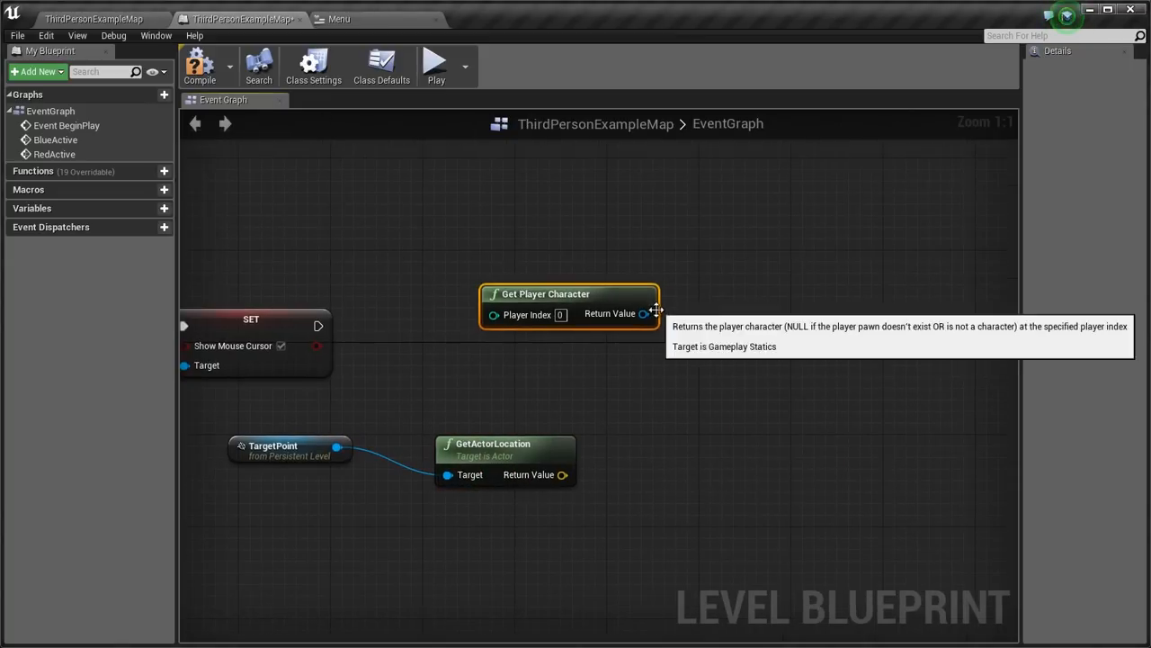
SetActorLocation the player character to the target point's location and uncheck Show Mouse Cursor
left_click_drag(644, 313, 746, 329)
type("set actor loc")
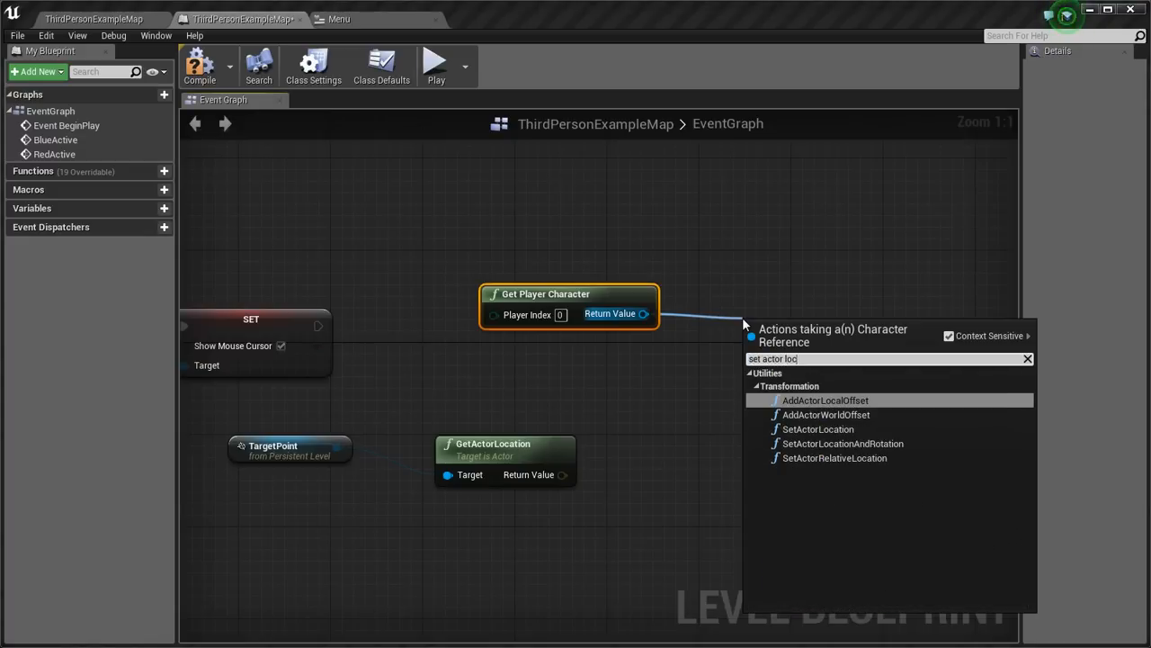
left_click(818, 429)
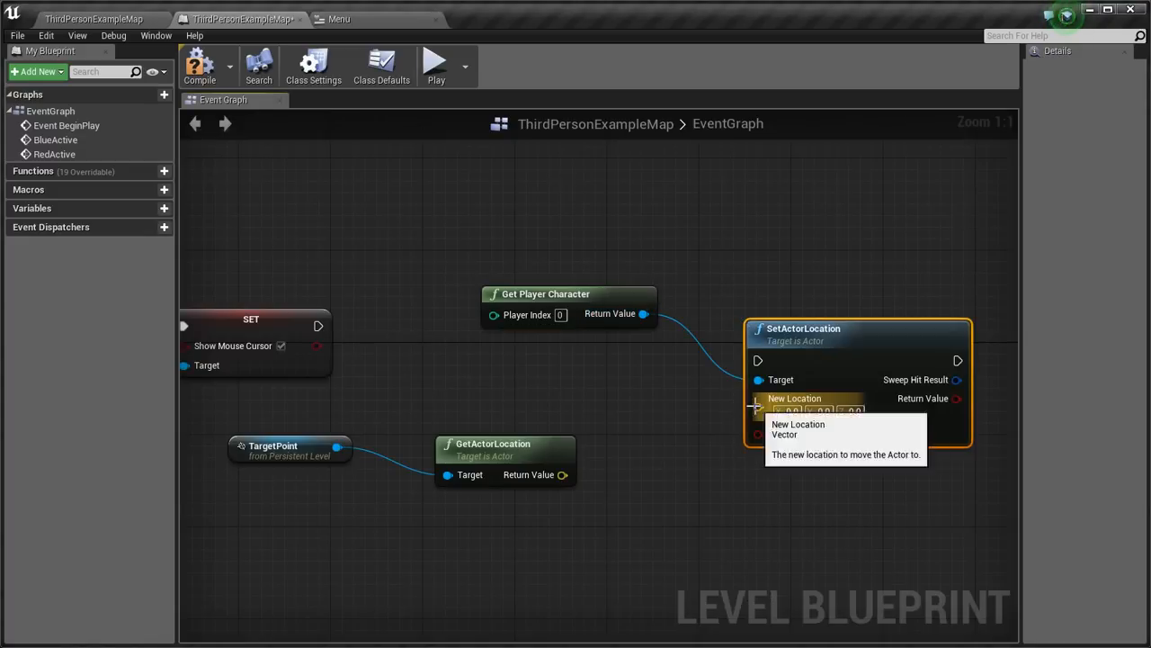
left_click_drag(561, 474, 776, 399)
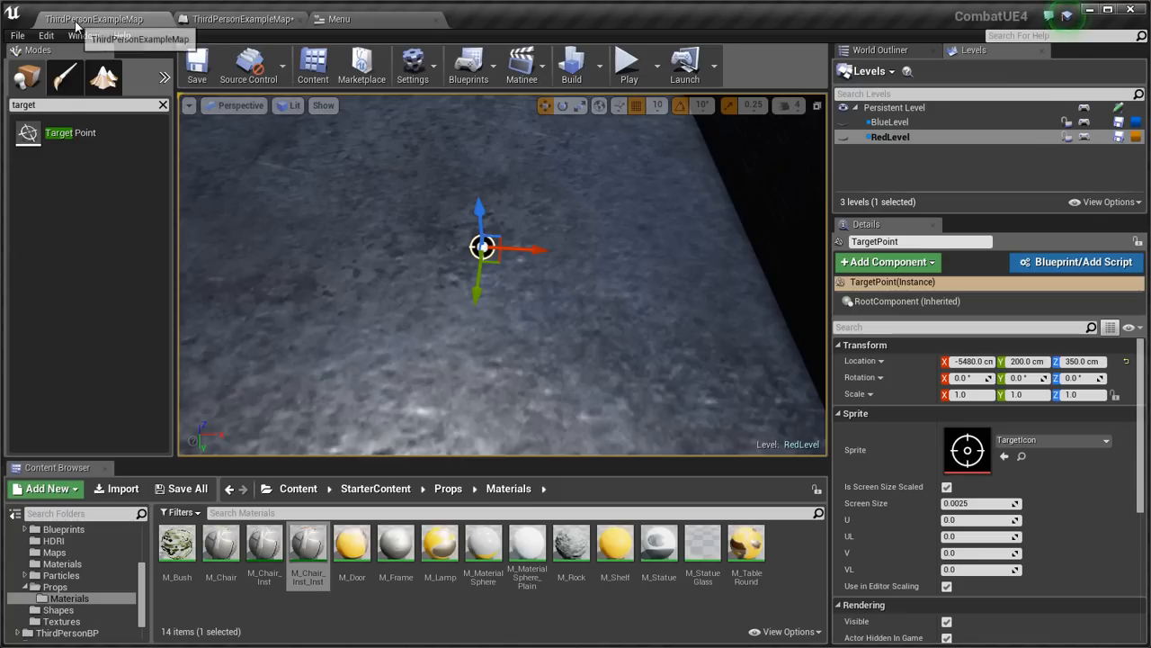
left_click(629, 65)
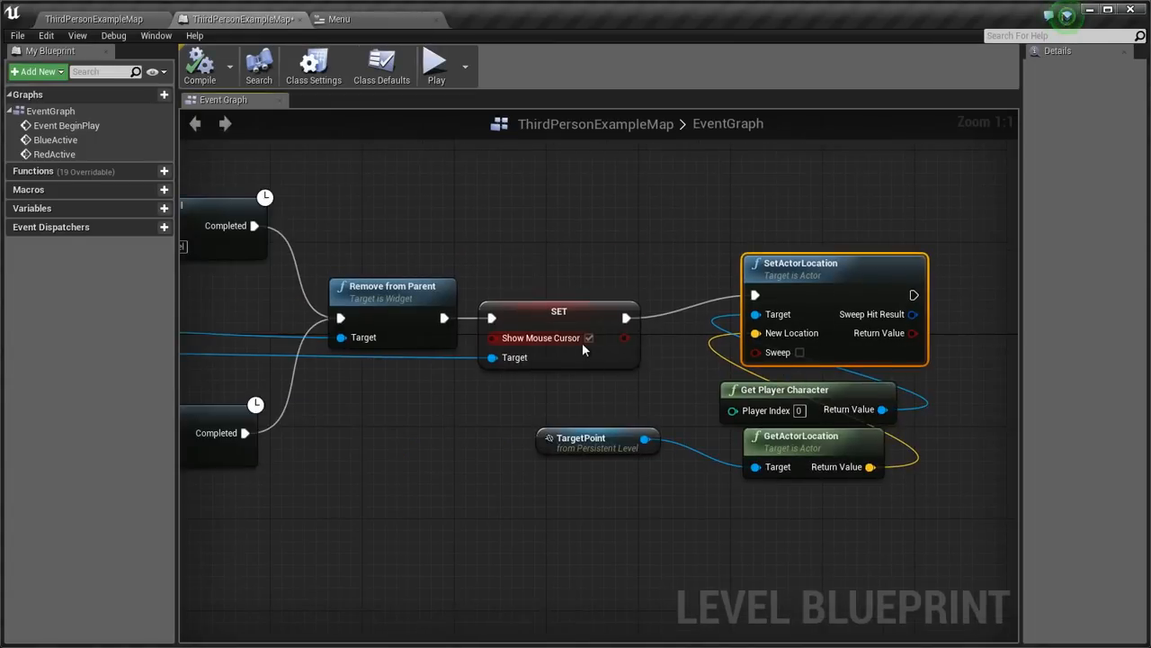
left_click(589, 337)
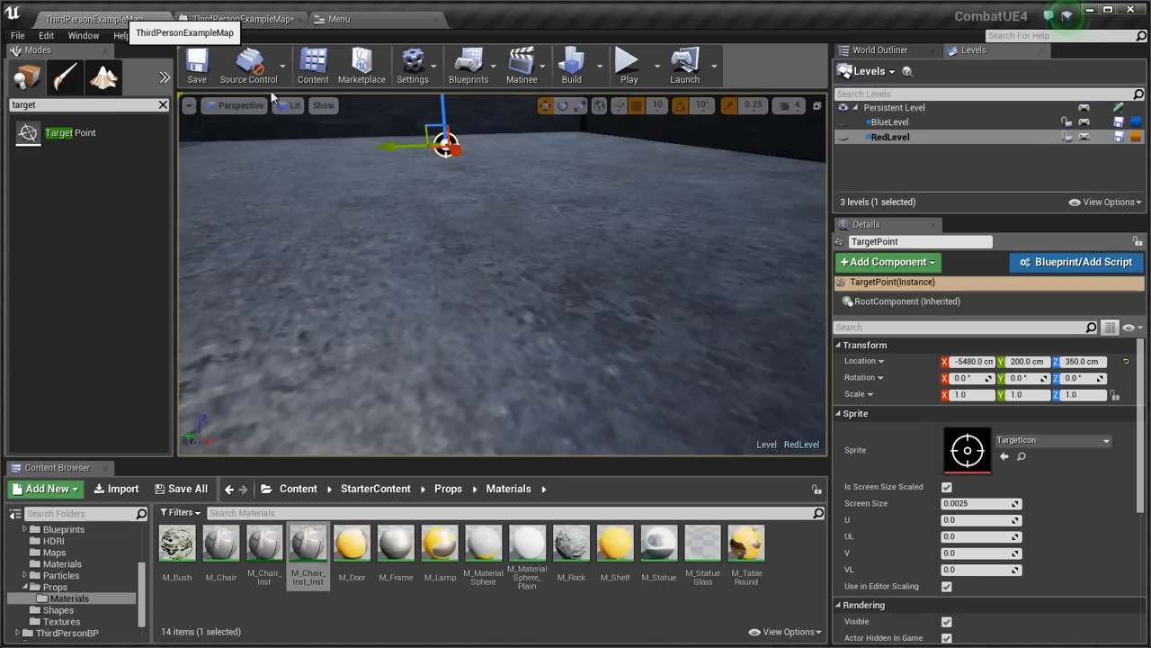
Play-test the menu and teleport, then reopen the level blueprint
left_click(627, 65)
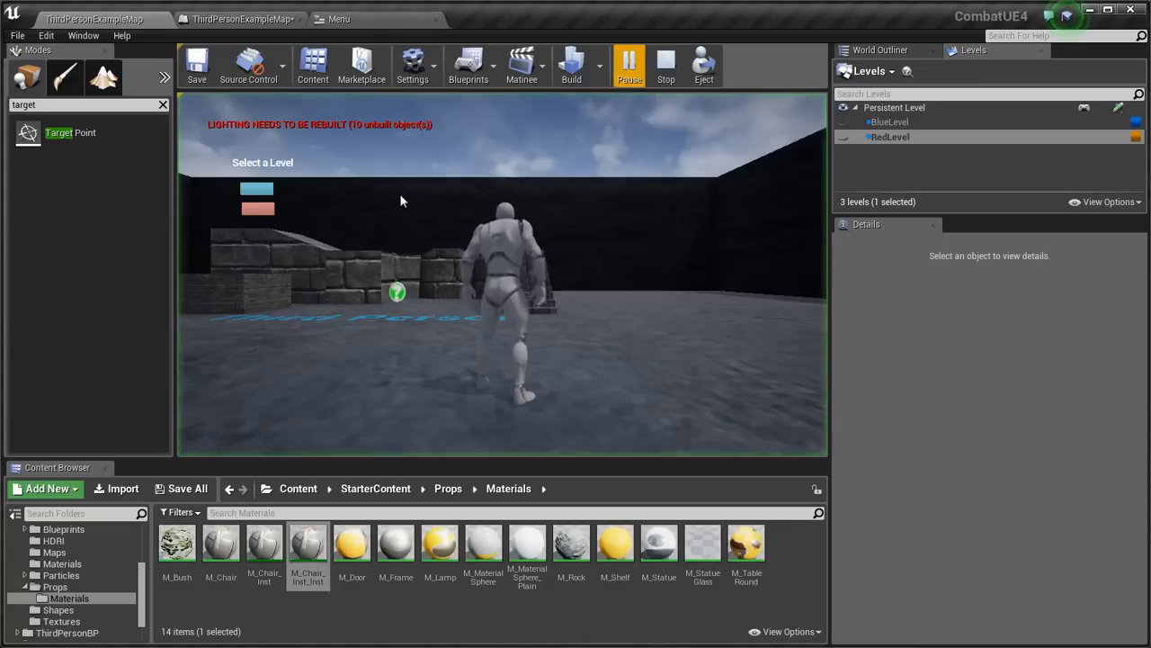
left_click(629, 65)
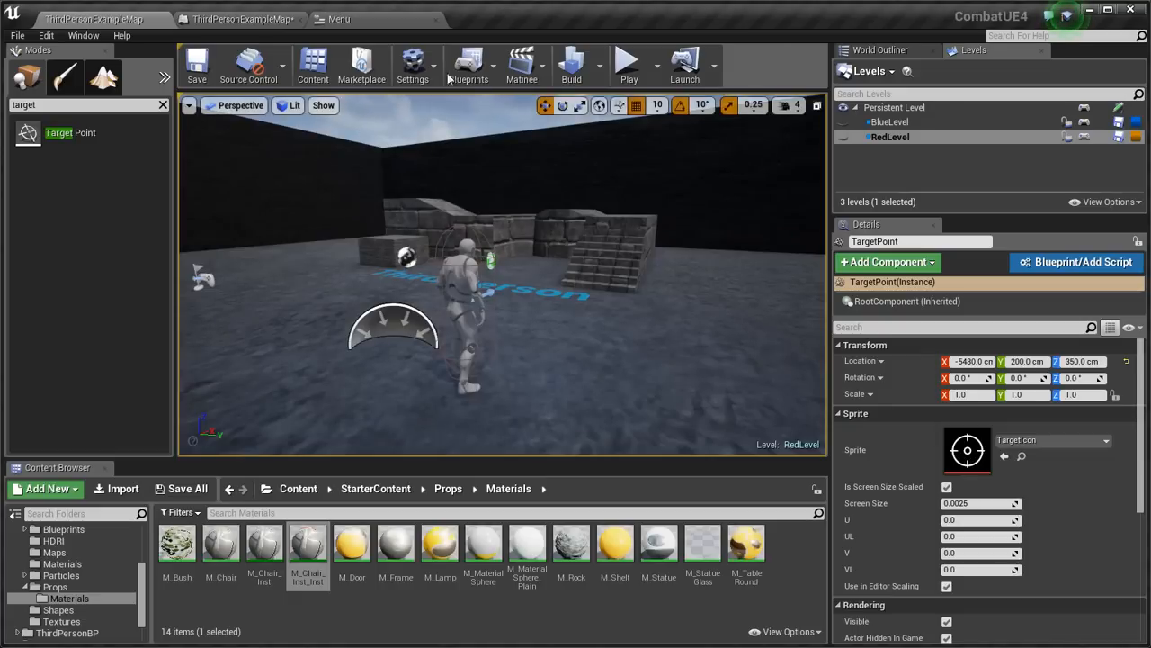
left_click(239, 18)
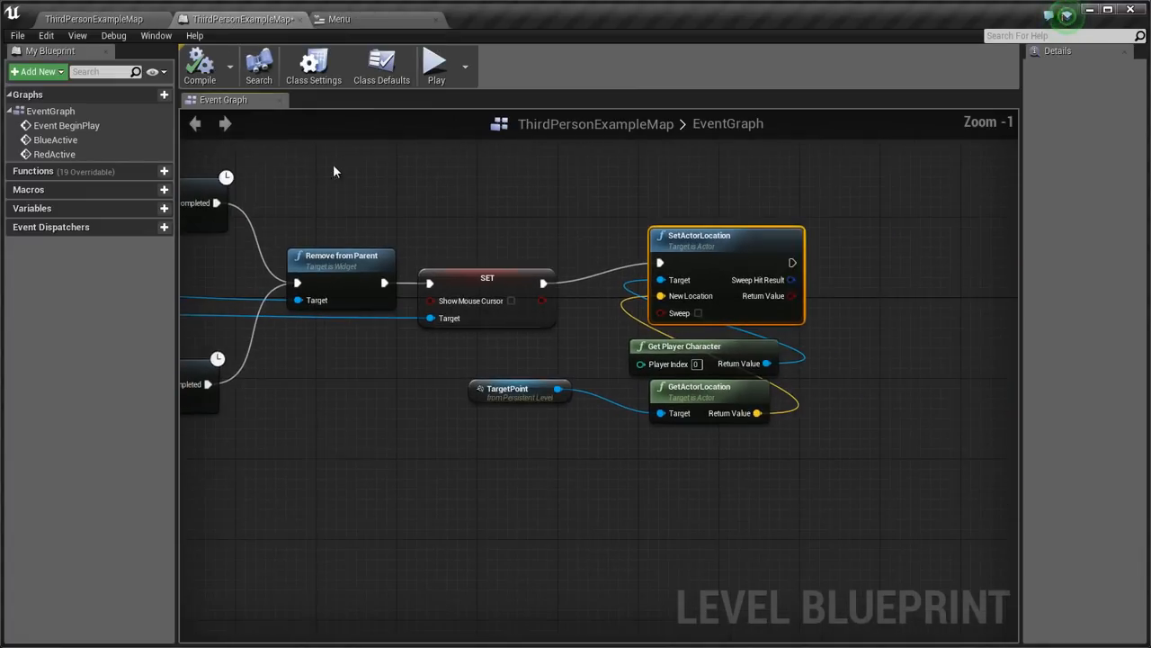
mouse_move(385, 283)
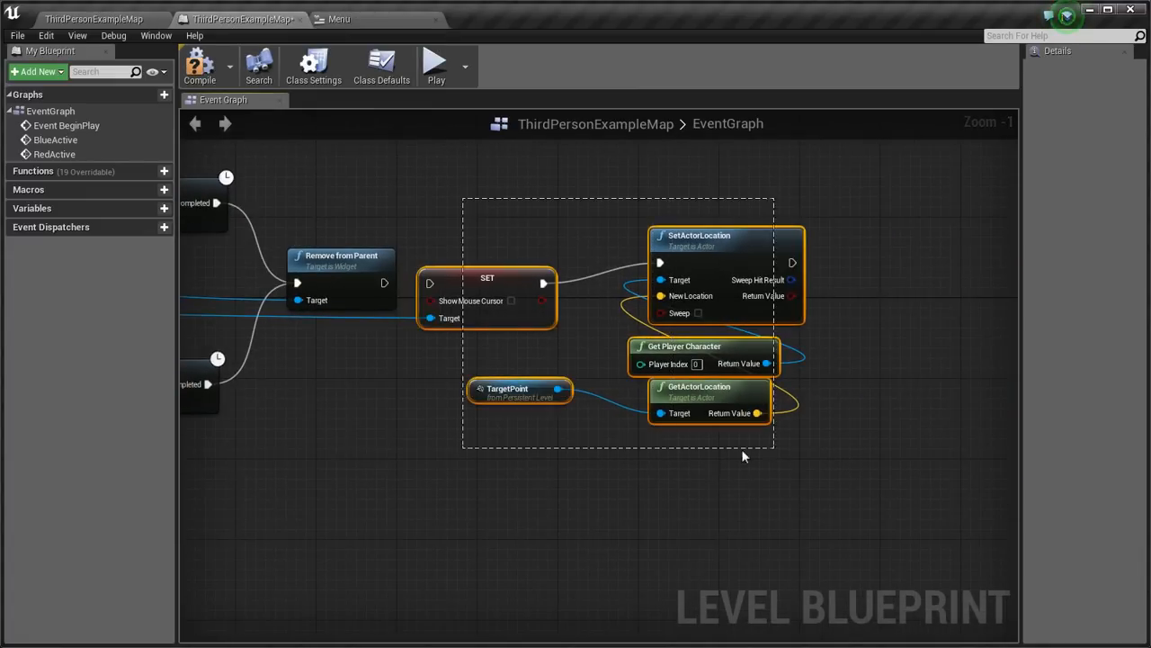
Box-select the teleport nodes and move them apart from the BlueActive and RedActive chains
scroll("down", 3)
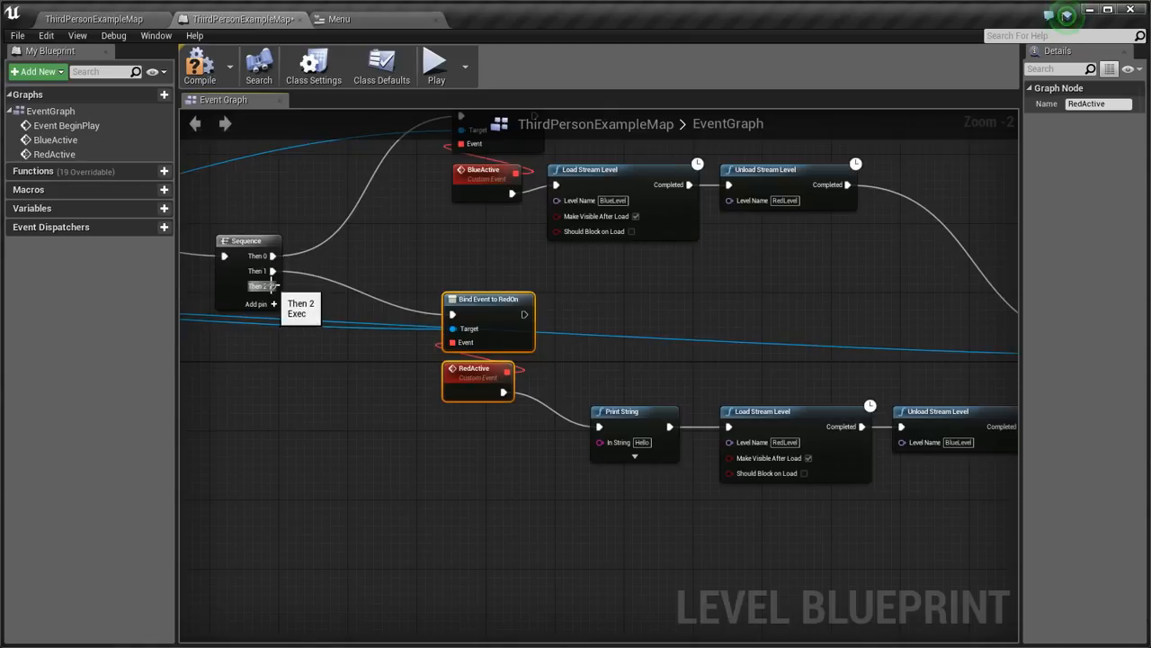
left_click_drag(272, 286, 494, 565)
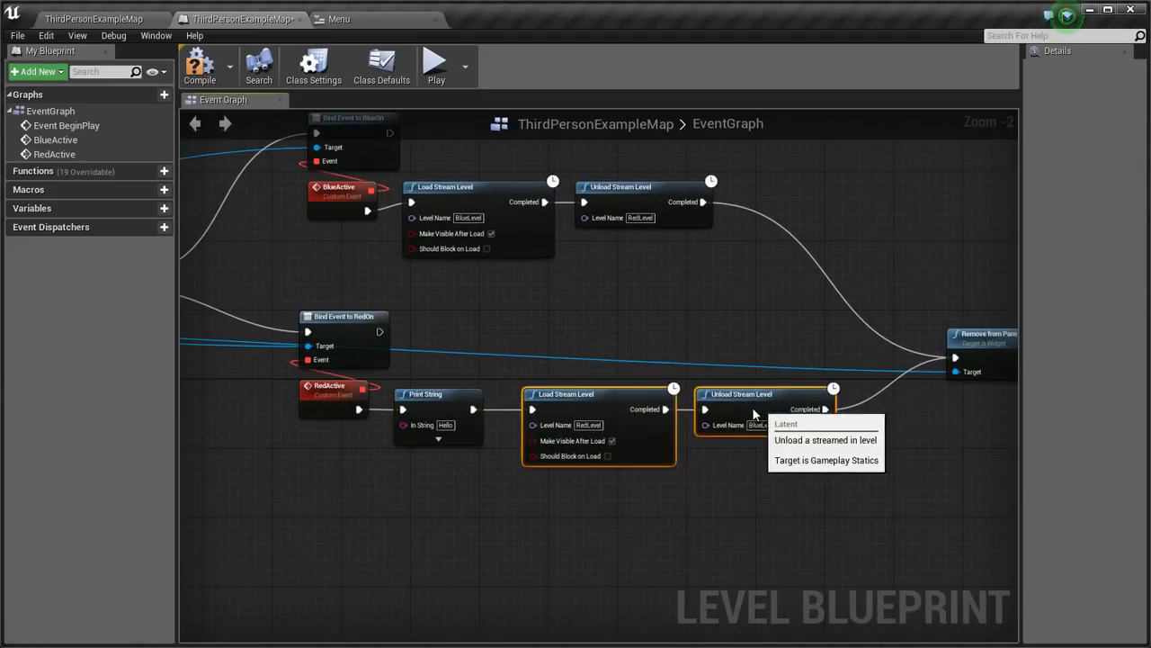
scroll("down", 3)
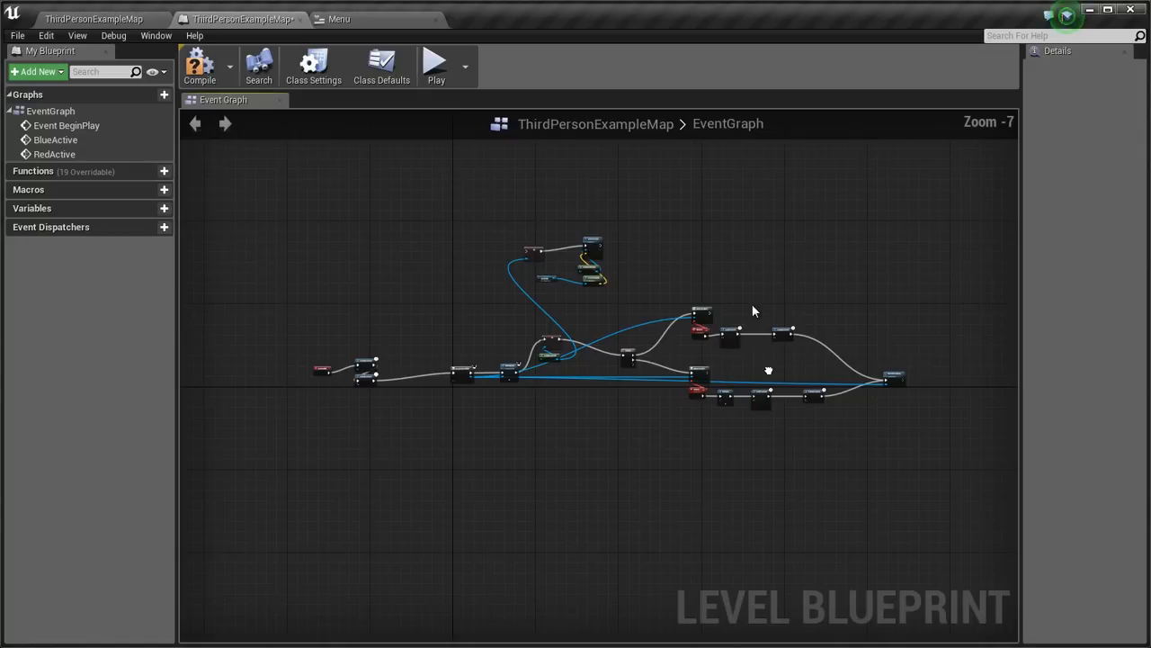
mouse_move(363, 194)
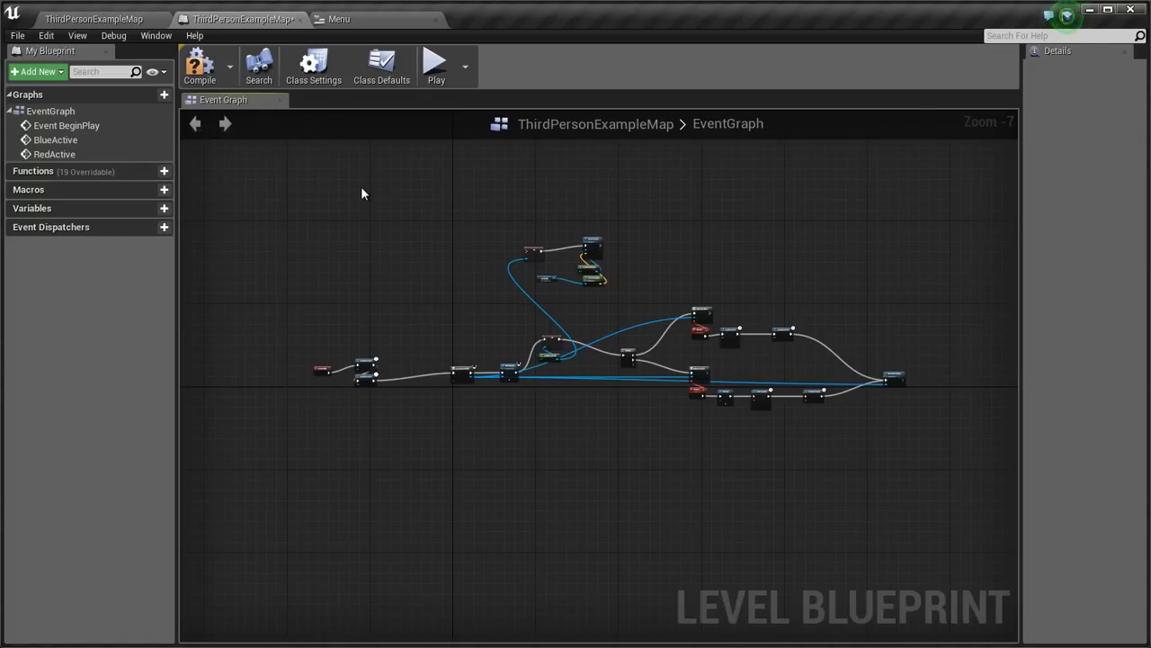
mouse_move(306, 197)
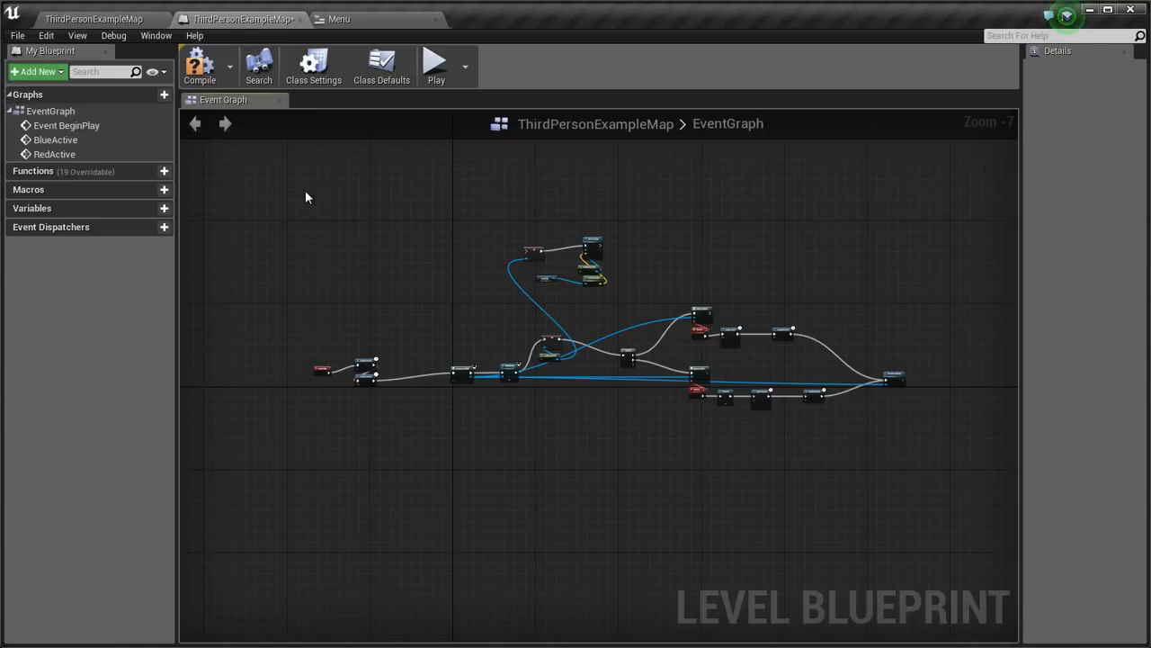
mouse_move(216, 102)
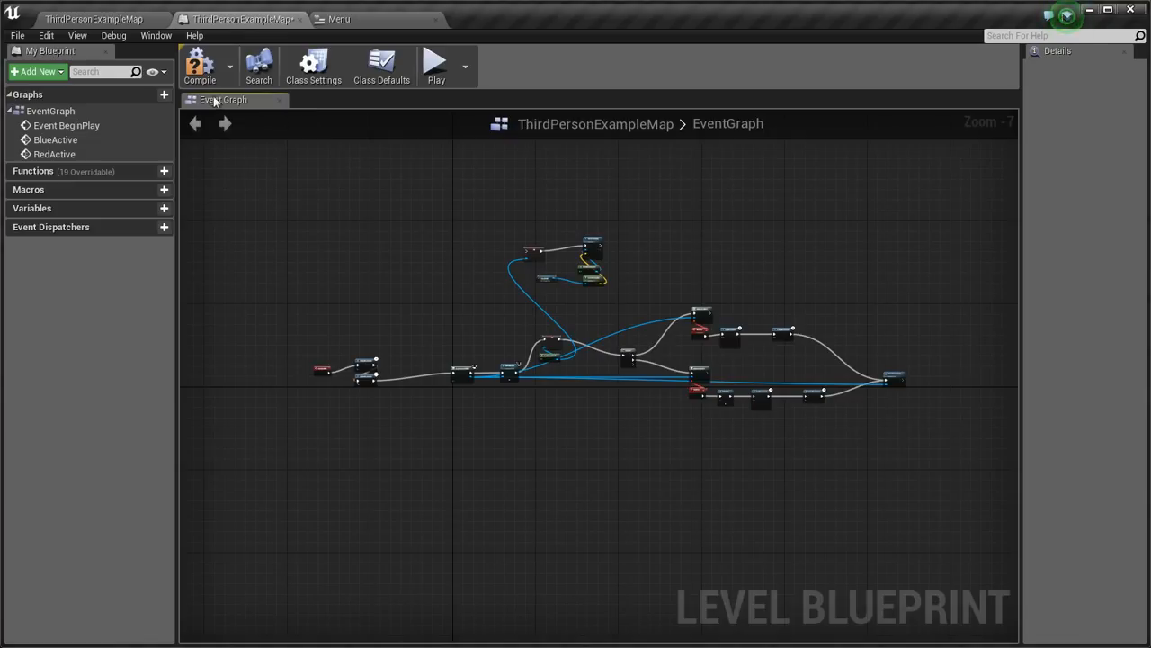